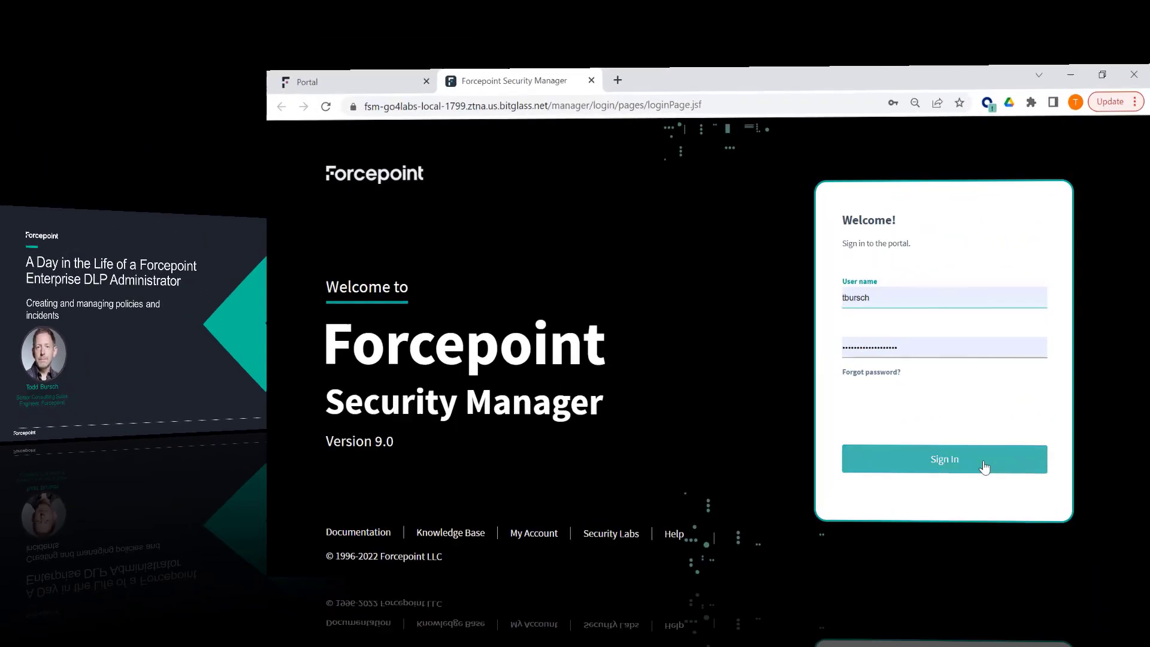
- Sign in to the portal and switch to the Data security module dashboard
click(944, 458)
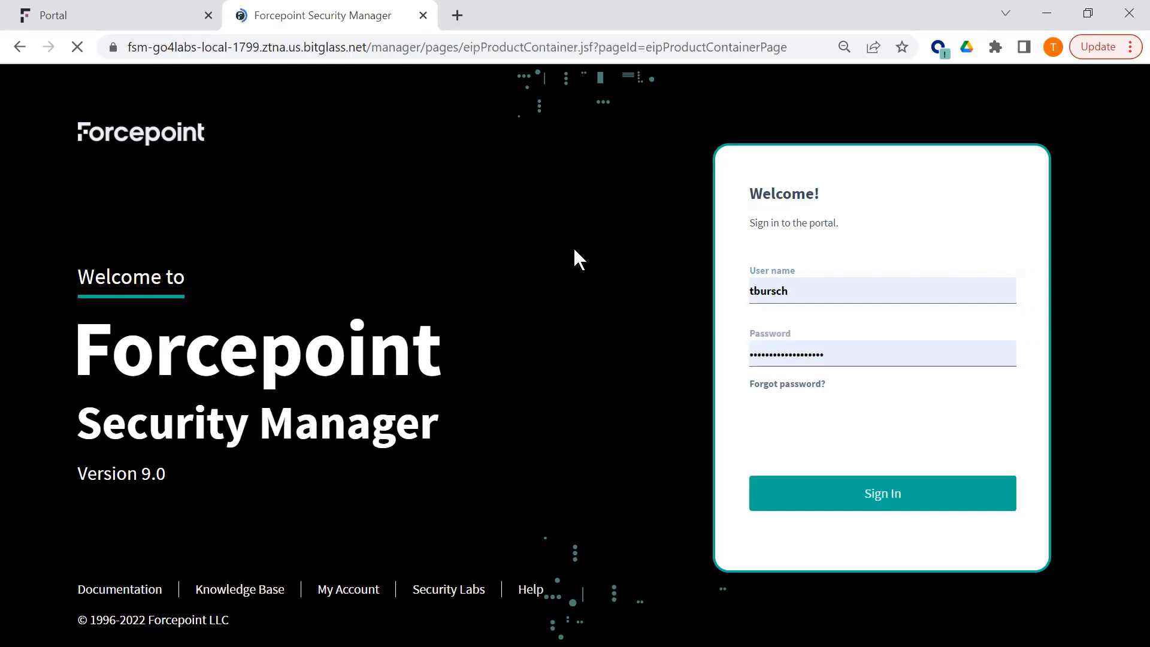
click(881, 493)
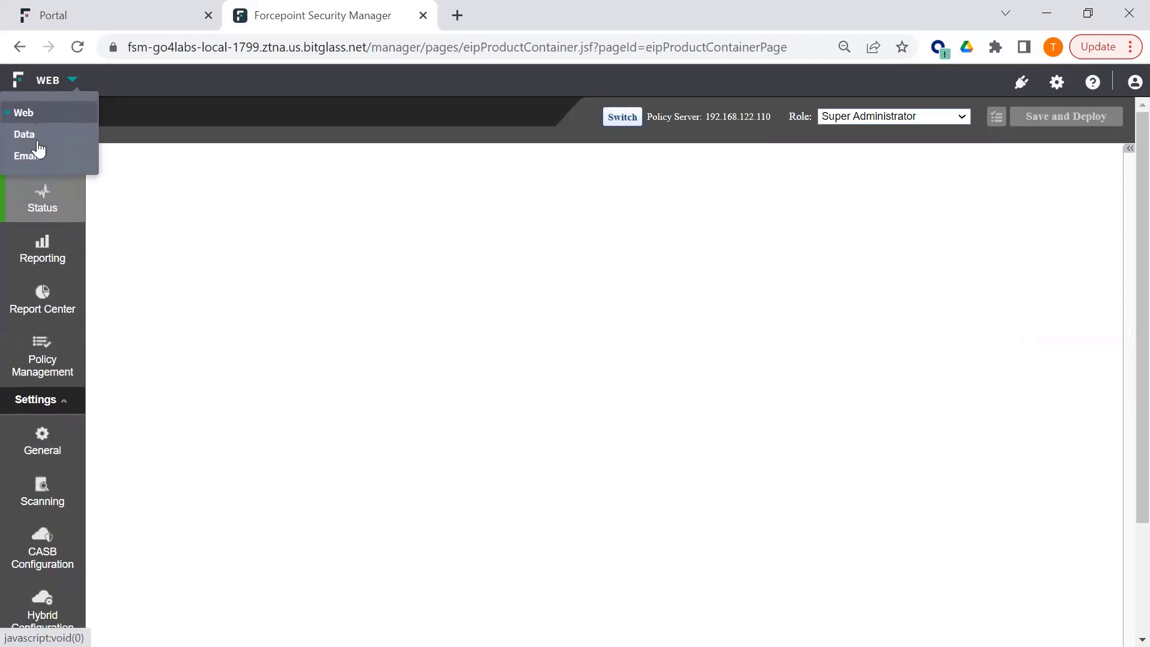
click(24, 133)
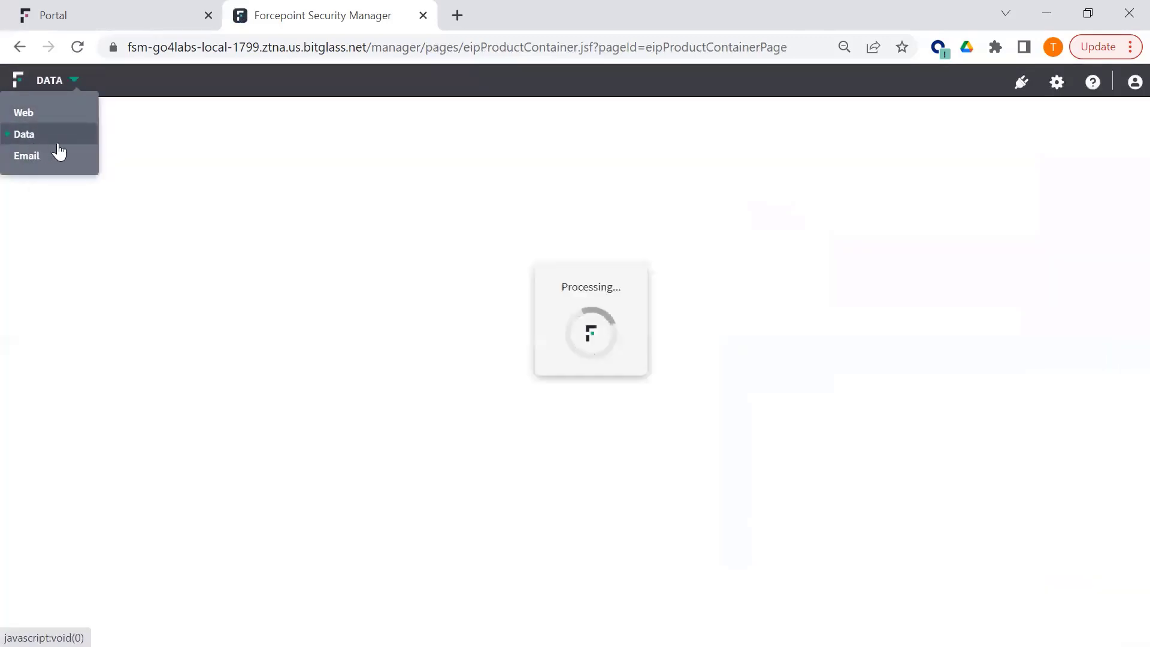
click(25, 133)
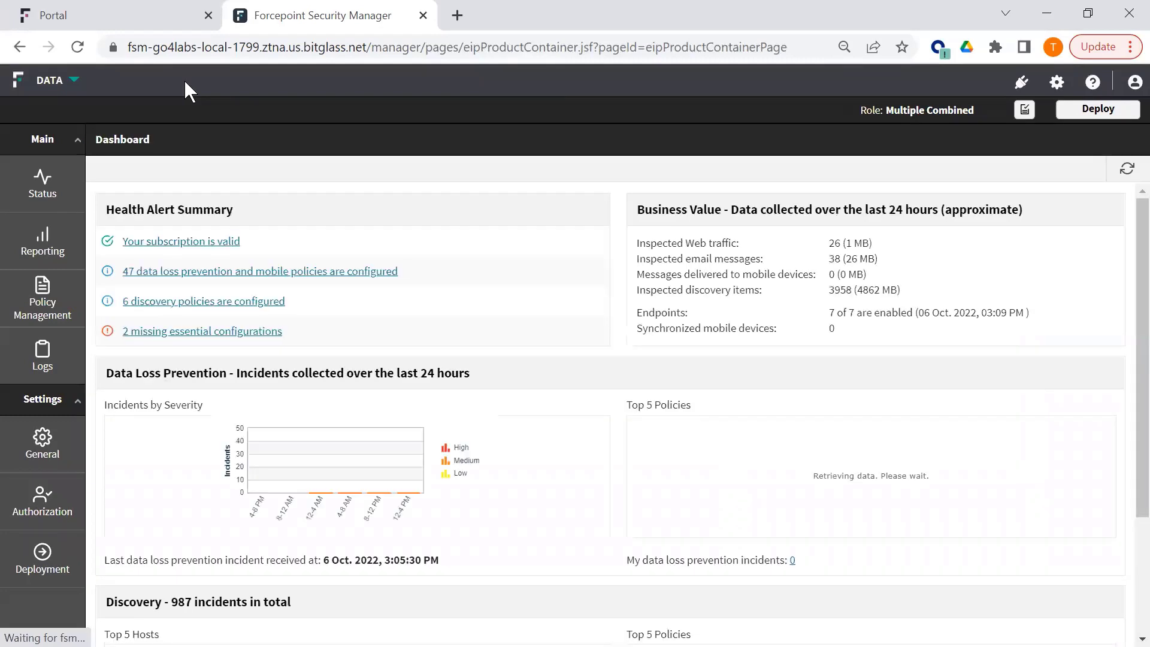
mouse_move(207, 122)
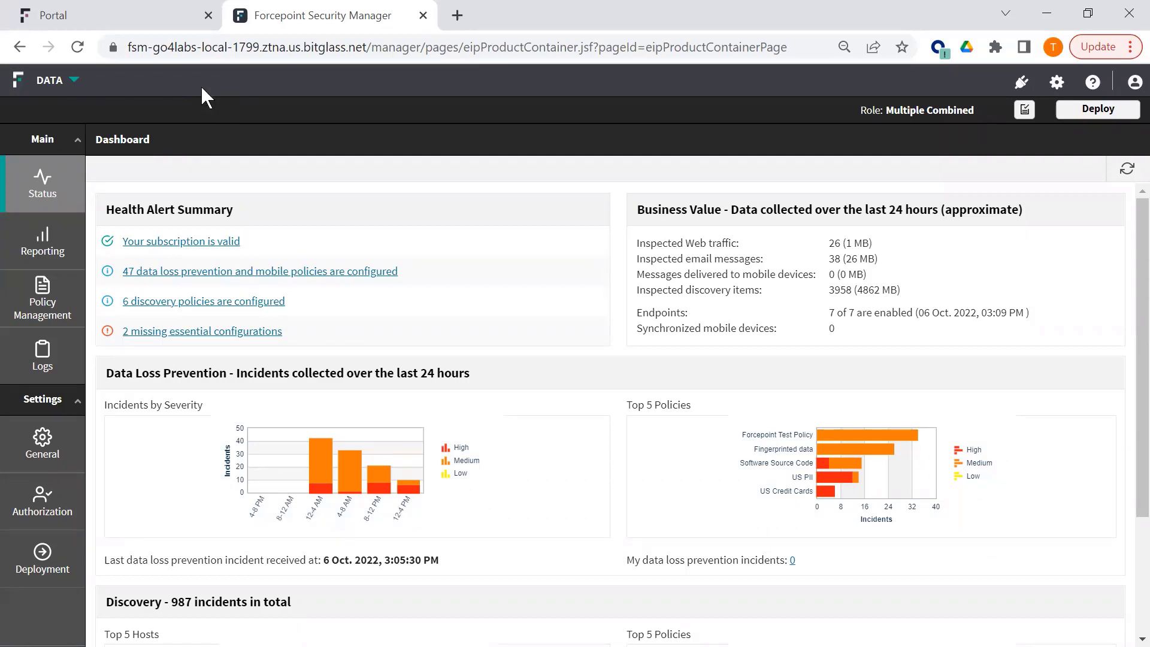
mouse_move(147, 122)
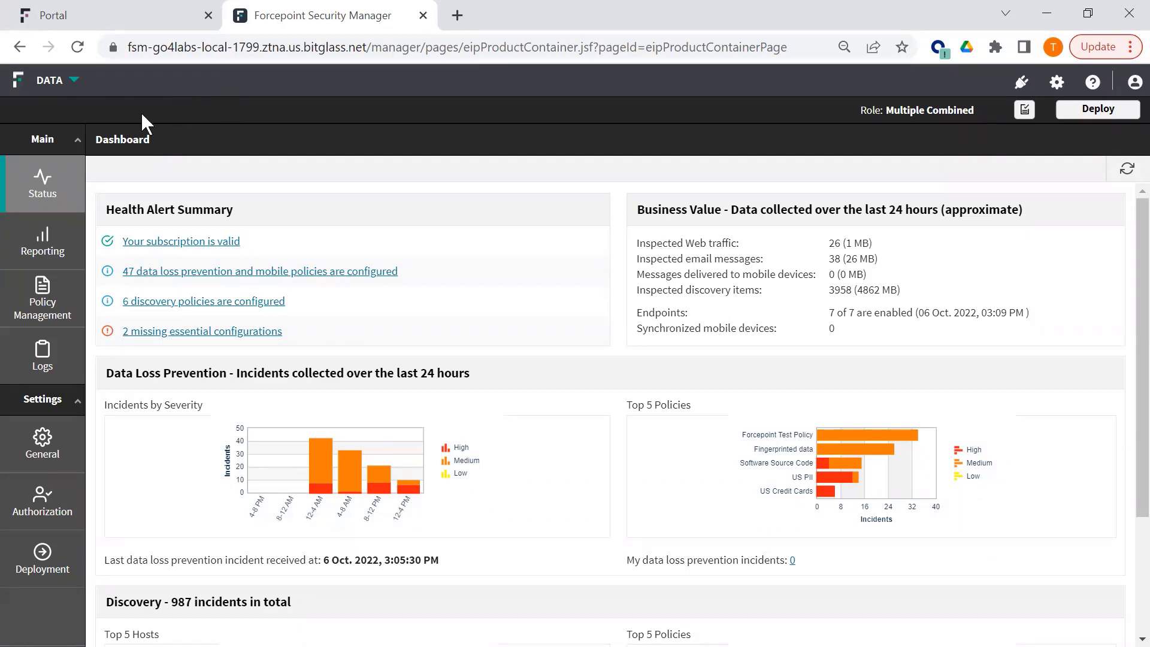
mouse_move(126, 142)
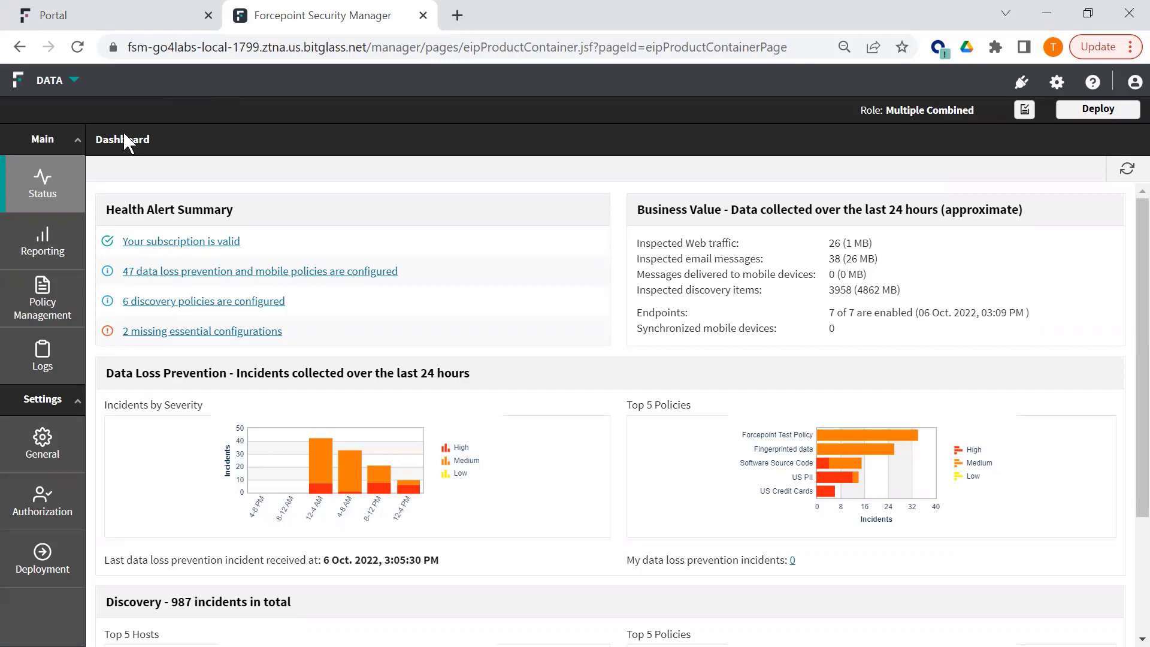
mouse_move(42, 242)
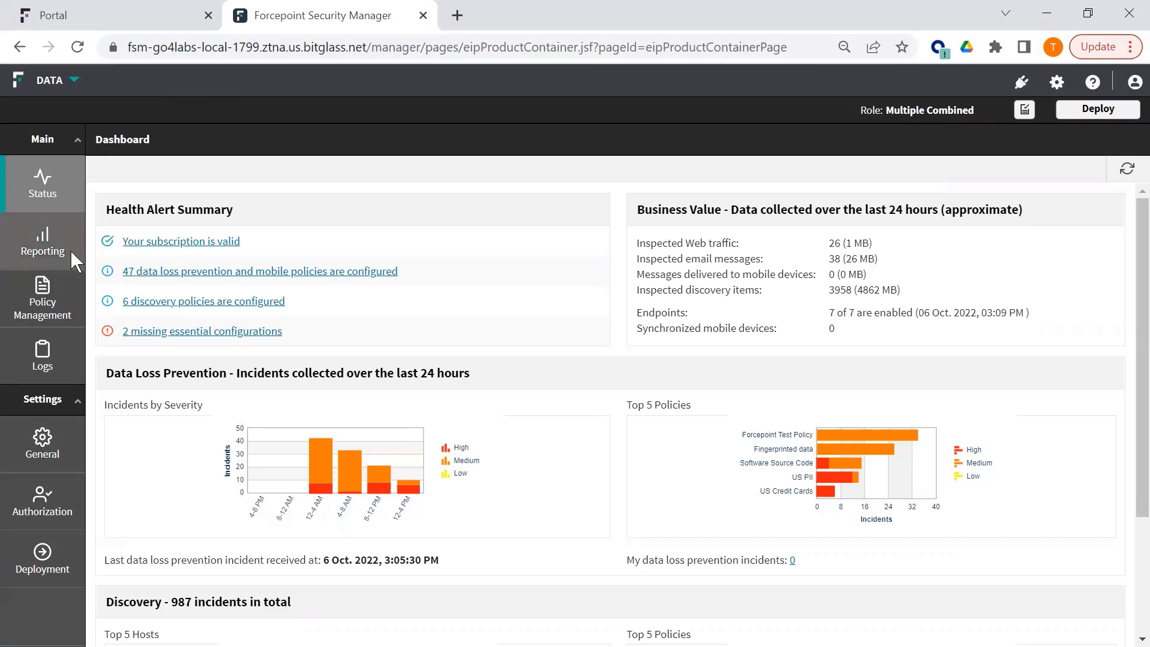
- Open Manage DLP Policies and select Highly sensitive data under 4 - Advanced Detection
click(42, 299)
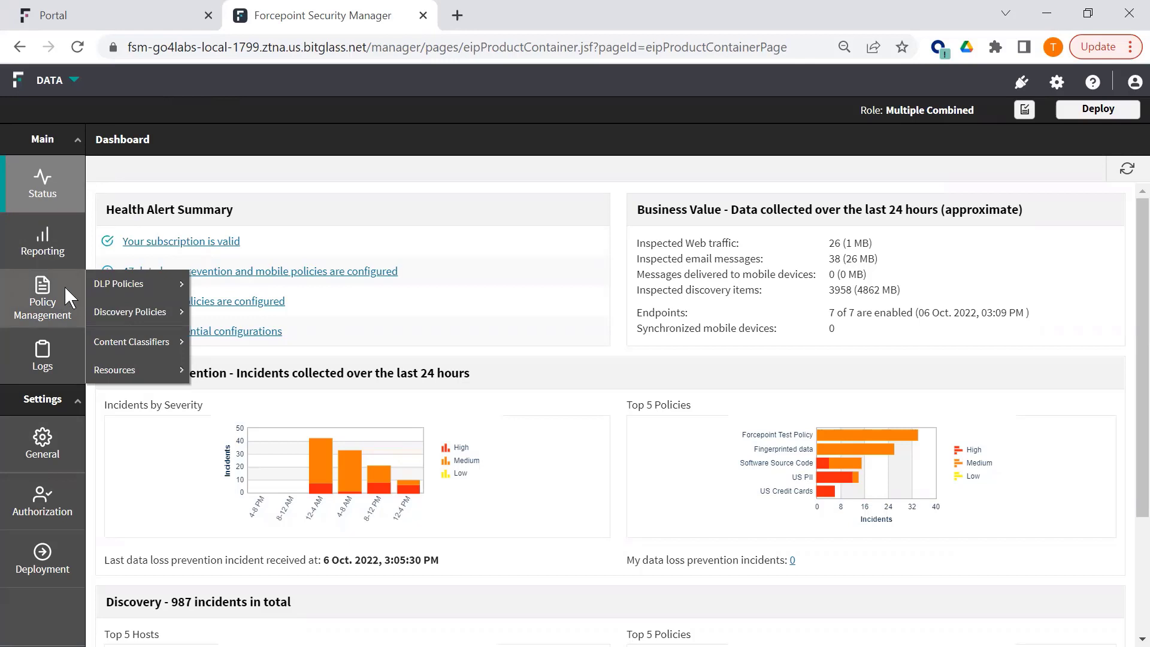
mouse_move(97, 295)
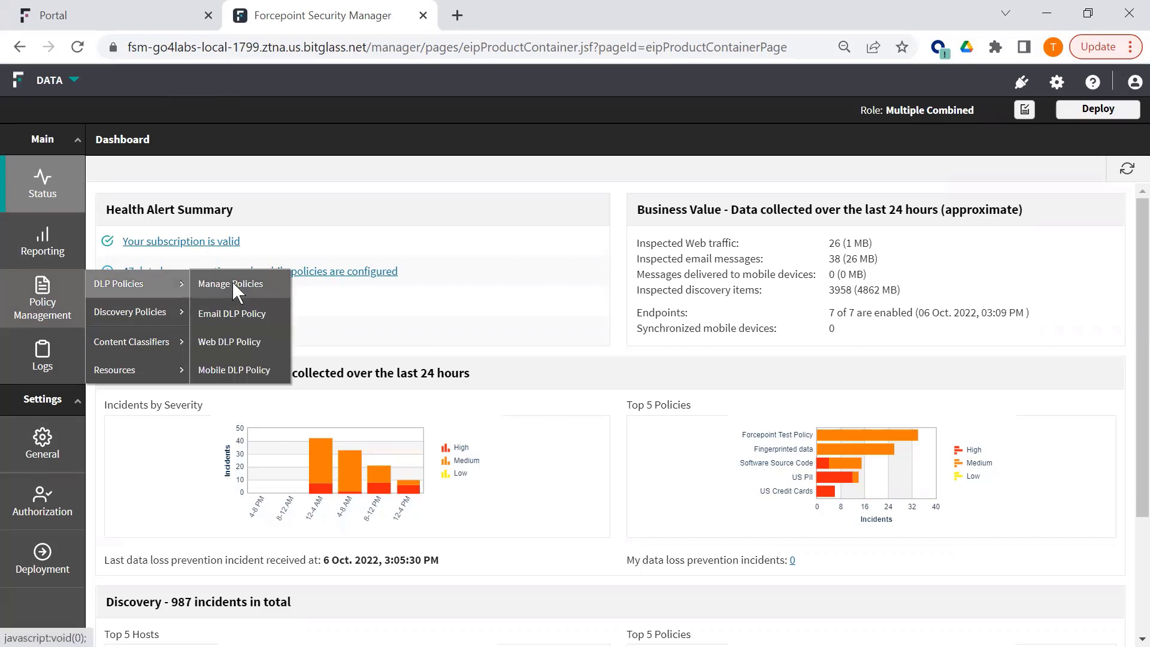
click(230, 284)
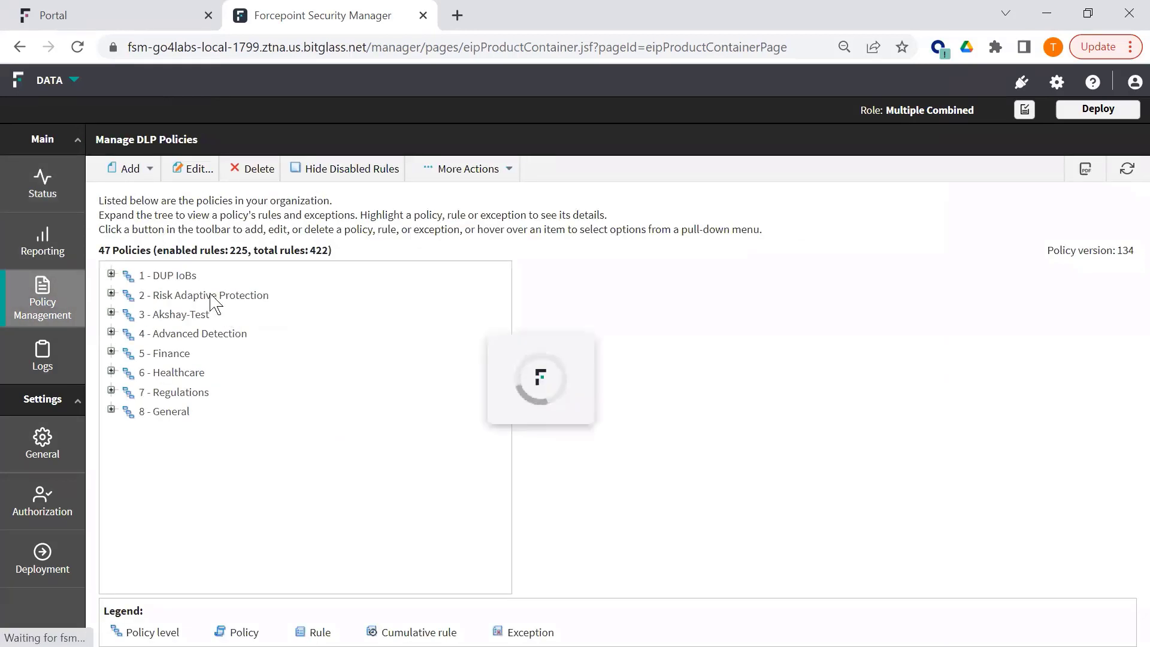
click(167, 275)
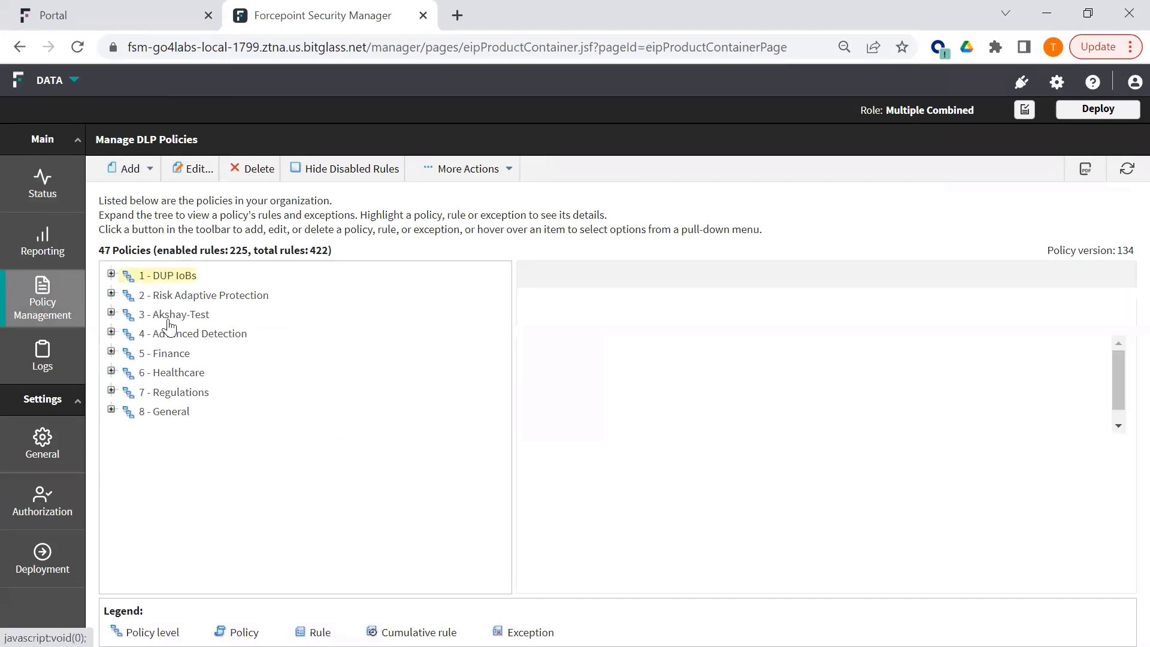
click(172, 275)
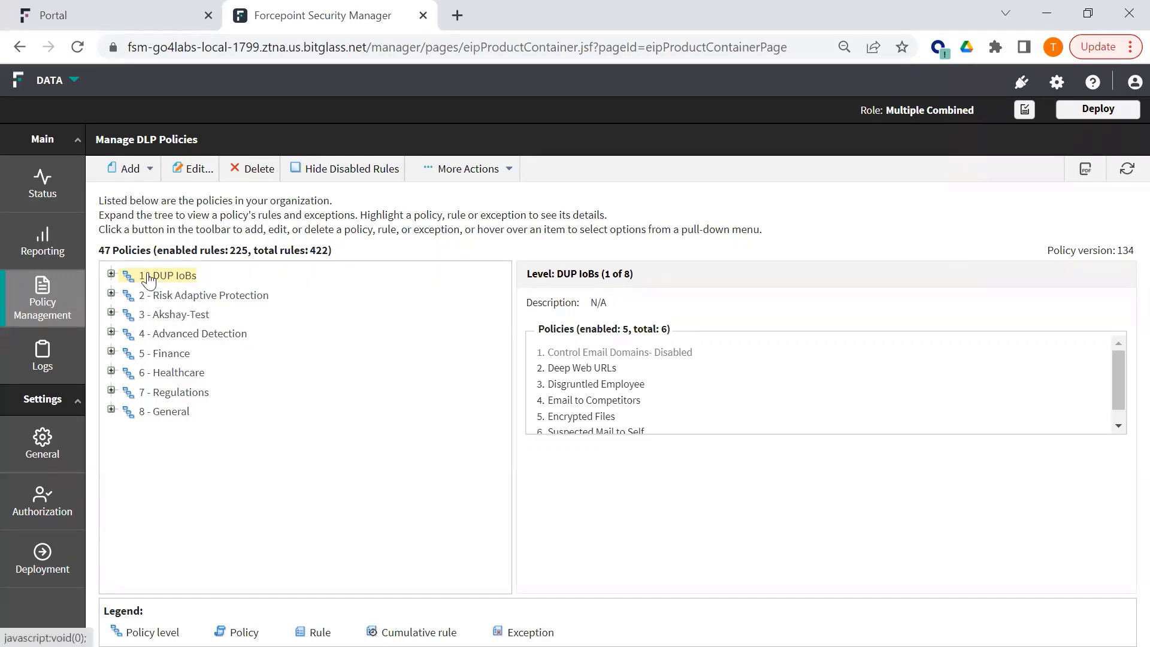
mouse_move(166, 281)
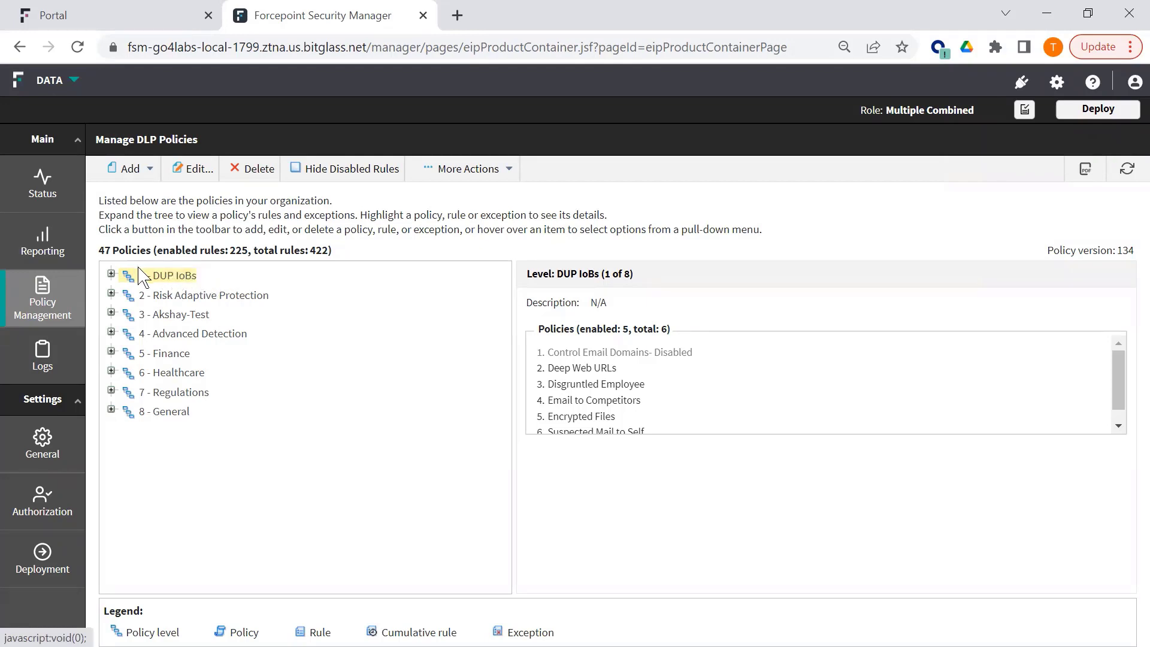
mouse_move(144, 418)
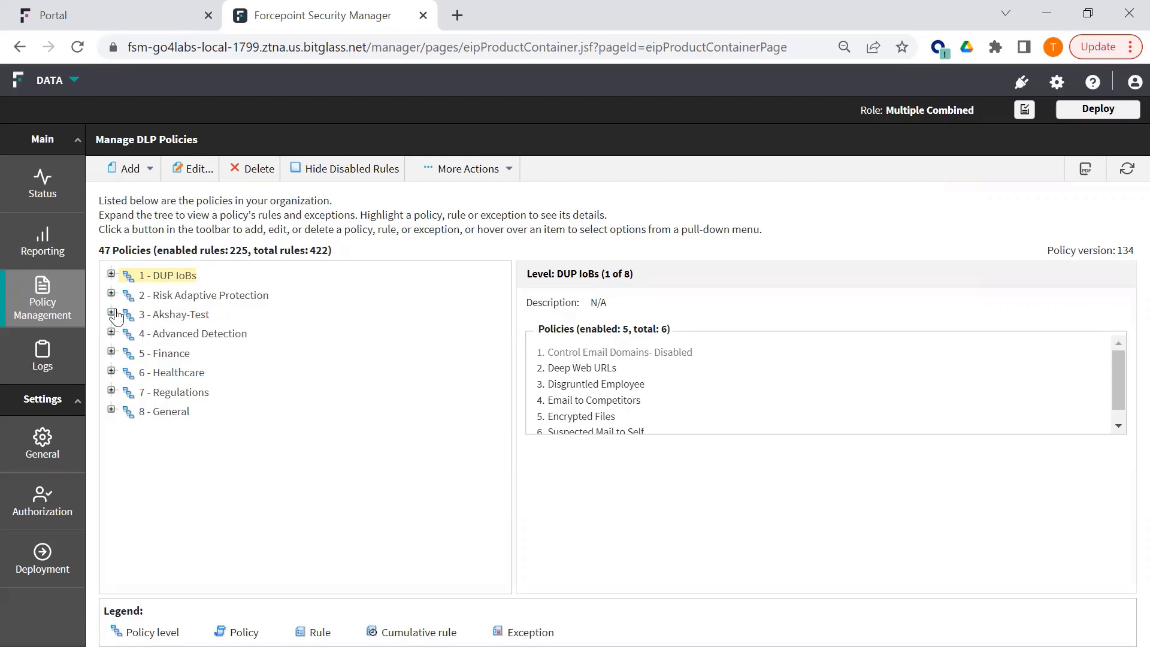
mouse_move(112, 333)
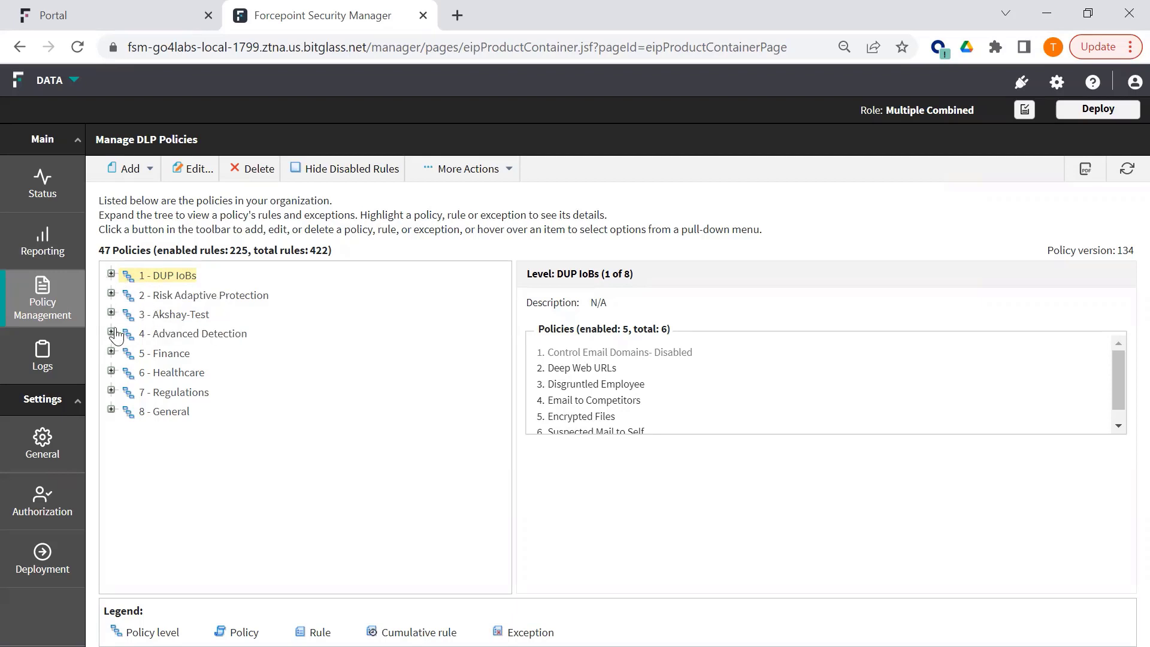
click(111, 333)
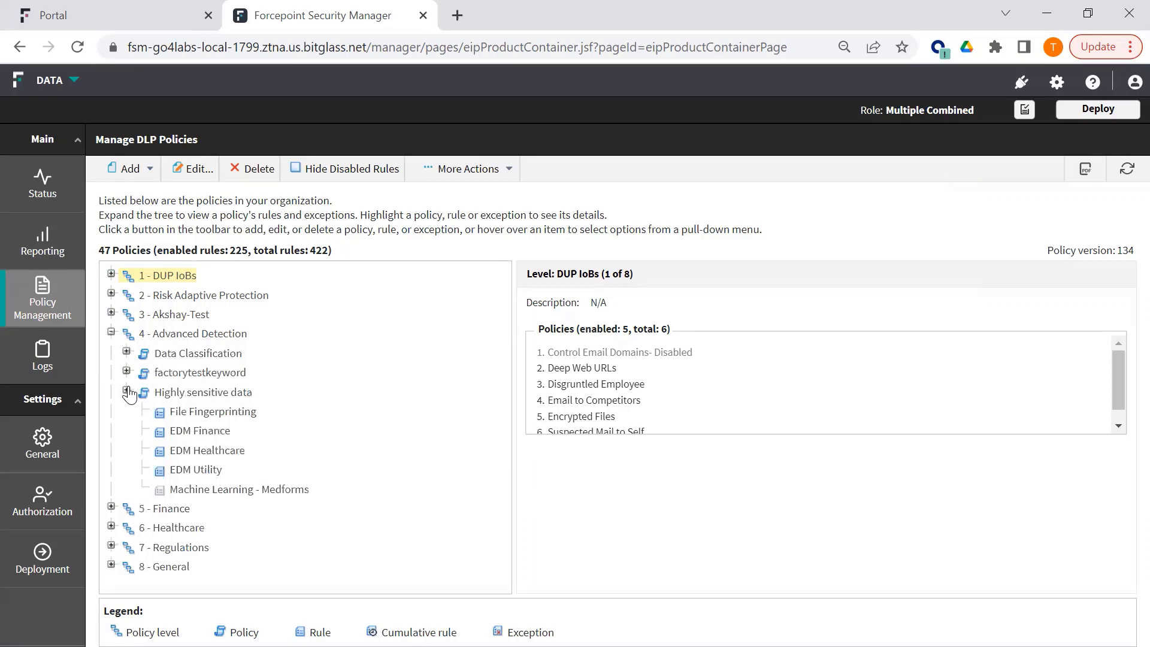
click(203, 392)
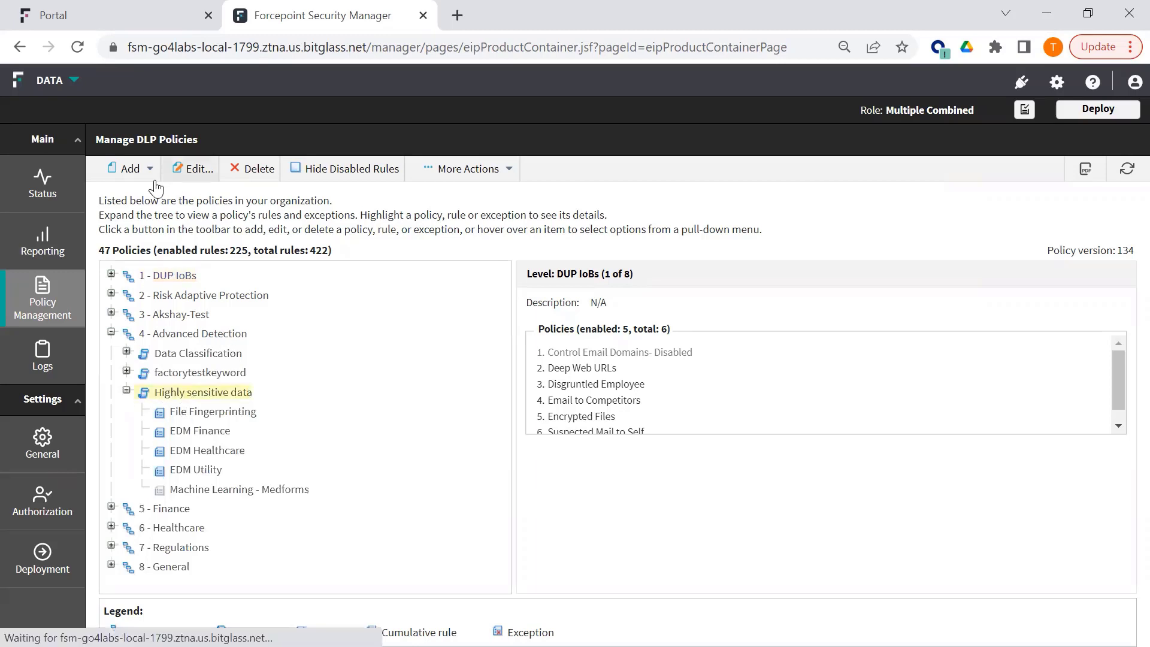
- Open Add > Predefined Policy, accept industries, expand USA regions, then cancel the filter
click(129, 168)
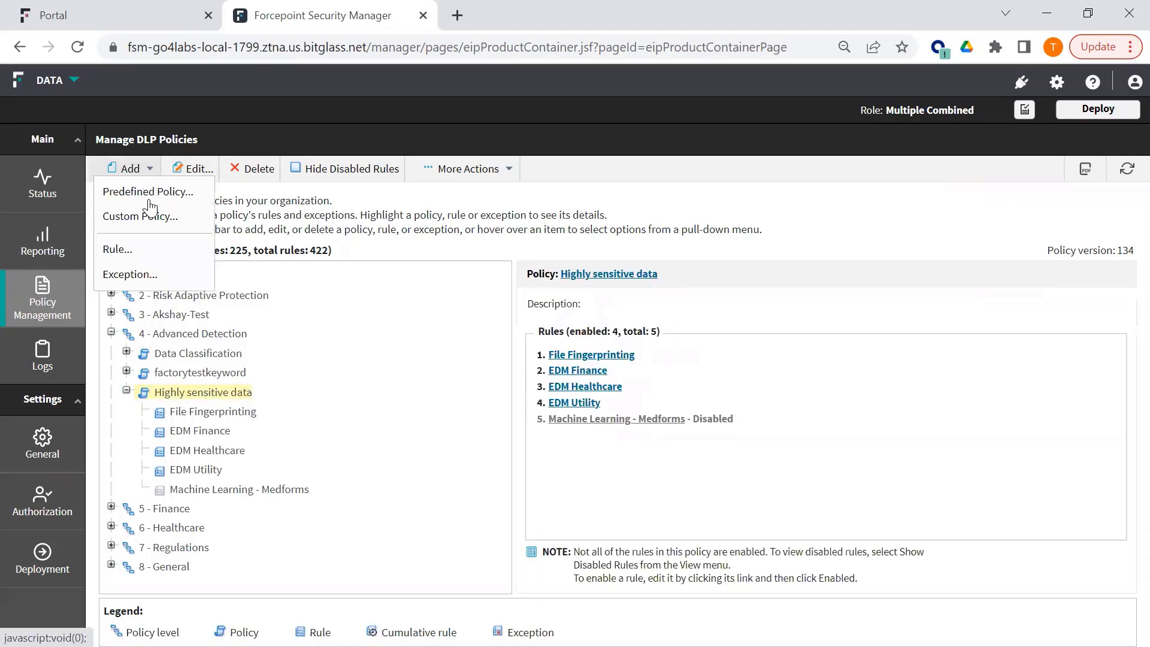
mouse_move(149, 192)
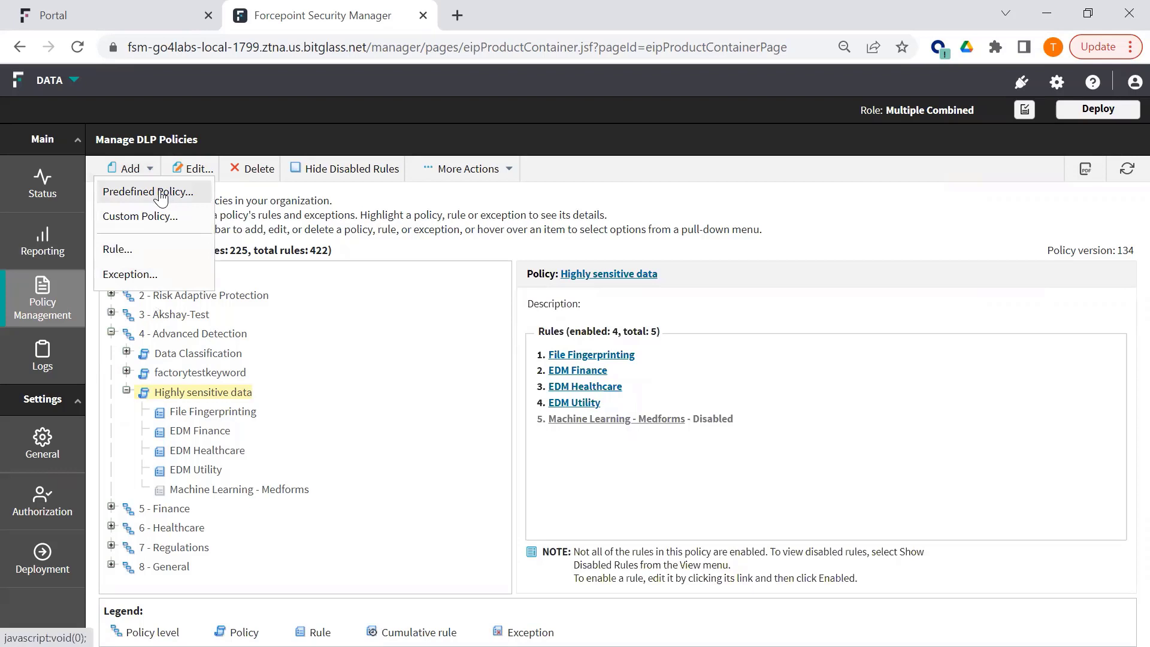
click(150, 192)
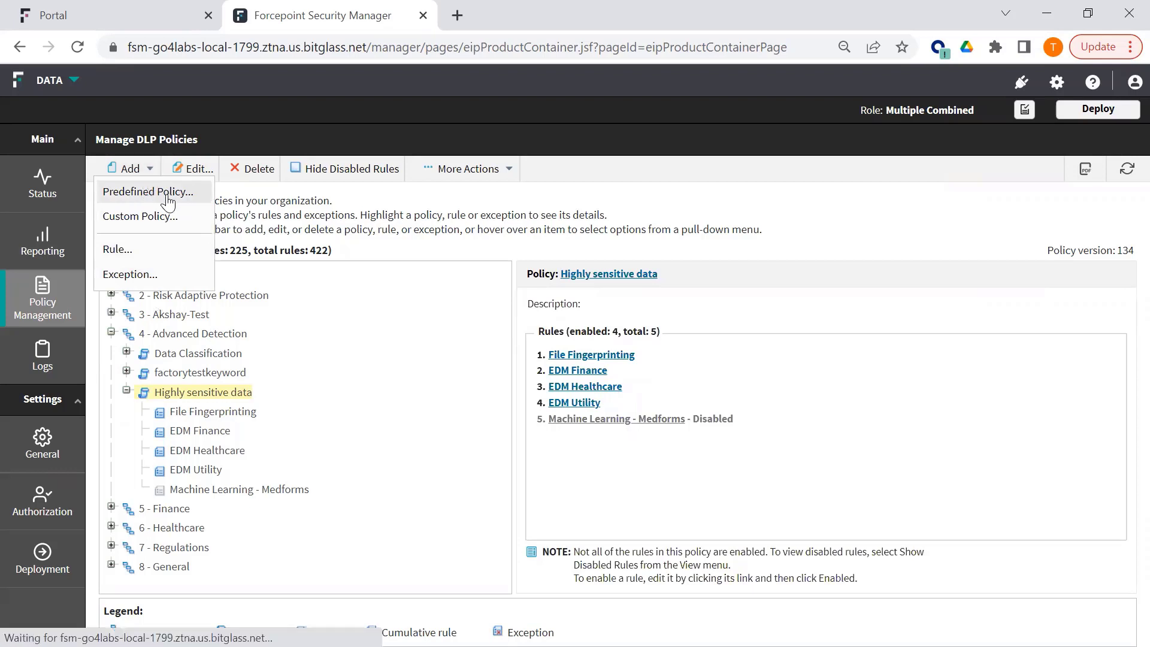
click(152, 192)
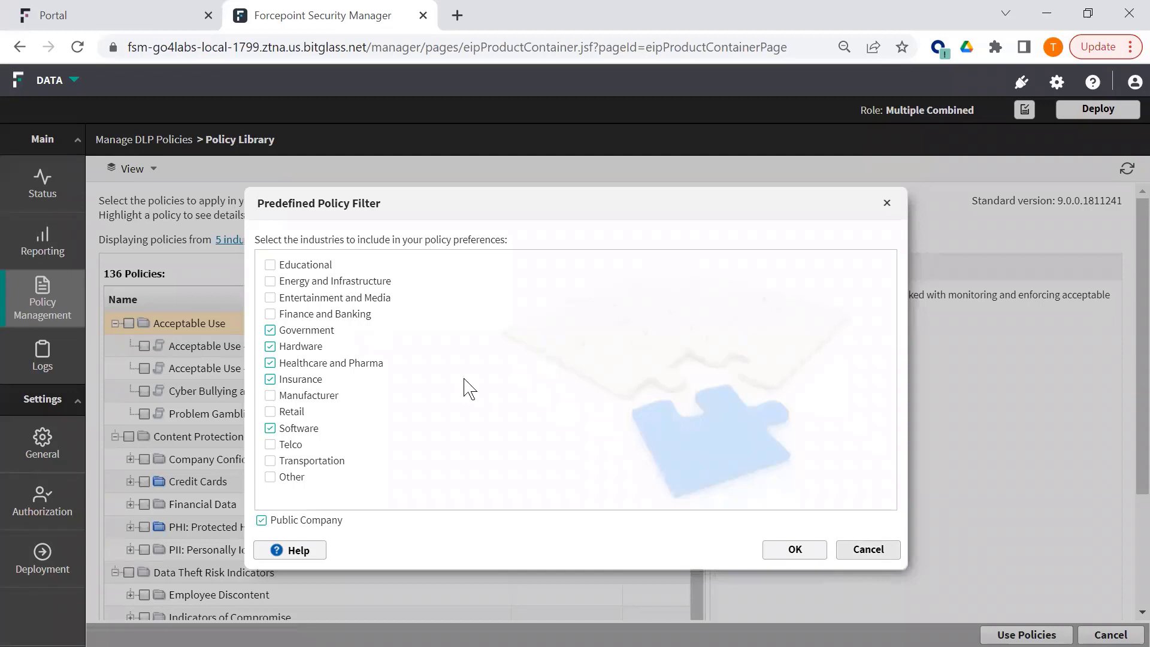
click(794, 549)
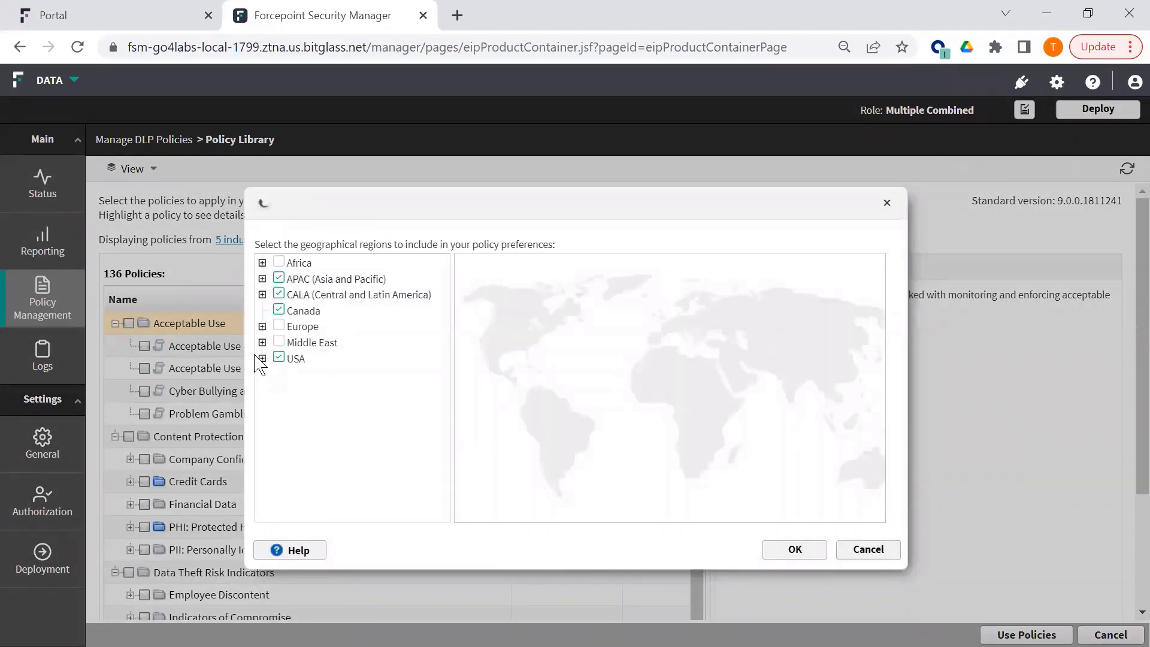
click(262, 358)
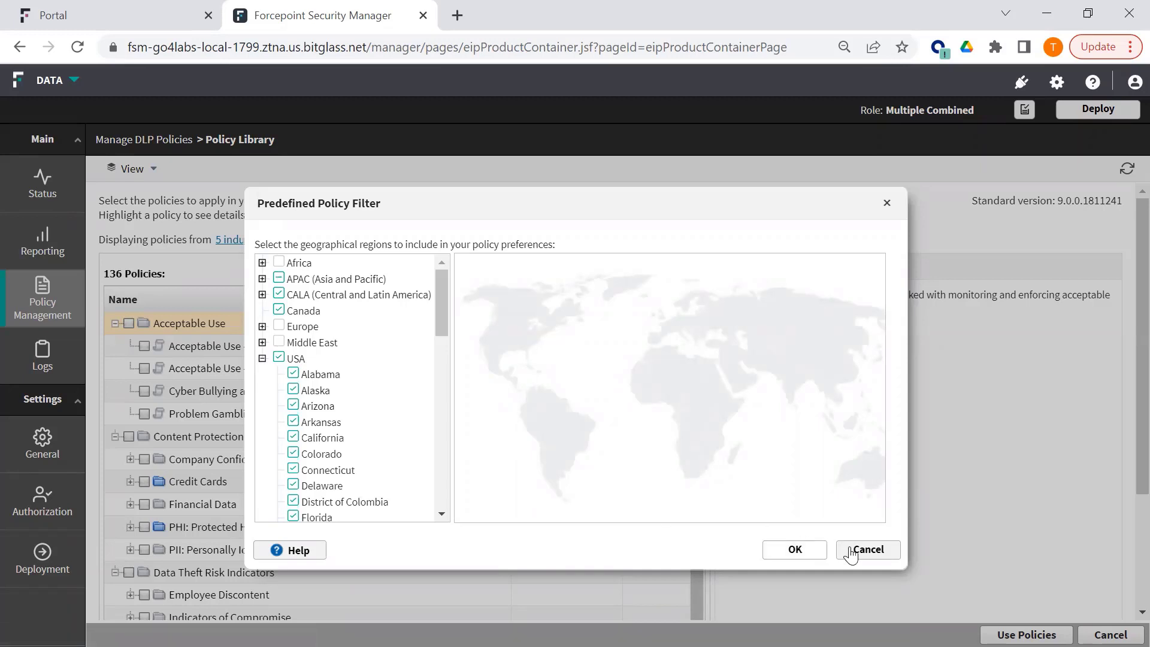
click(869, 549)
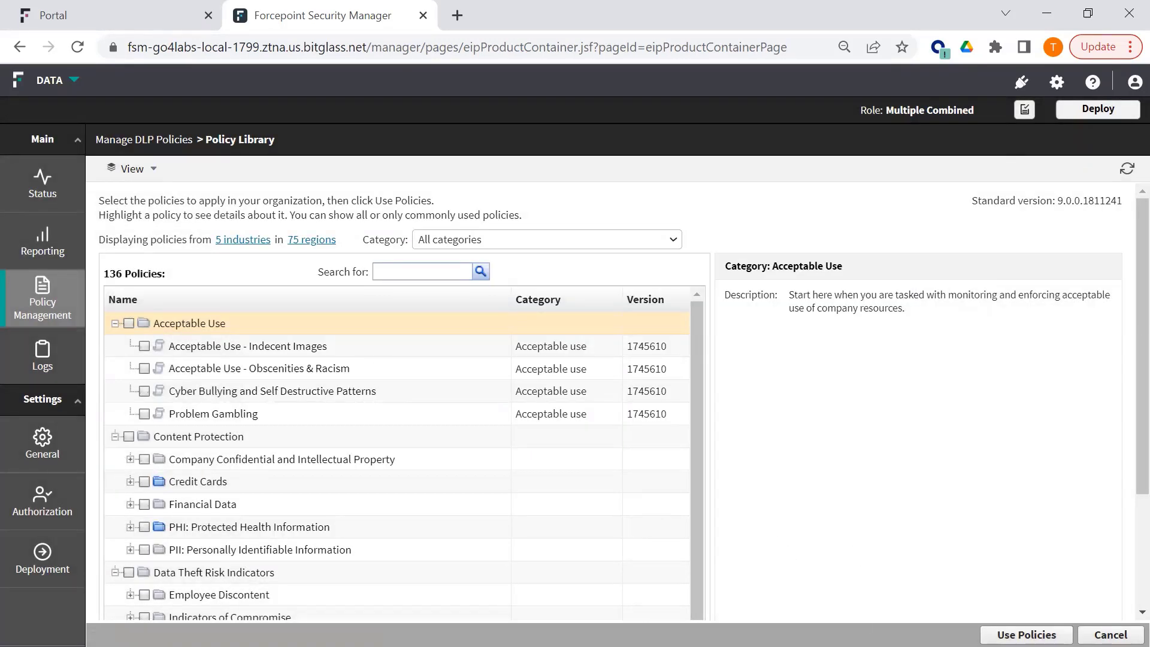
- Leave the library and add a rule named 'Example Rule' to Highly sensitive data
click(480, 271)
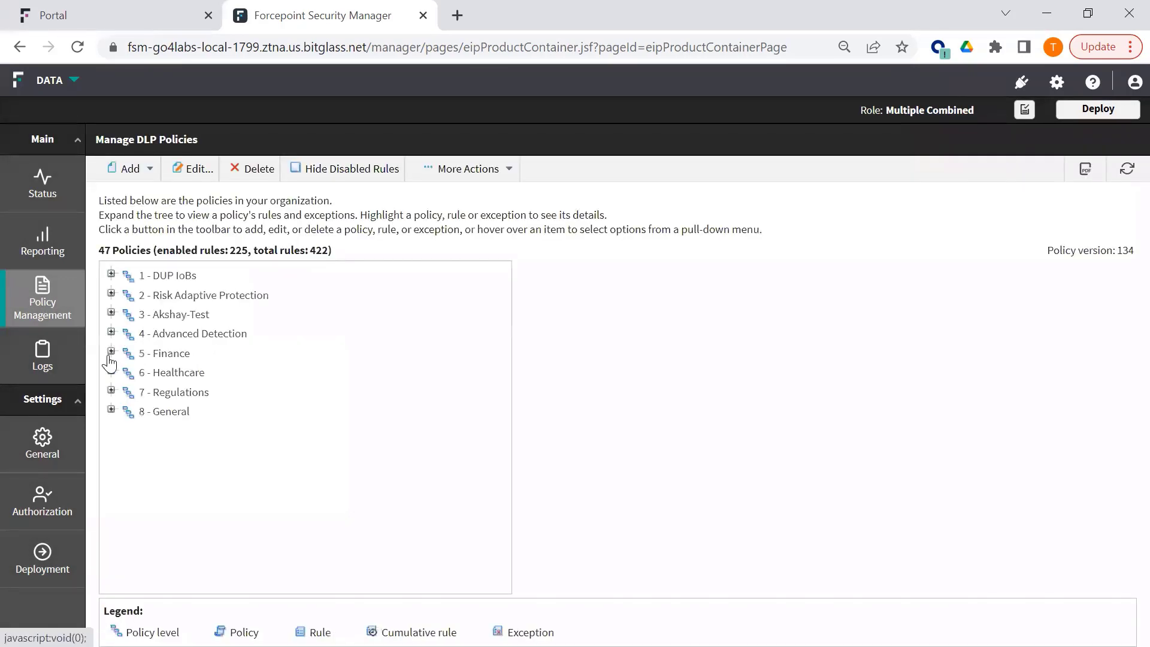
click(111, 333)
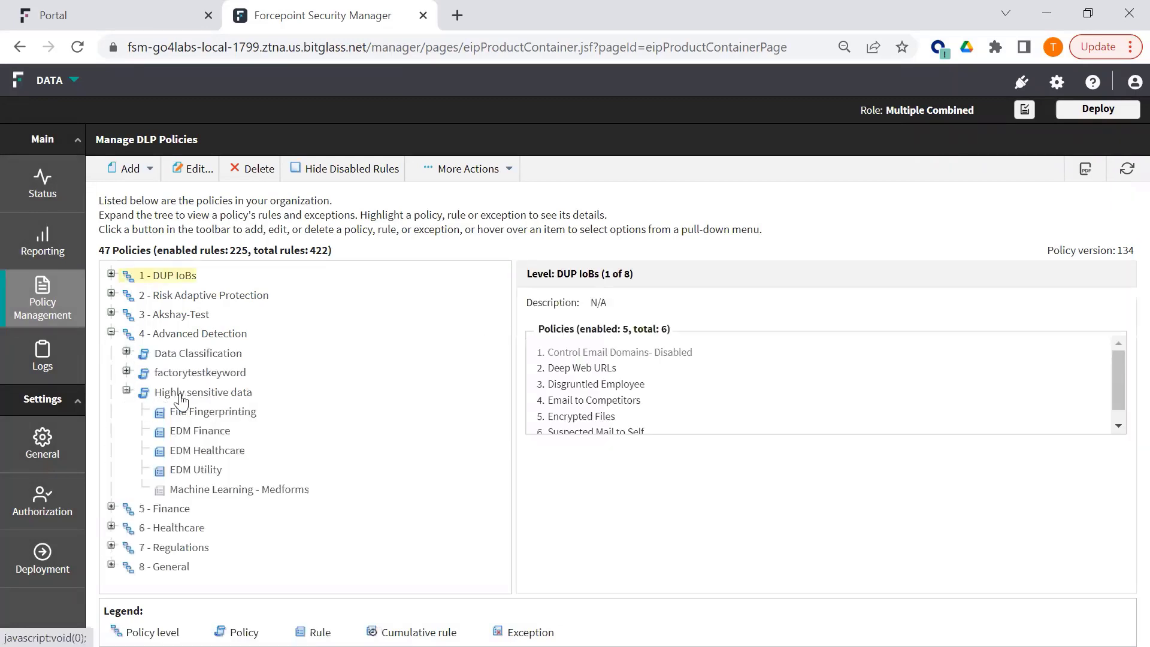
click(128, 168)
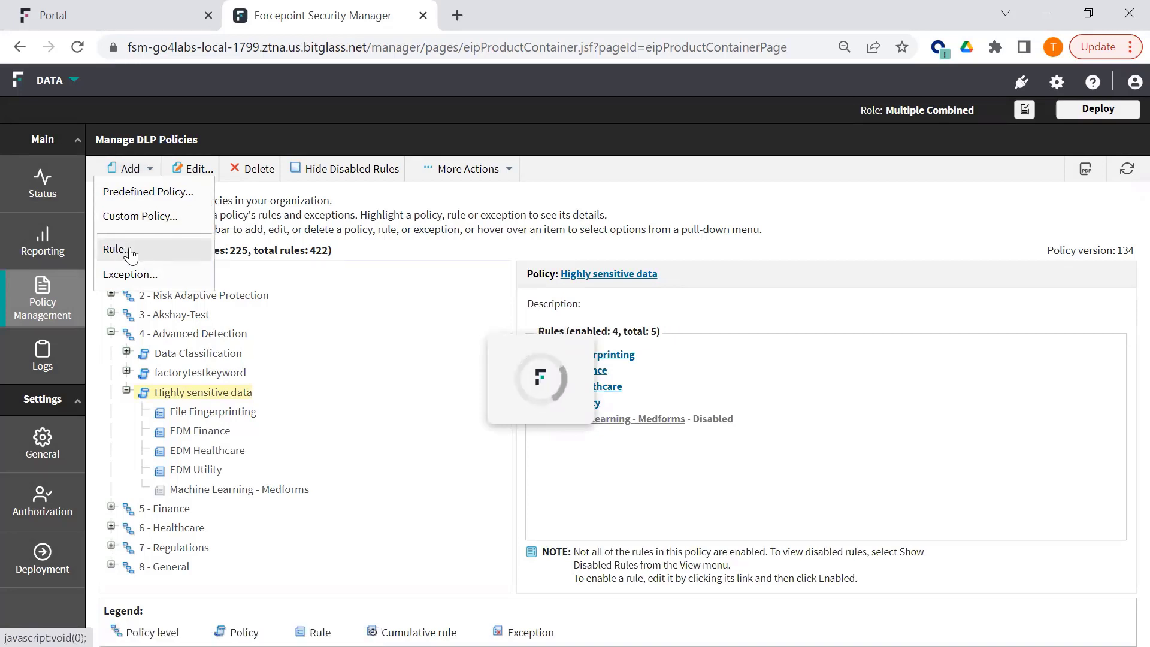
click(115, 248)
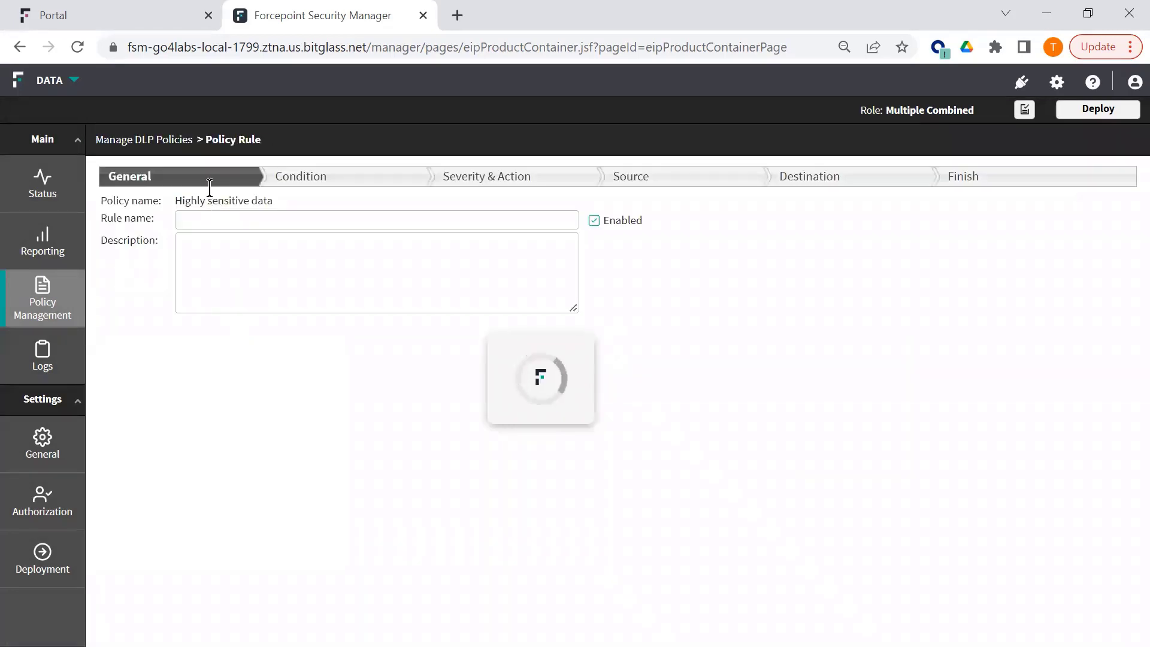
click(375, 220)
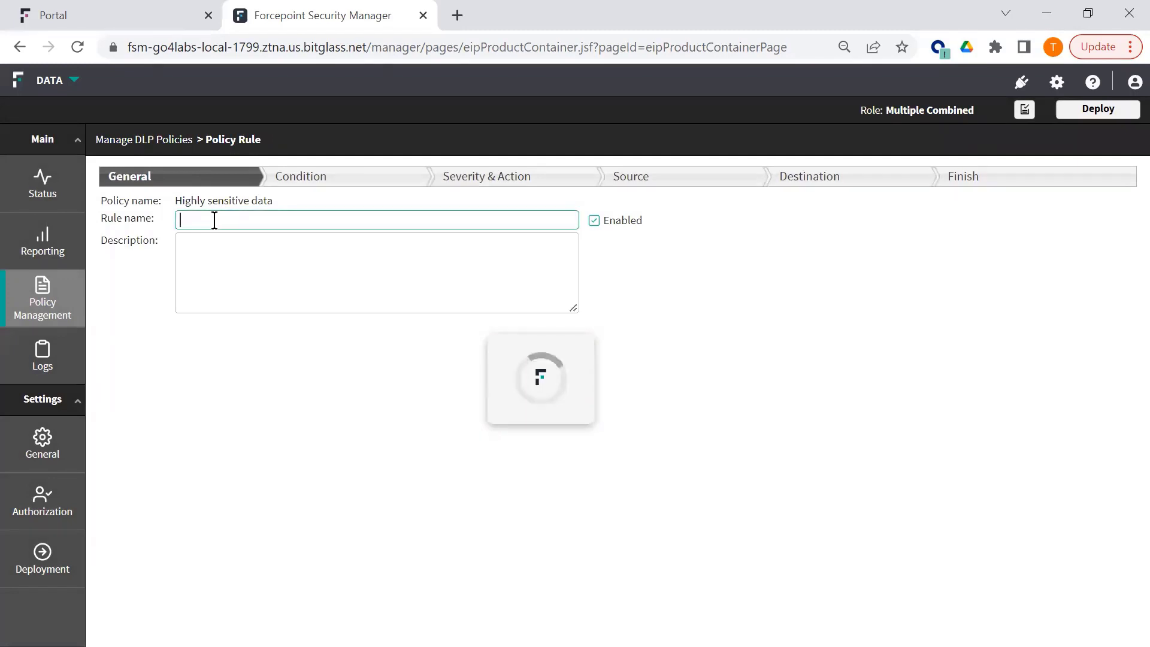
text(Example Rule)
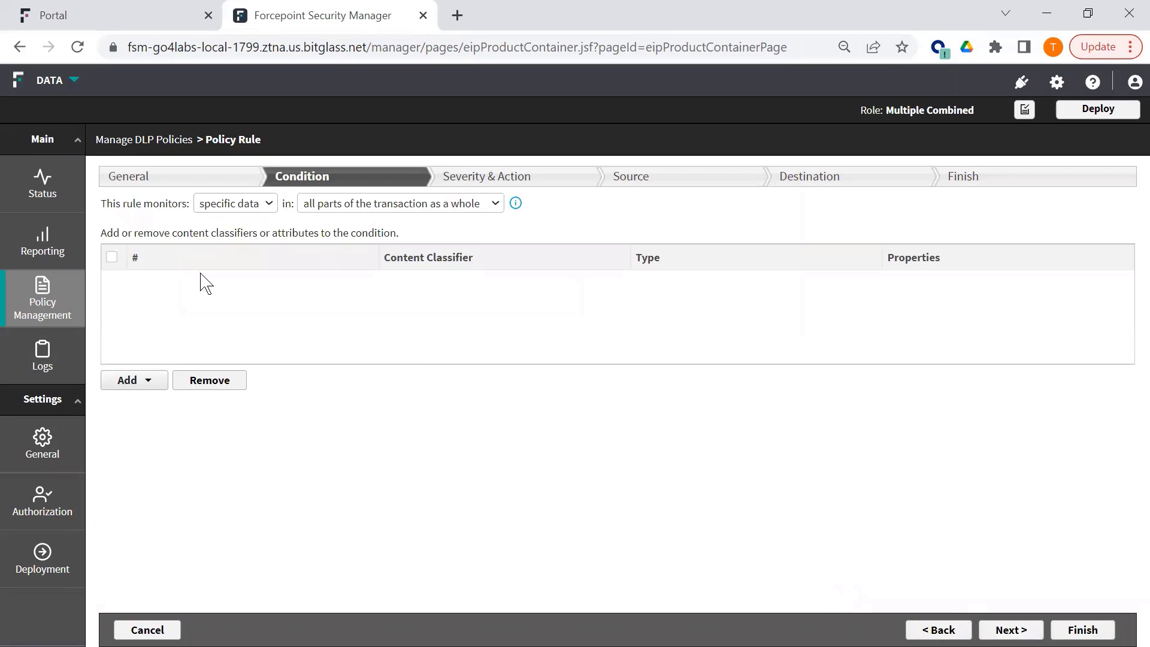
- Add an EDM FInance fingerprinting condition on Account Number, birthdate and lname
click(134, 380)
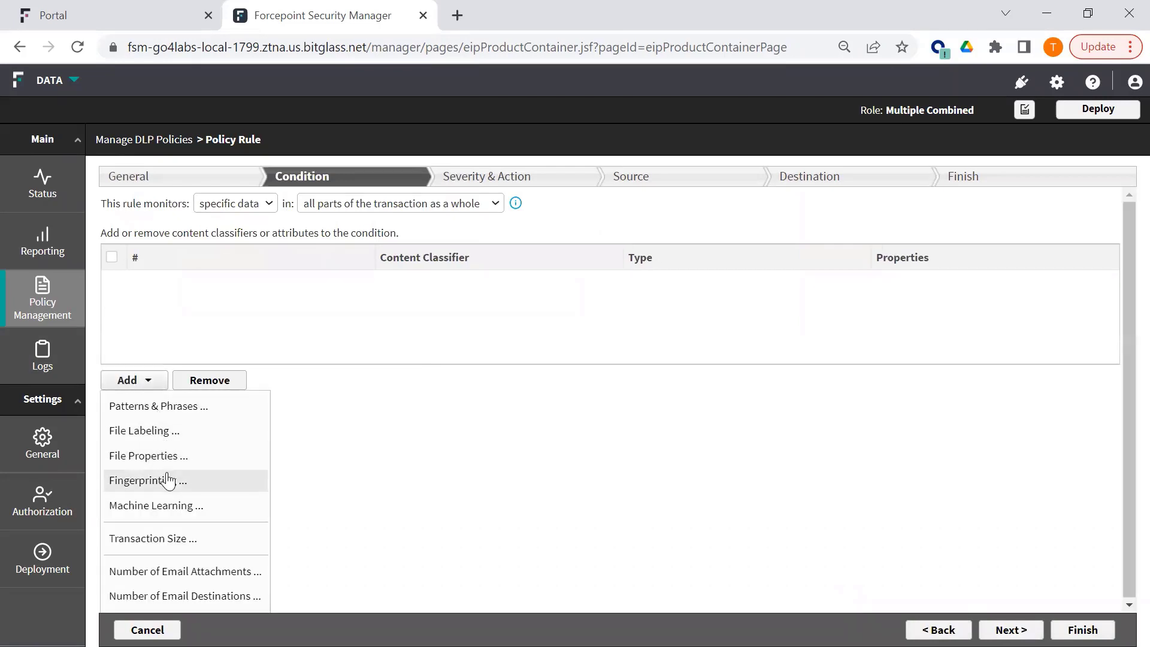
click(147, 480)
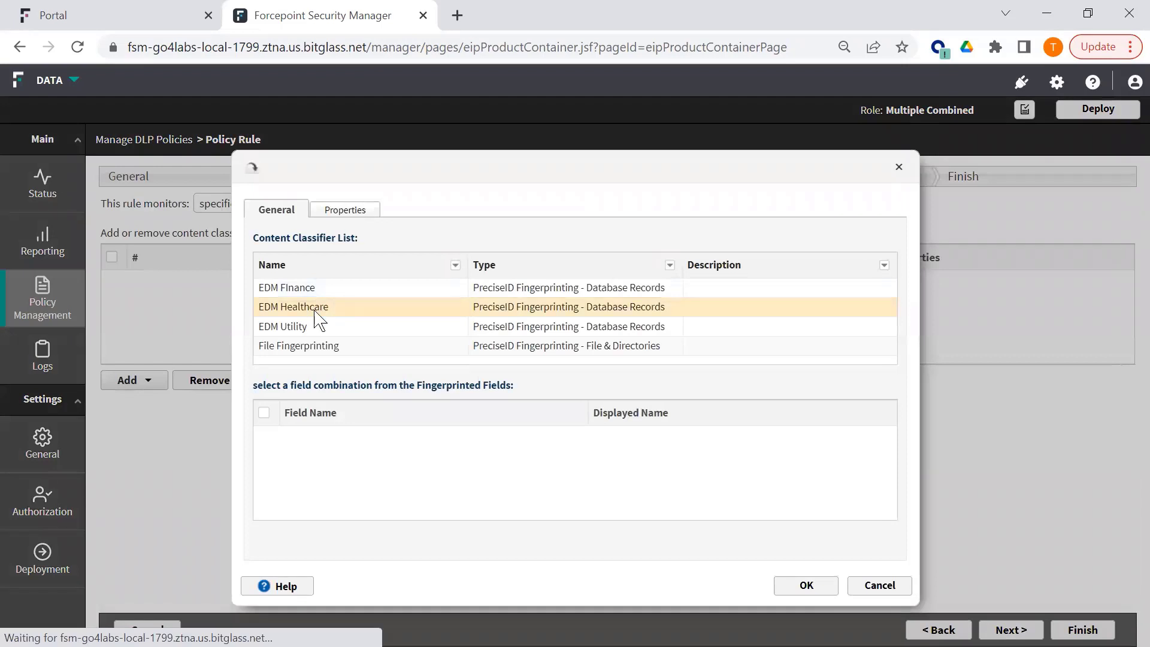
click(287, 287)
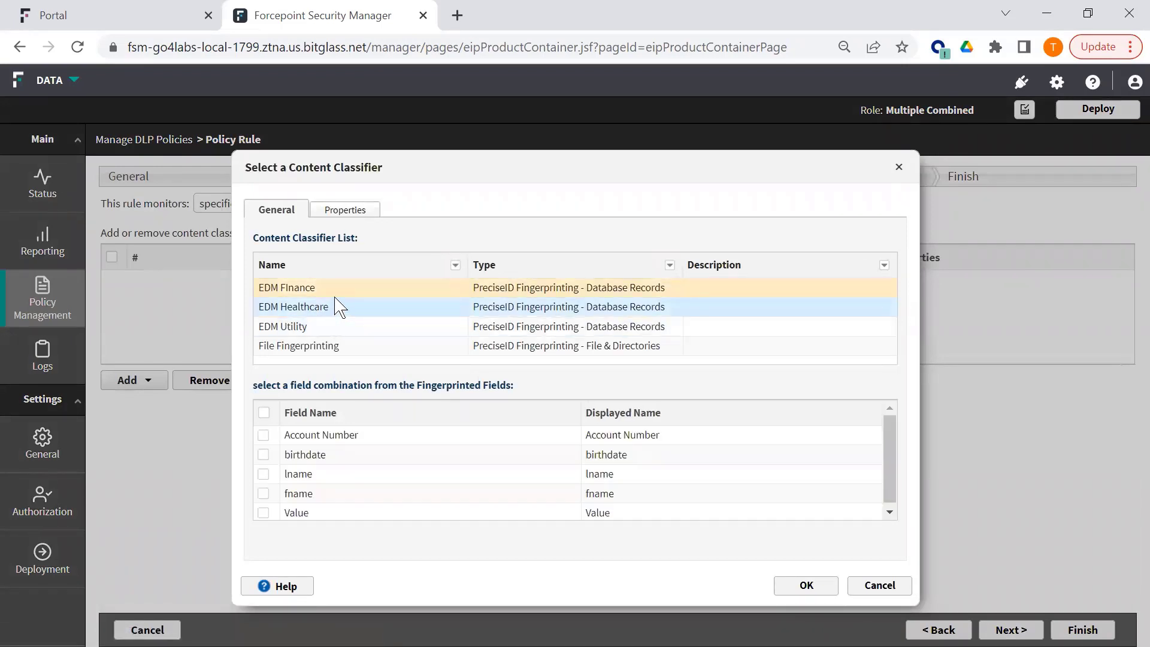
click(264, 434)
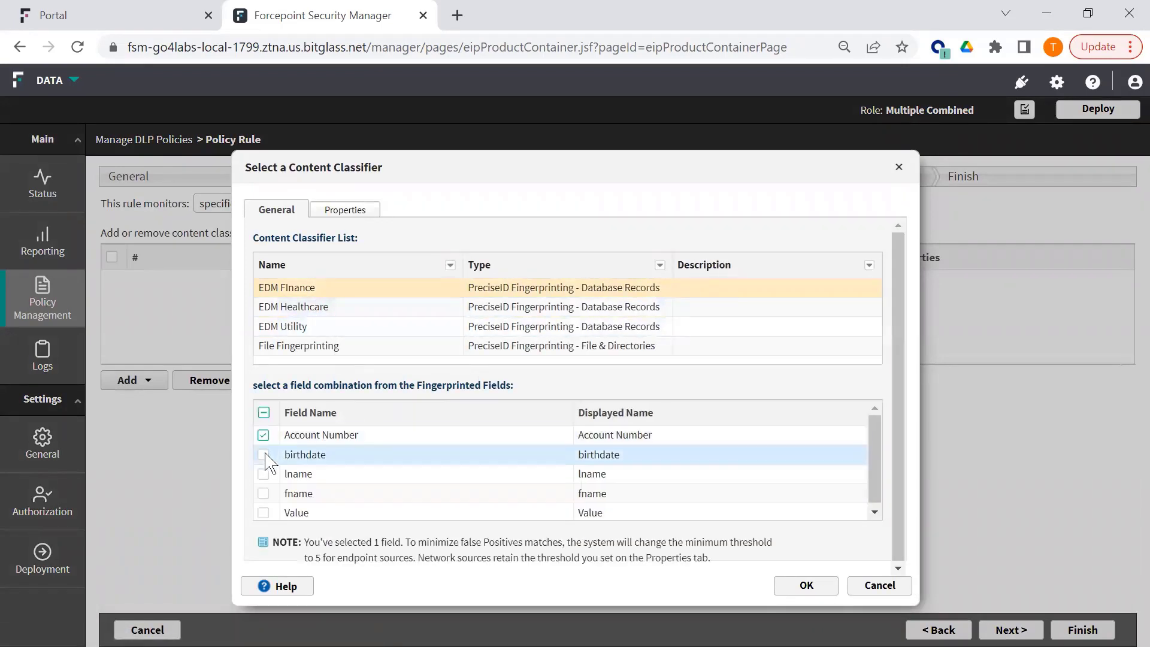
click(264, 454)
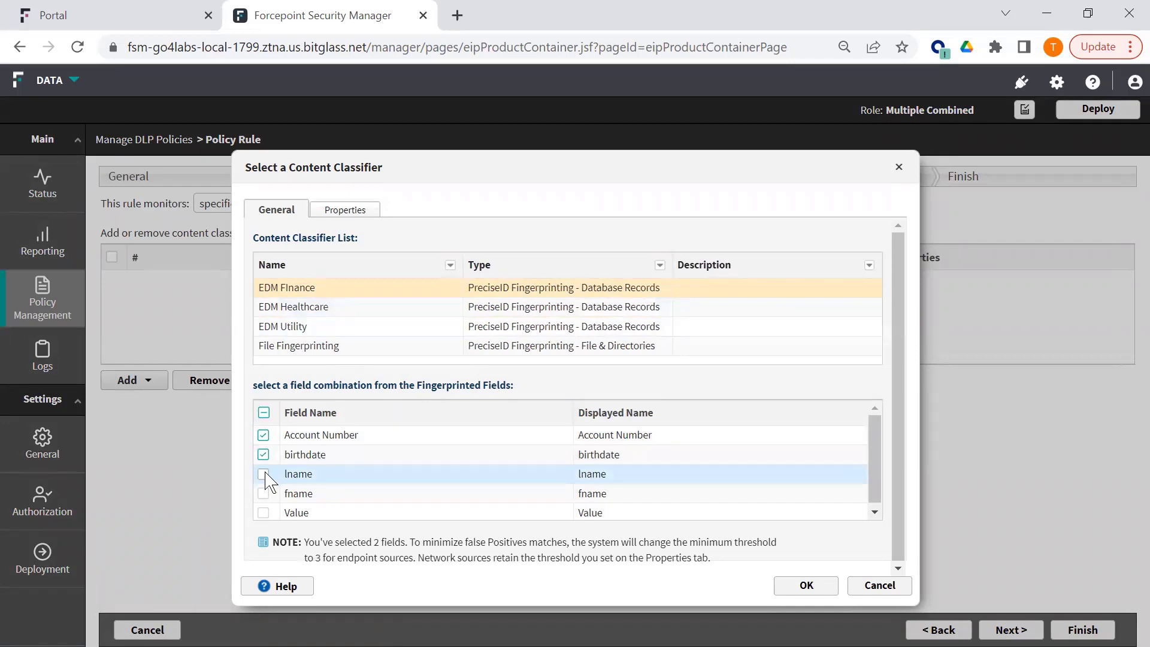
click(264, 474)
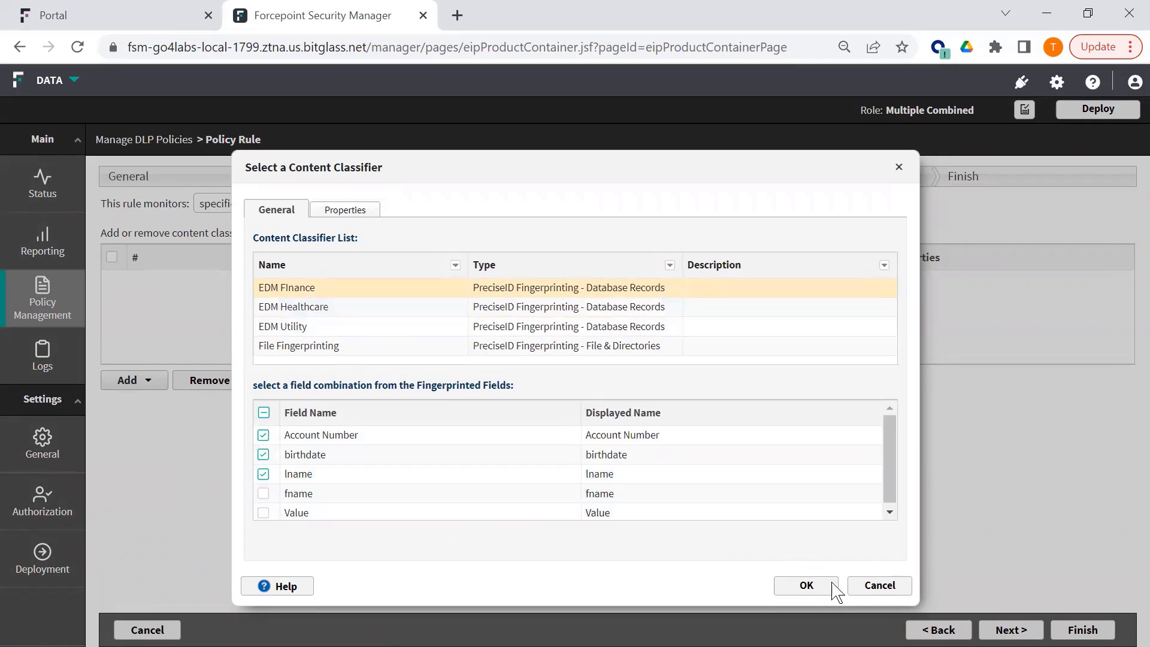
click(805, 586)
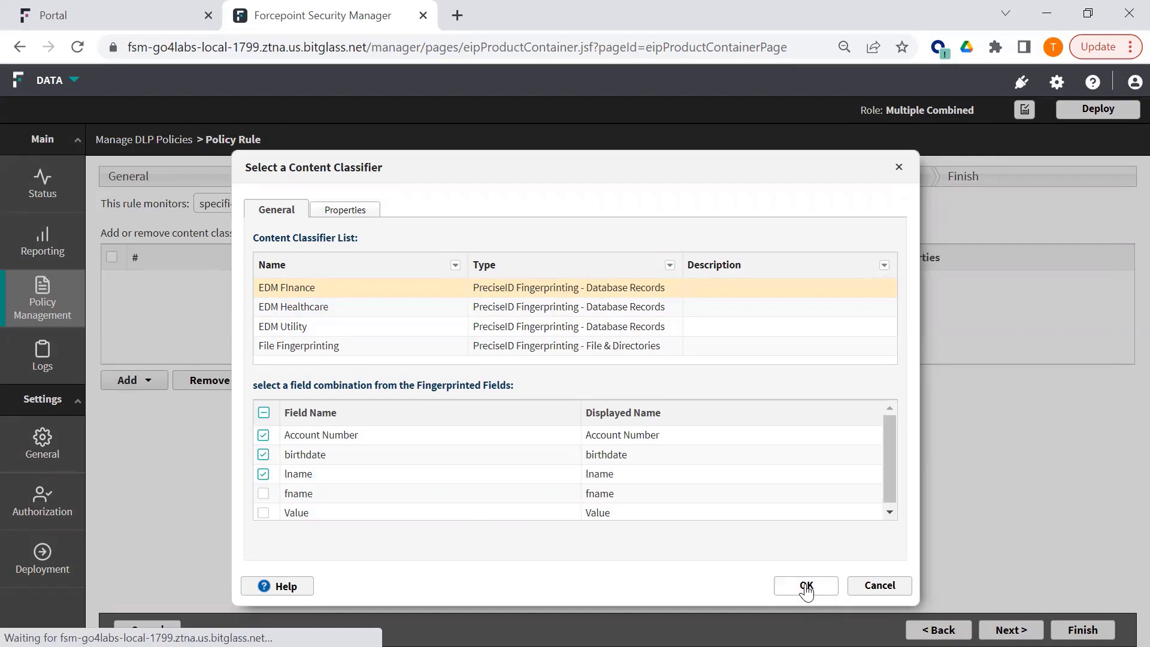
click(805, 585)
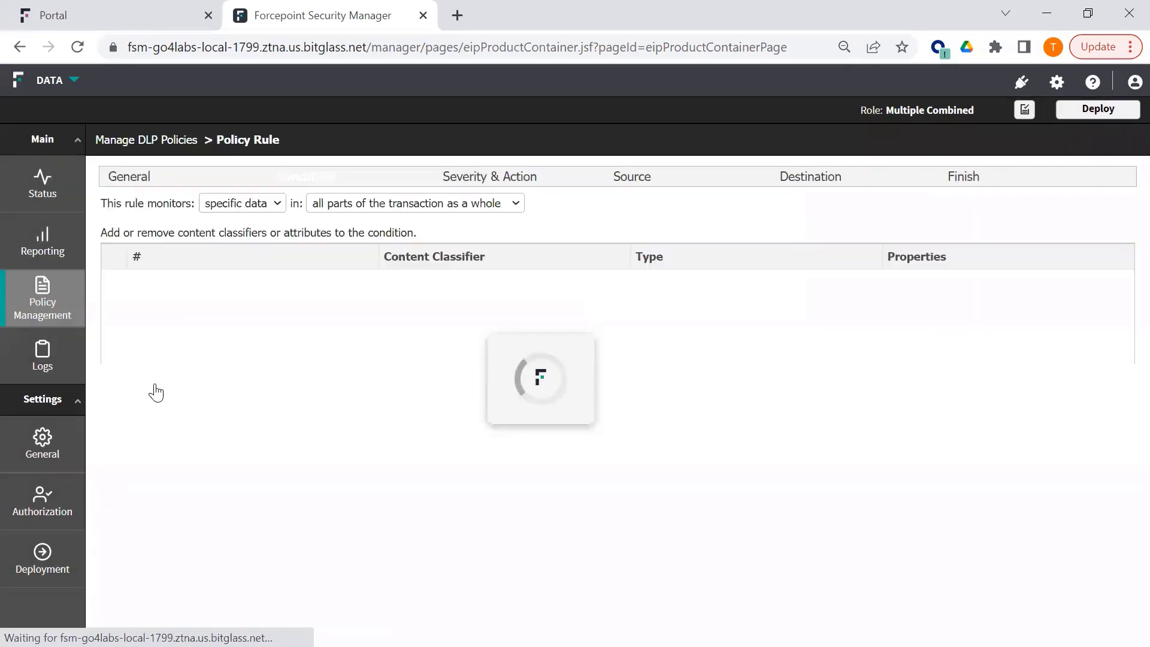
- Add a Chinese Credit Cards (Narrow) pattern condition, found by filtering 'credit card'
click(130, 380)
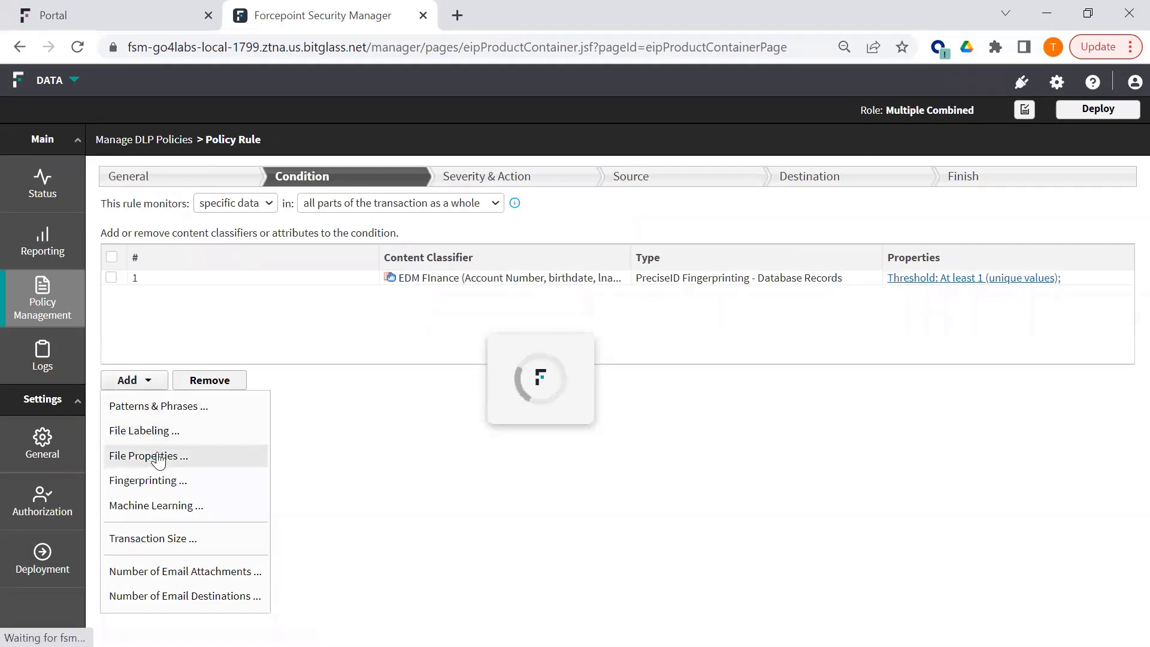
click(148, 455)
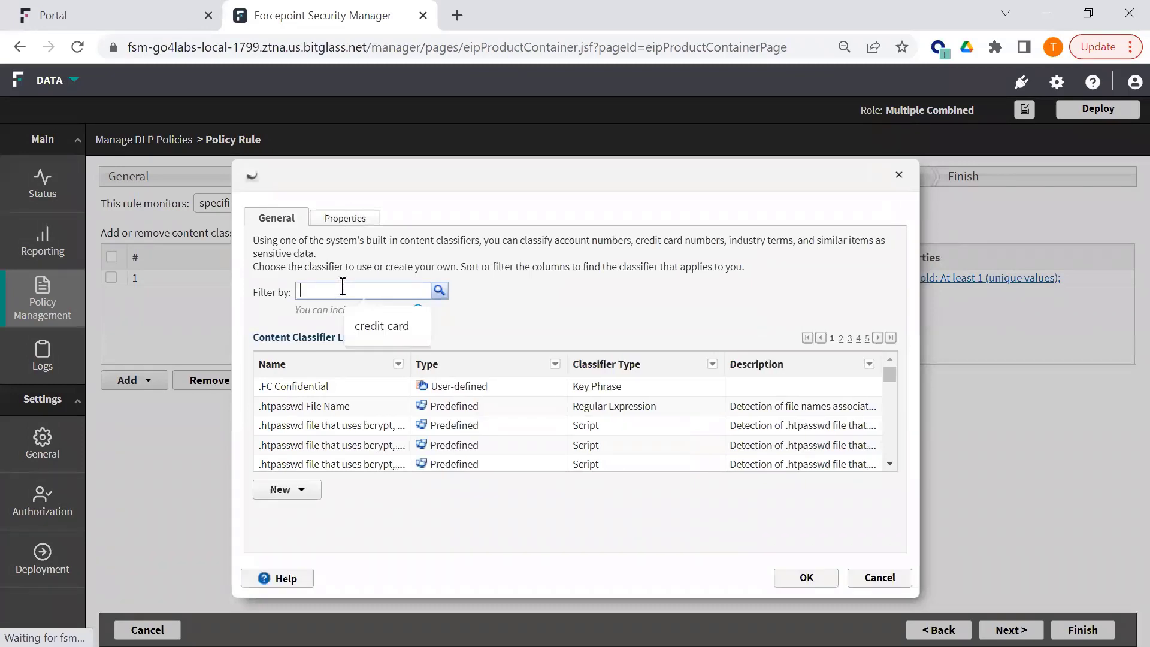
text(credit card)
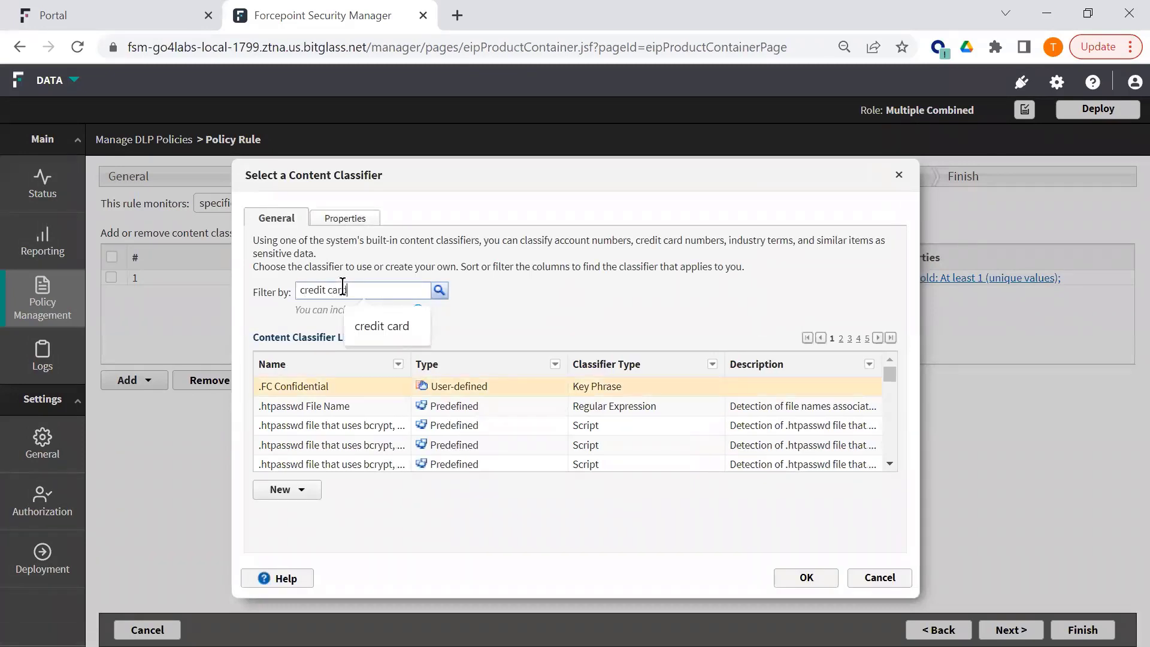
click(439, 290)
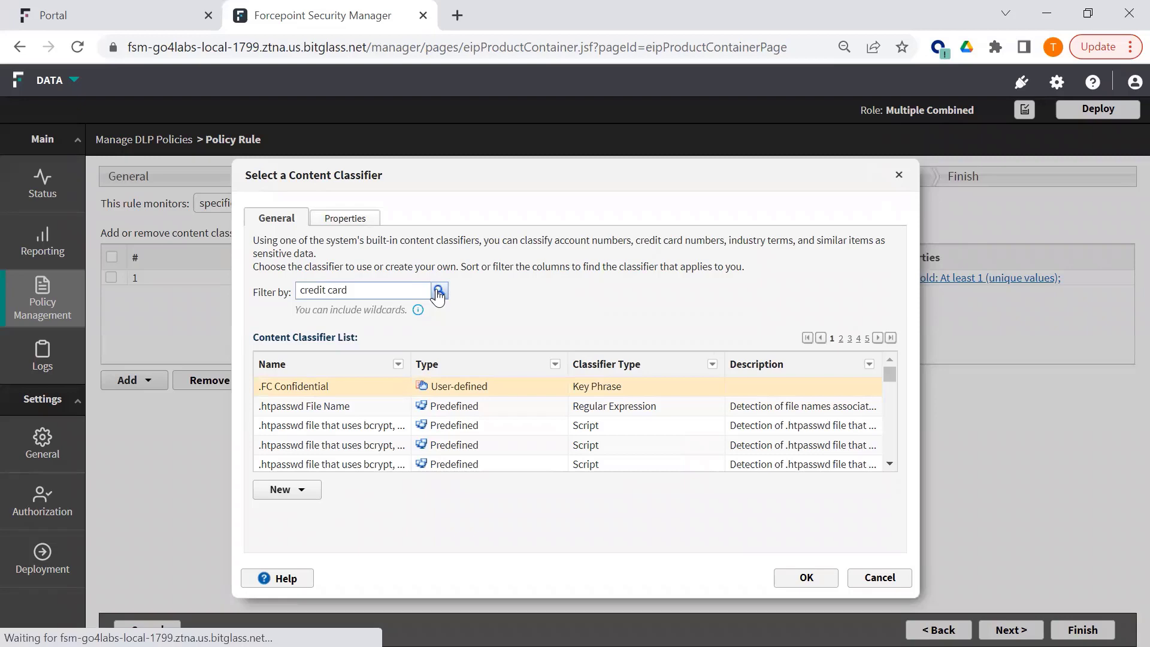
click(438, 290)
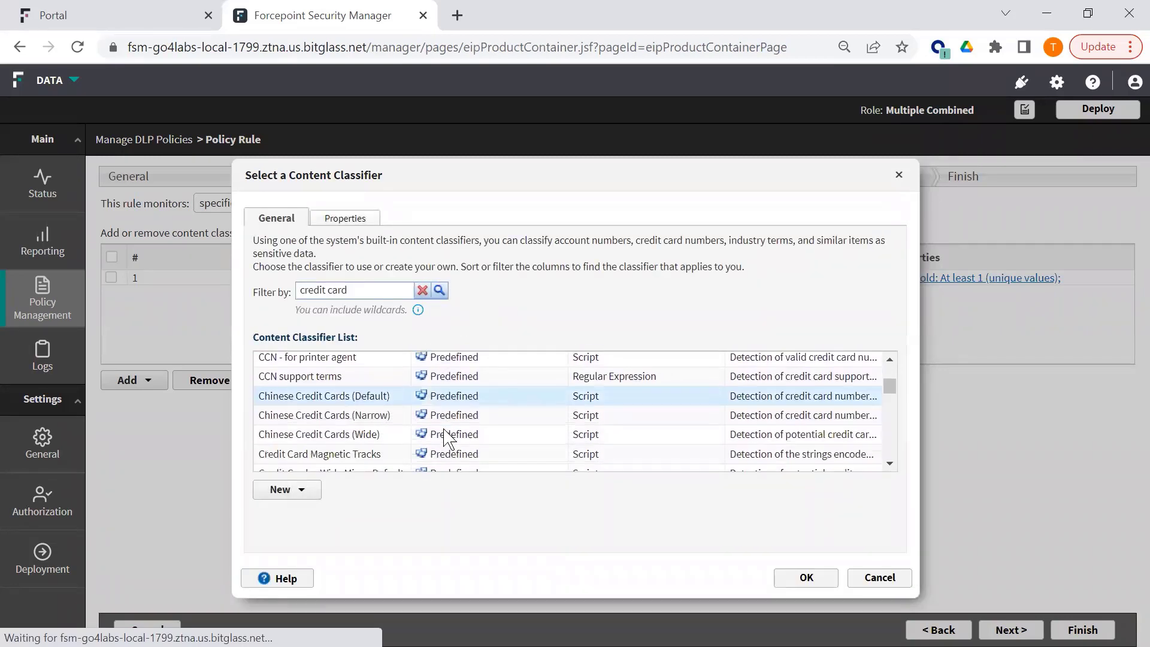
scroll(down, 3)
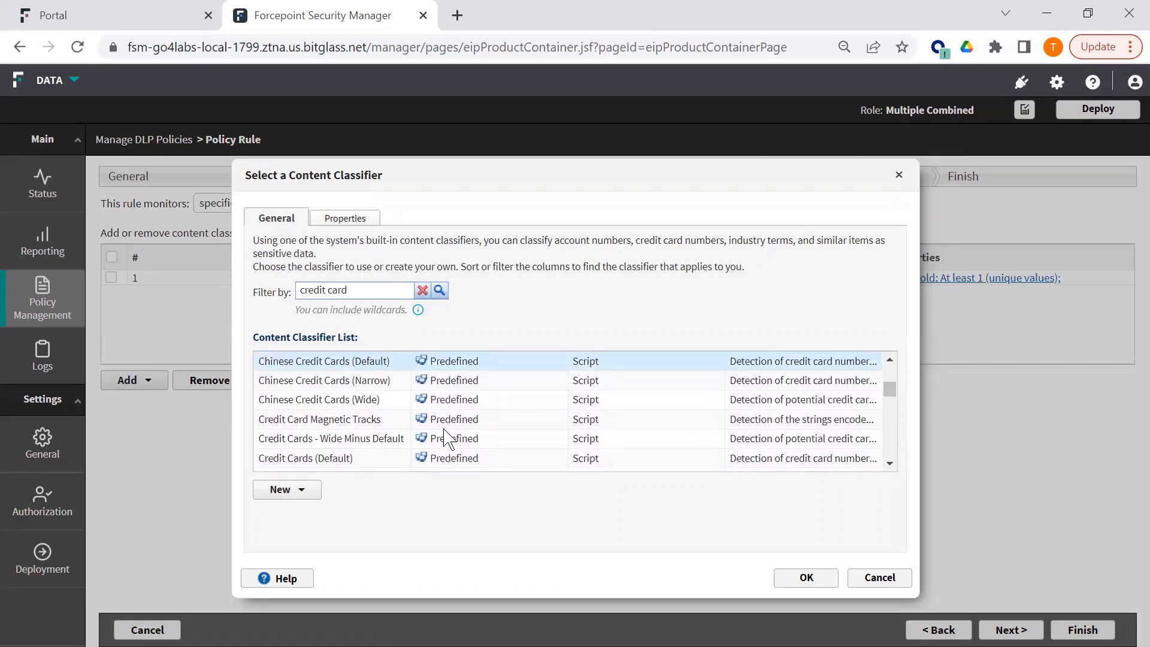
click(324, 380)
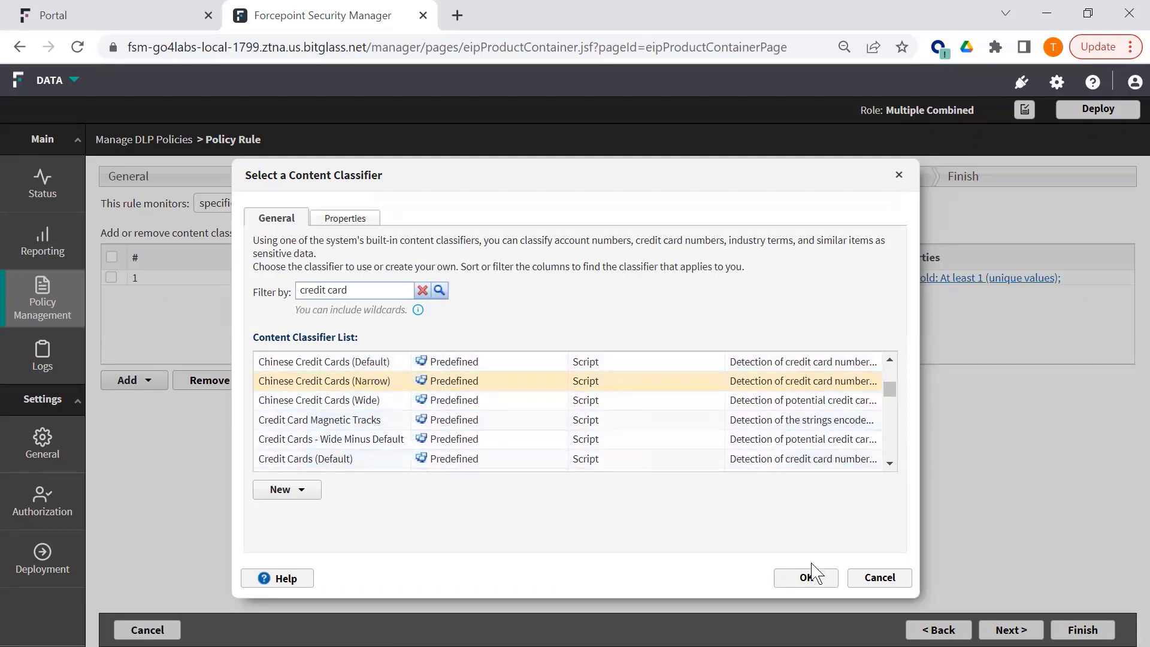
click(805, 577)
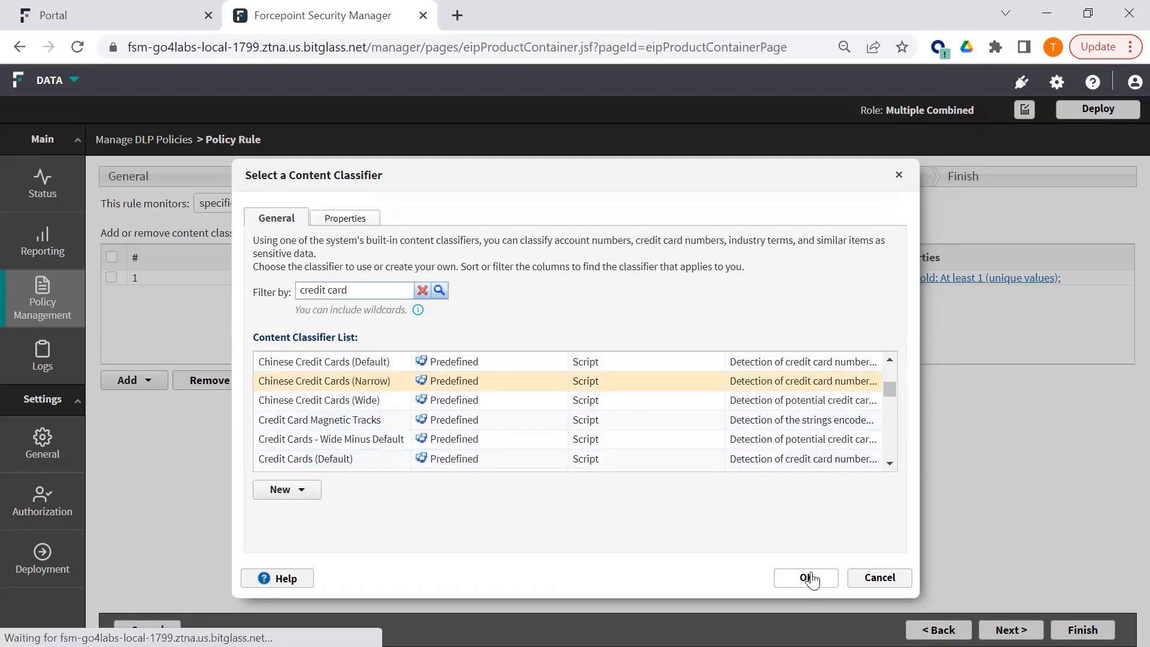
click(805, 578)
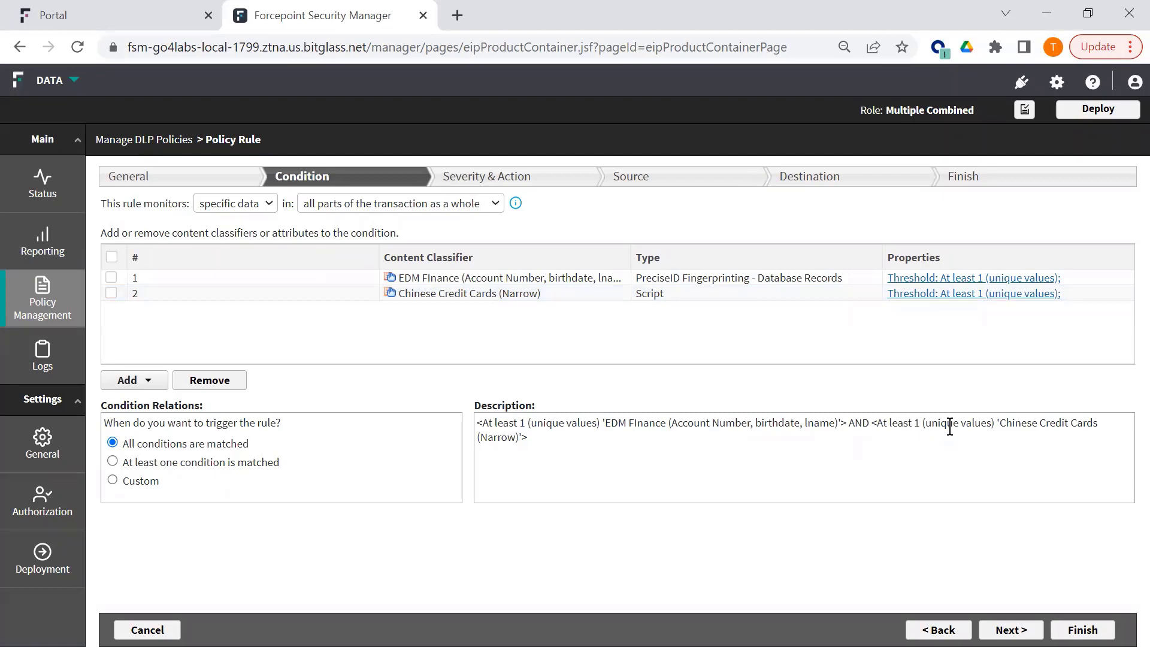
mouse_move(525, 453)
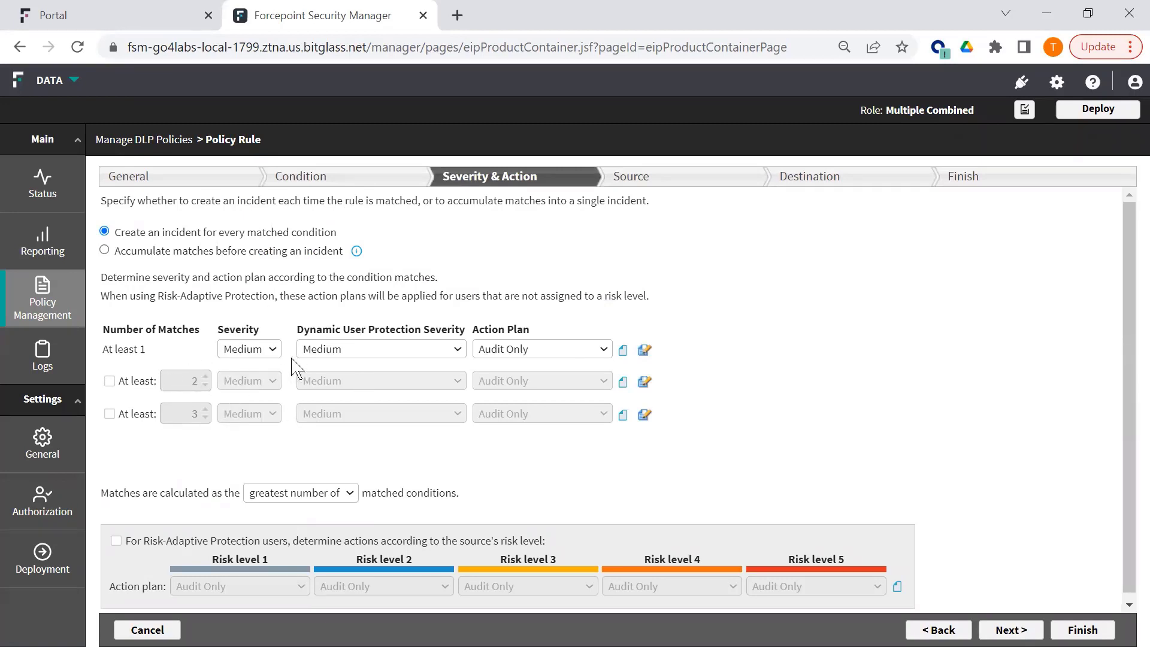
mouse_move(333, 360)
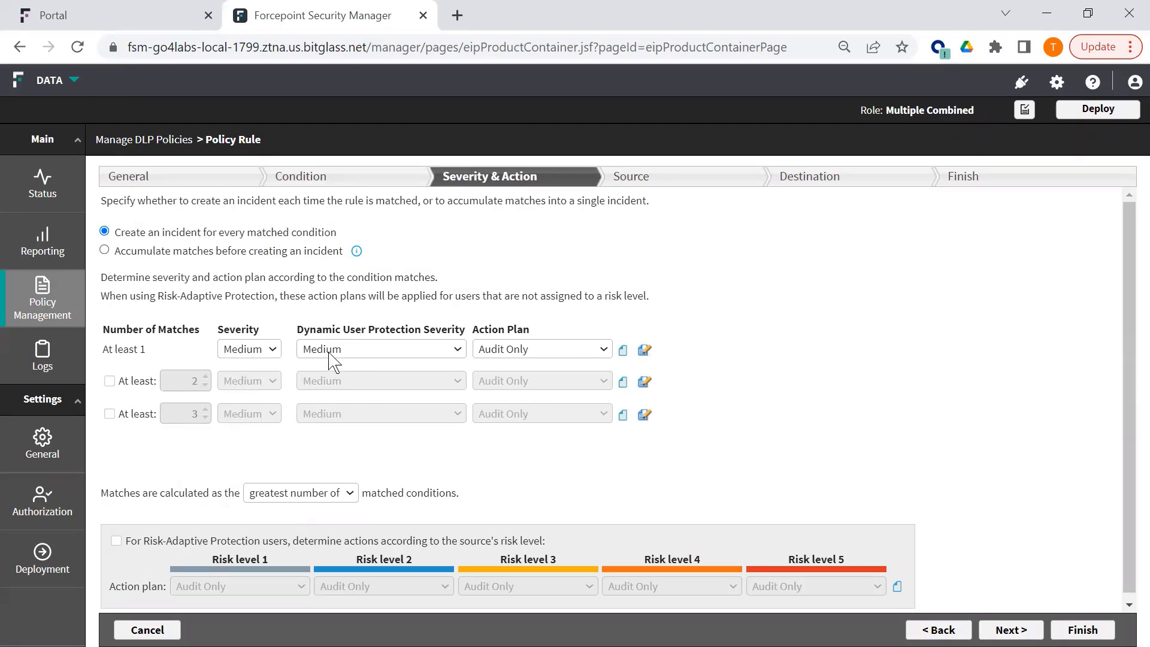
mouse_move(304, 378)
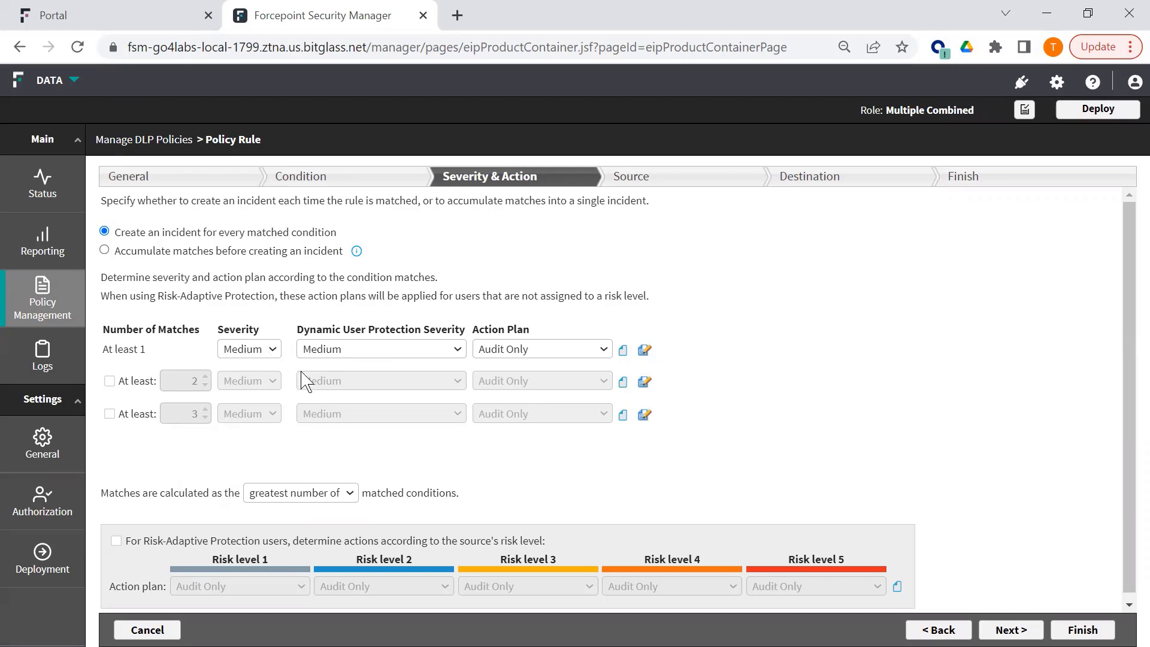
mouse_move(383, 405)
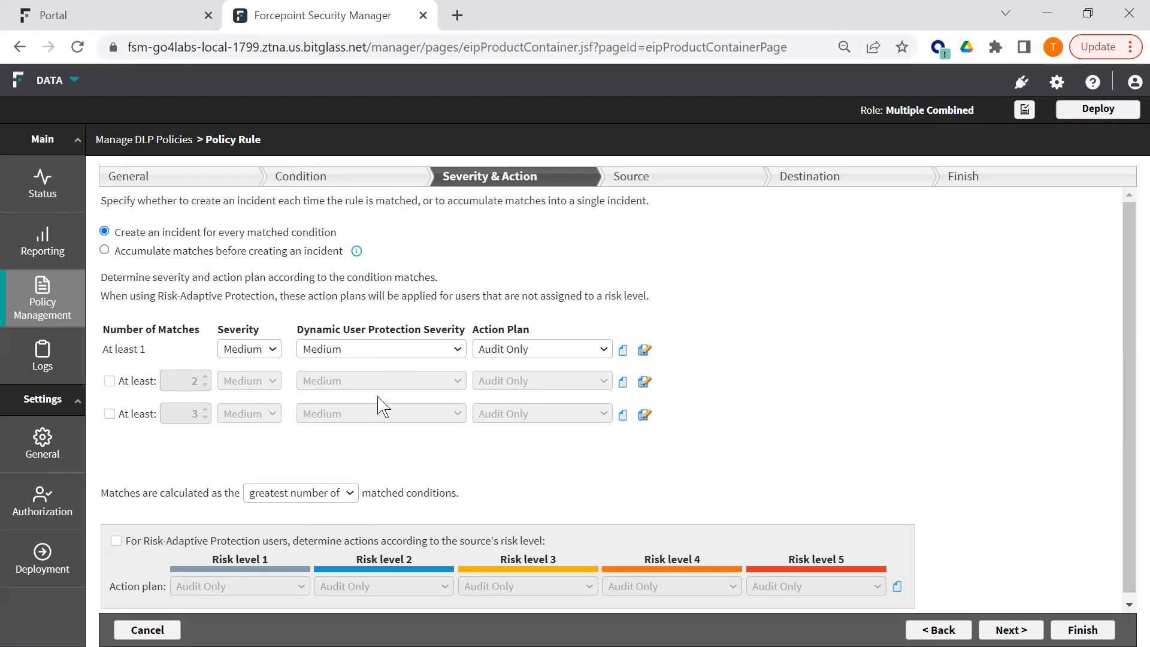
mouse_move(292, 504)
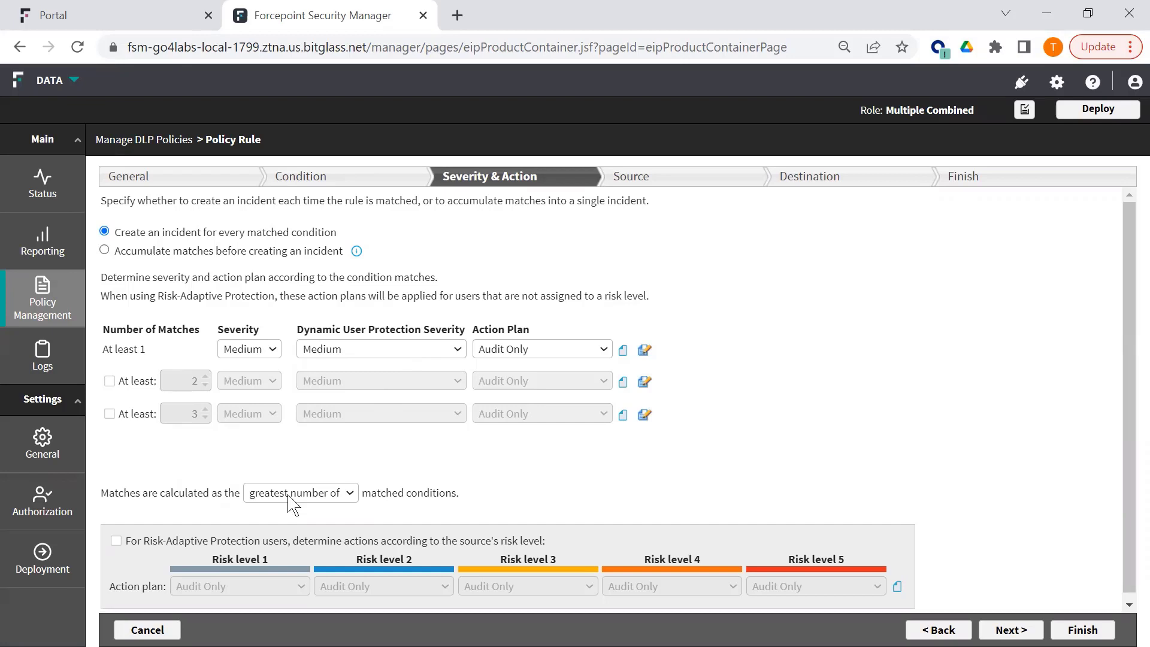
mouse_move(121, 546)
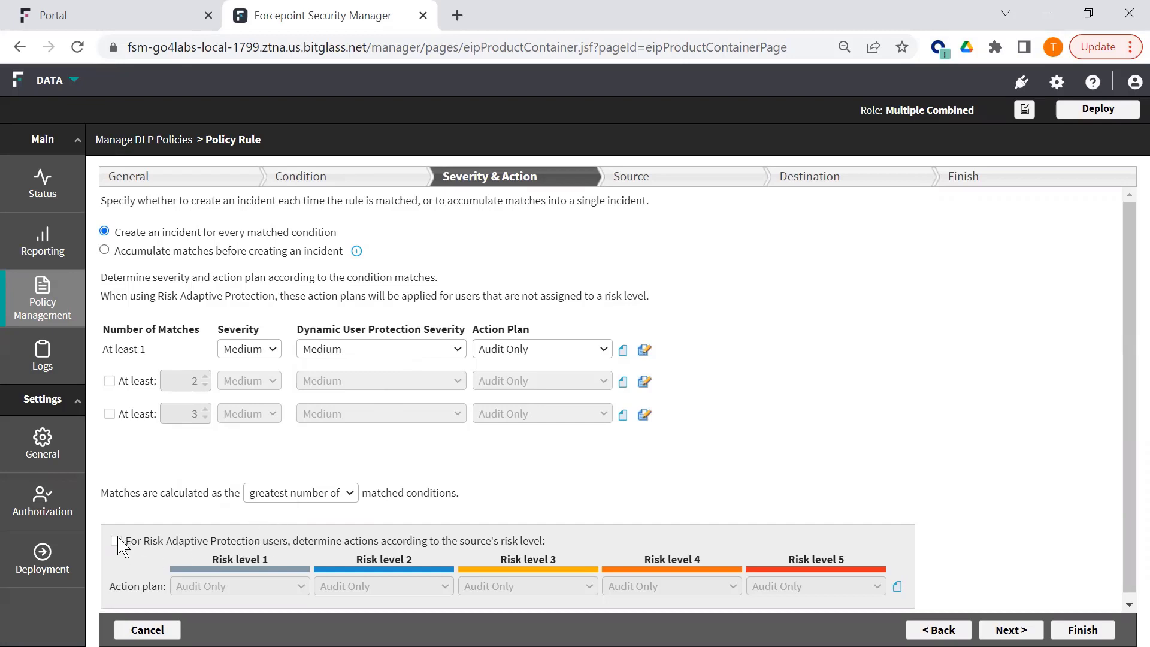
- Enable risk-level actions: User Coaching for level 2, Endpoint DVR for 4, Endpoint Isolate for 5
click(115, 540)
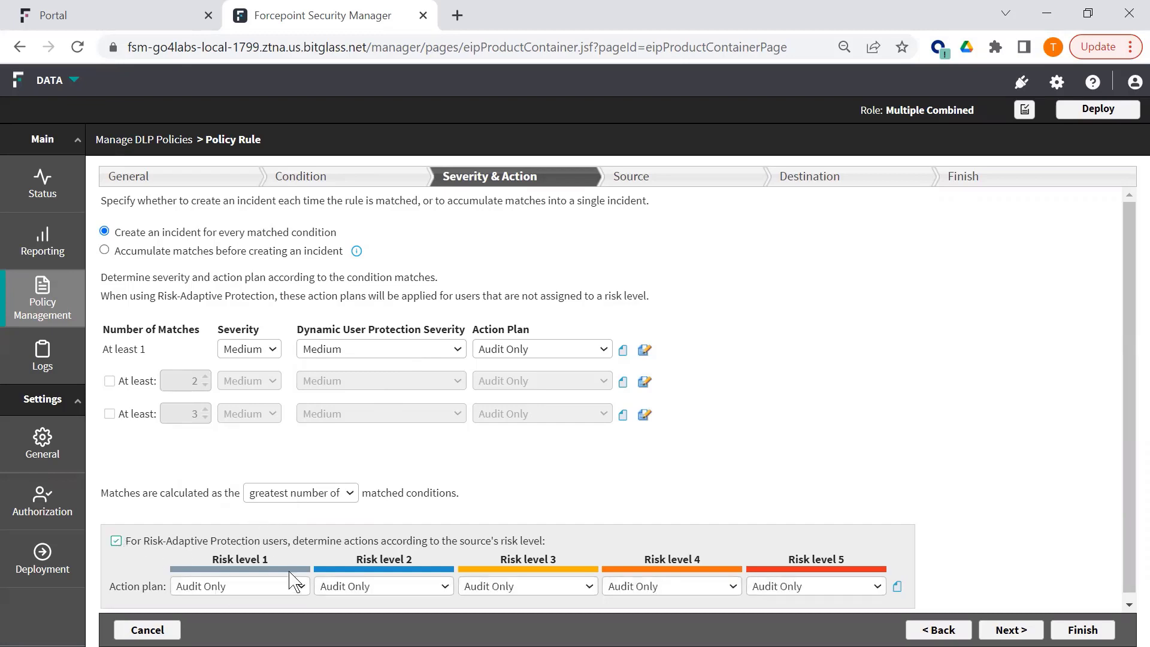
scroll(up, 3)
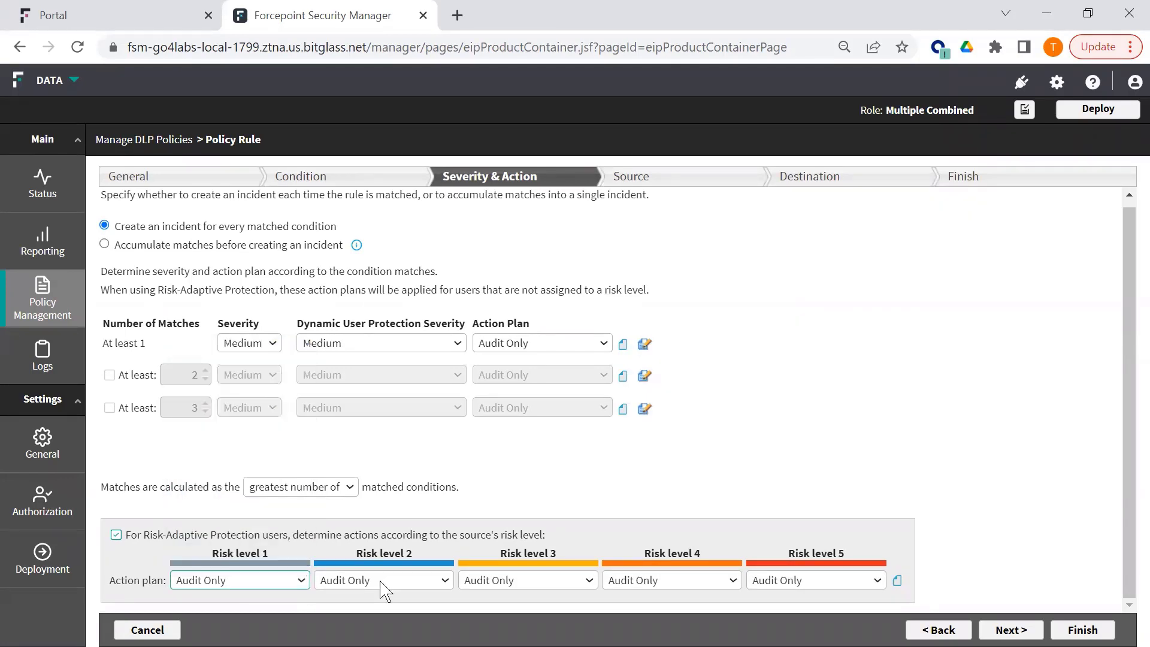
click(381, 343)
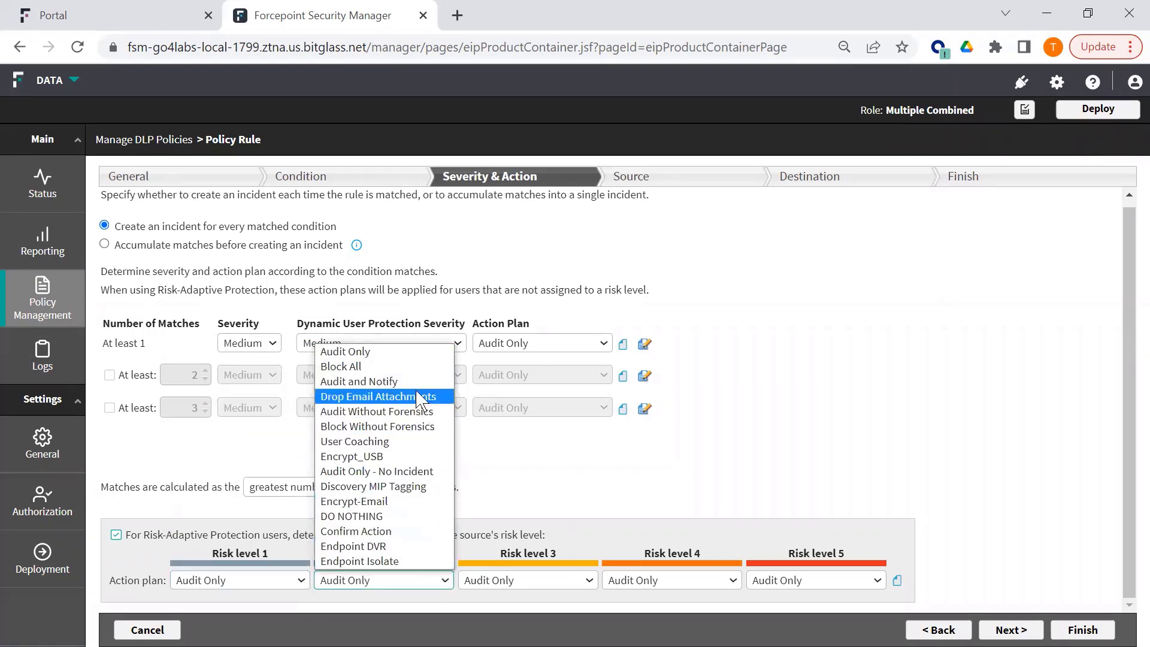
mouse_move(377, 470)
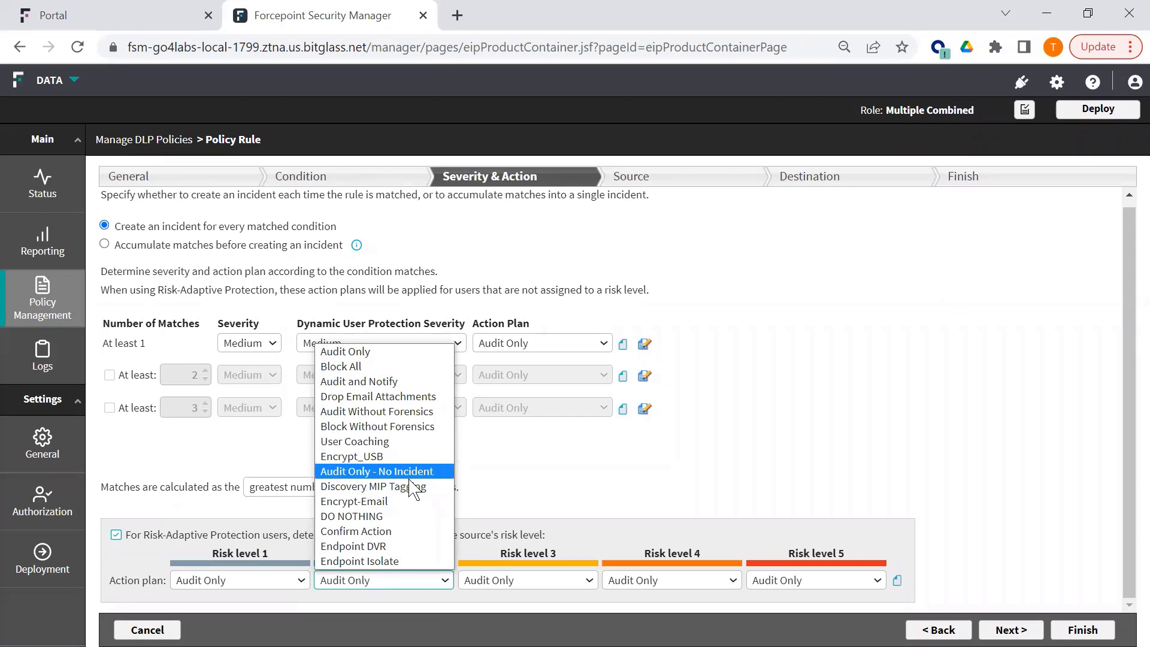
click(354, 441)
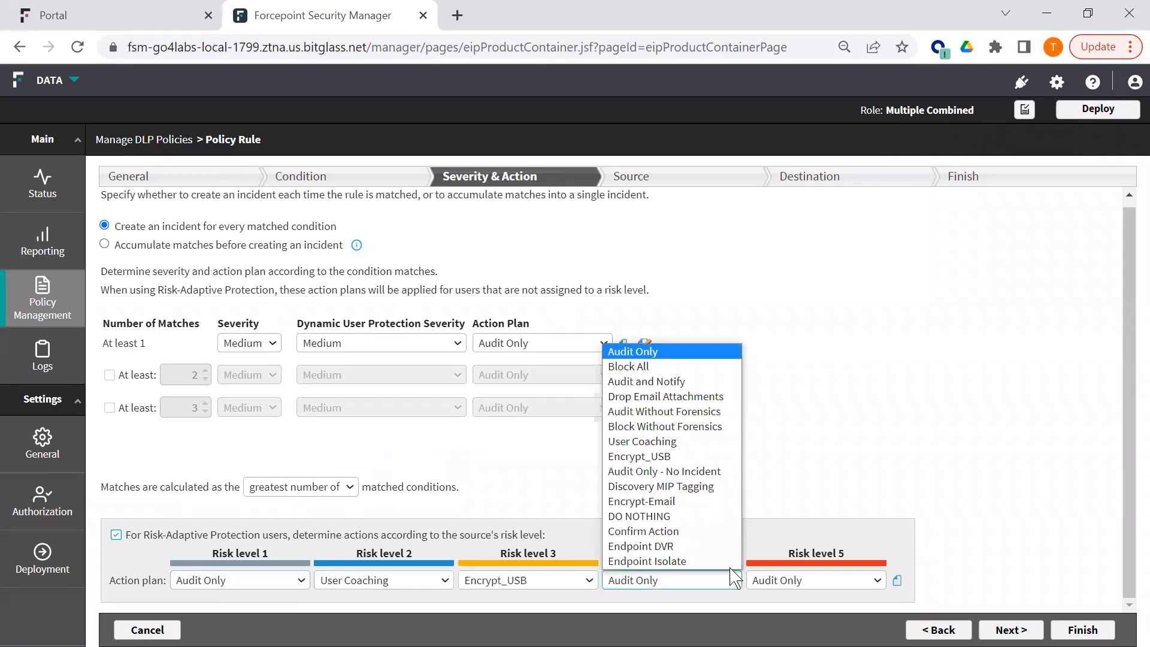
click(640, 546)
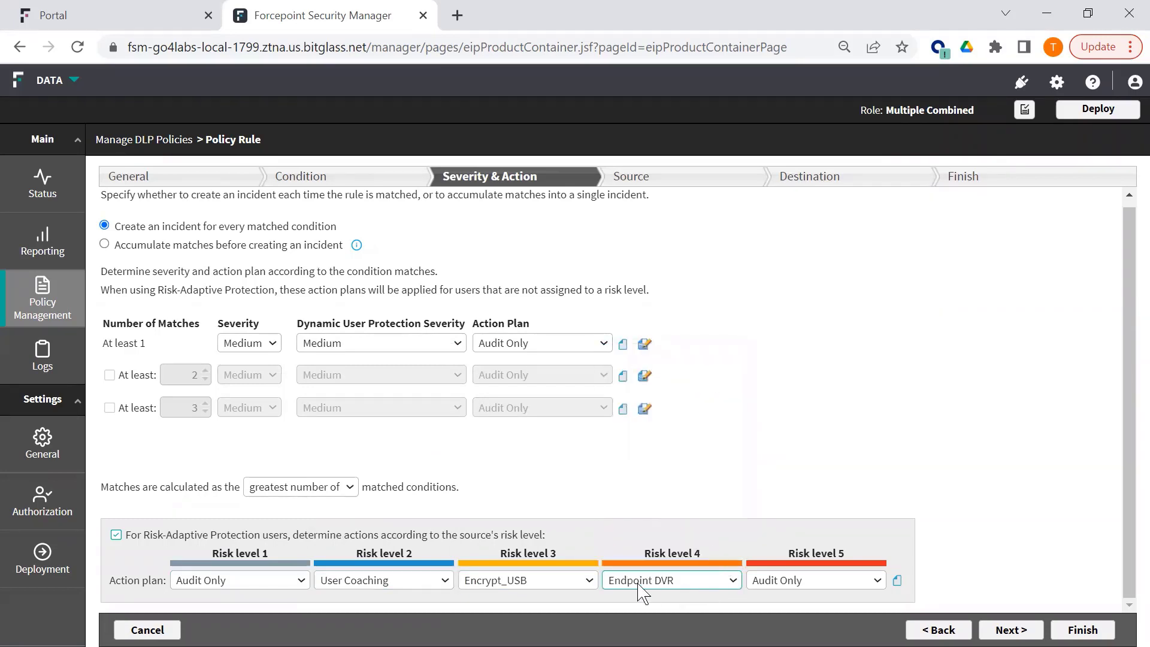
mouse_move(921, 592)
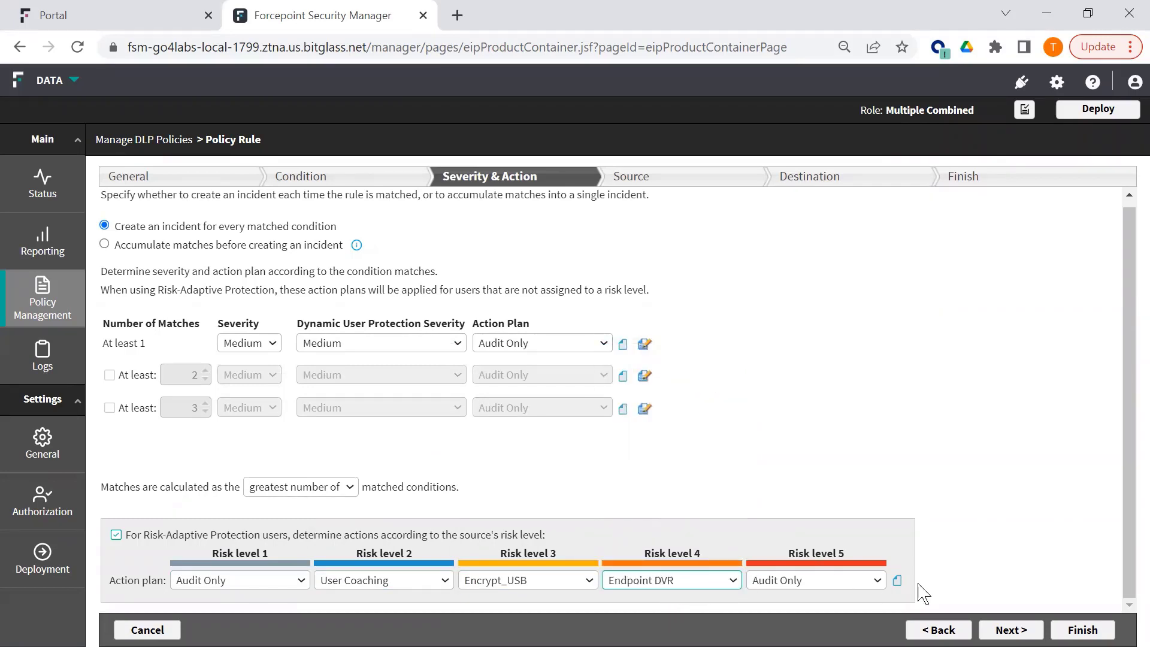
mouse_move(878, 587)
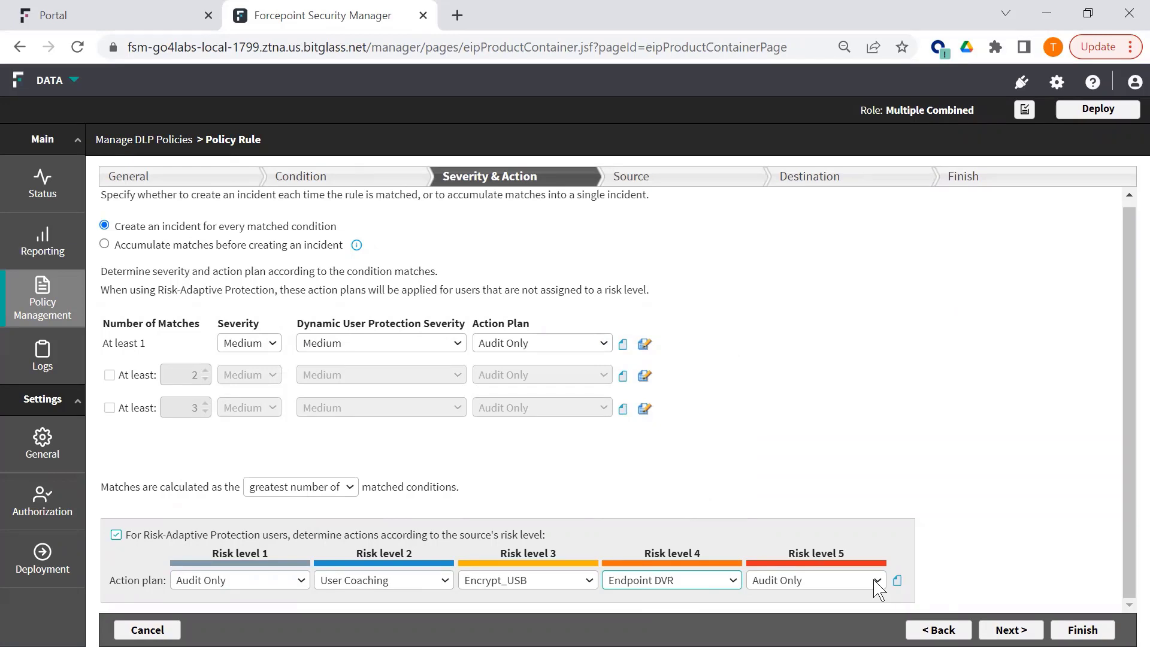
click(875, 579)
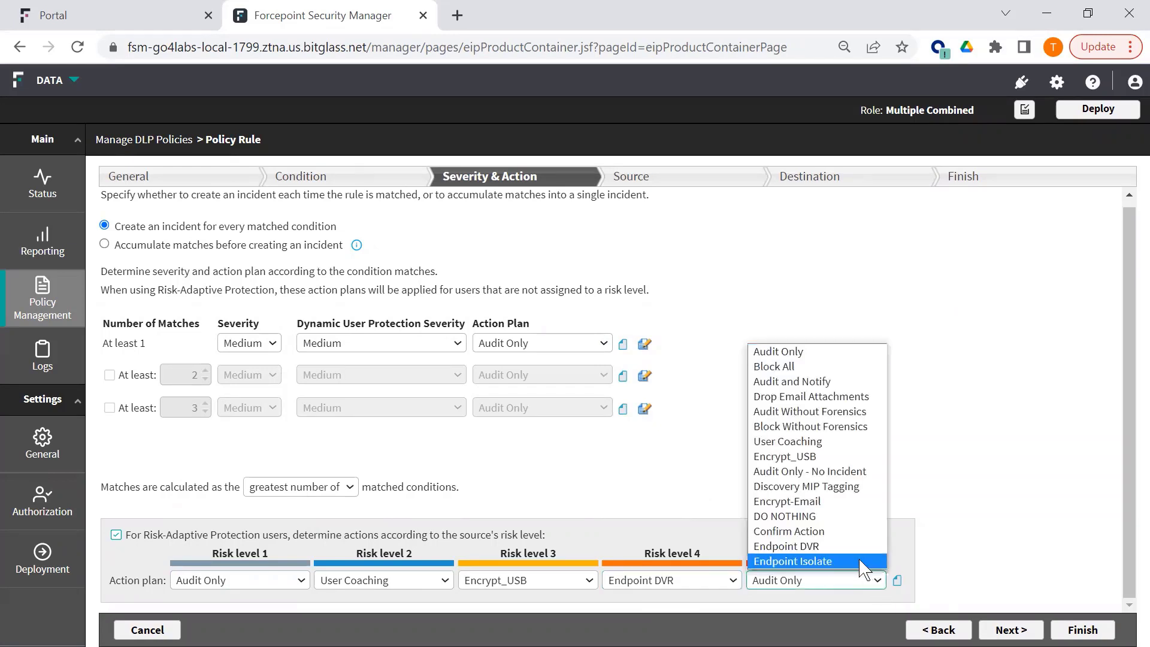
click(792, 561)
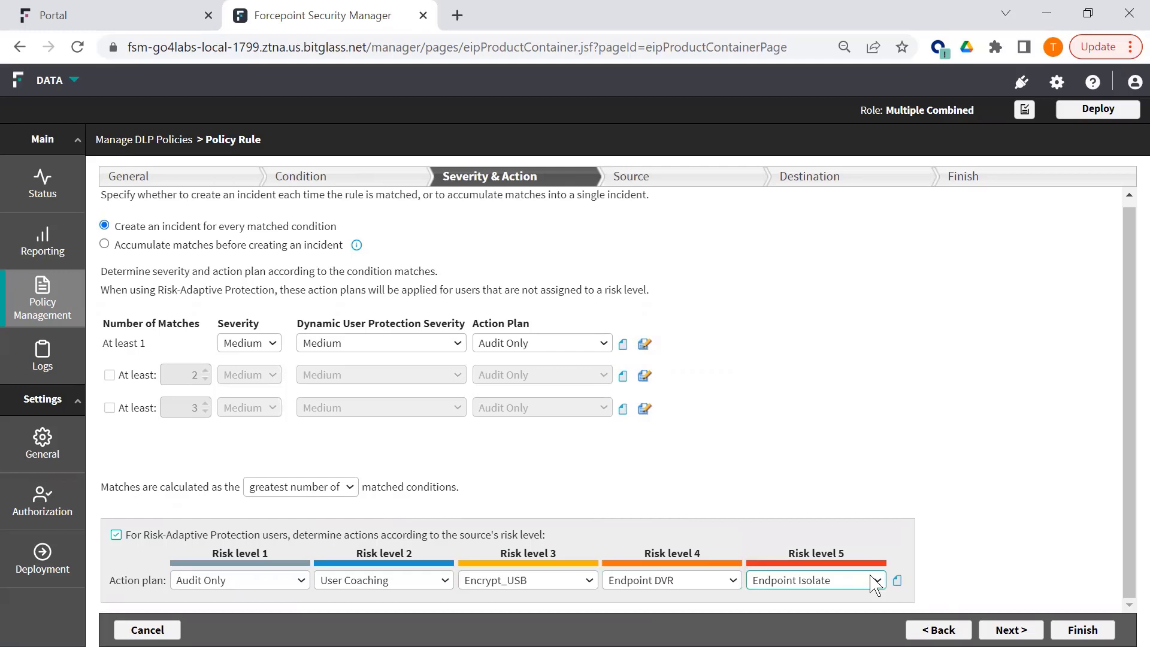
mouse_move(811, 579)
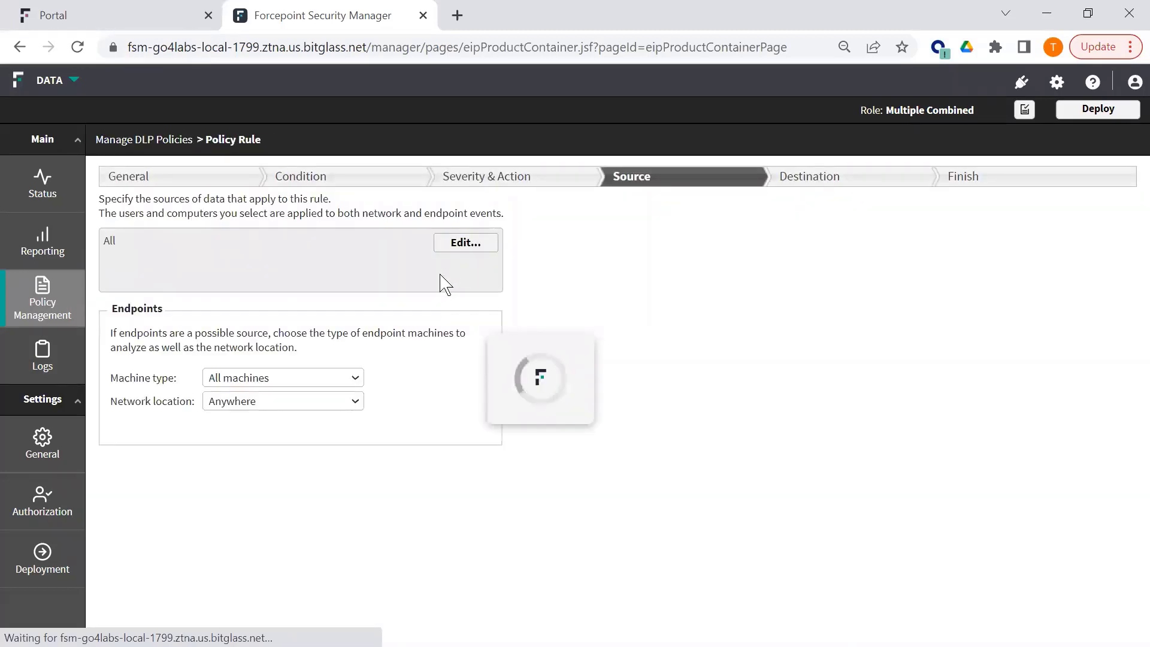
- Leave sources unchanged with Network location Anywhere and advance to Destination
click(465, 242)
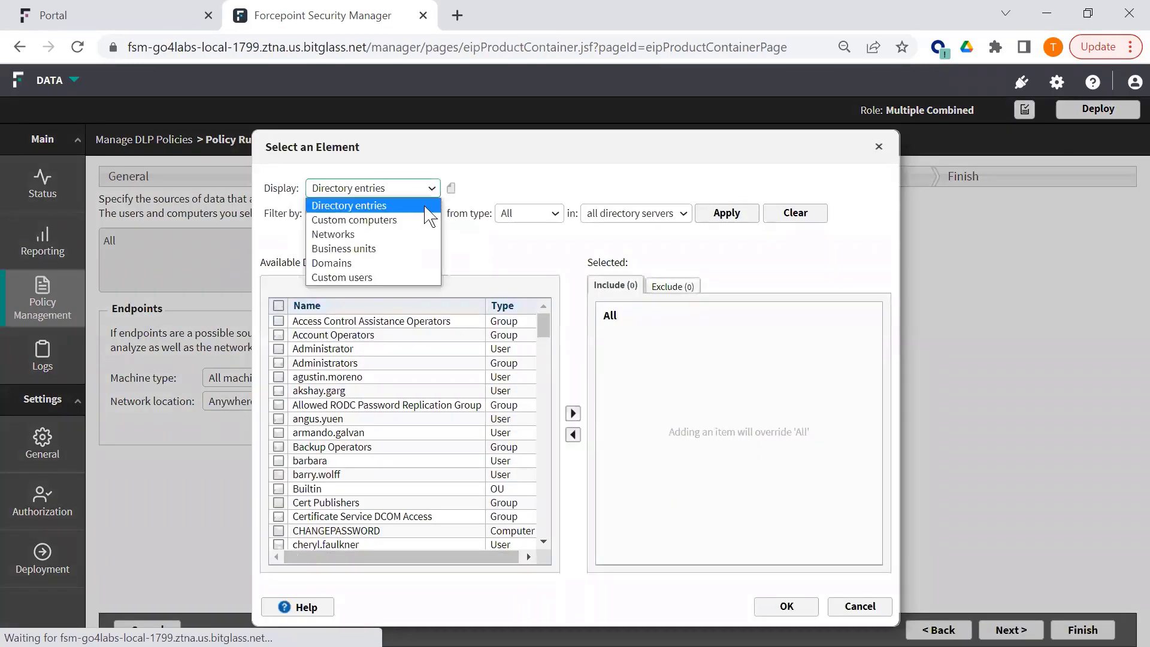
mouse_move(343, 248)
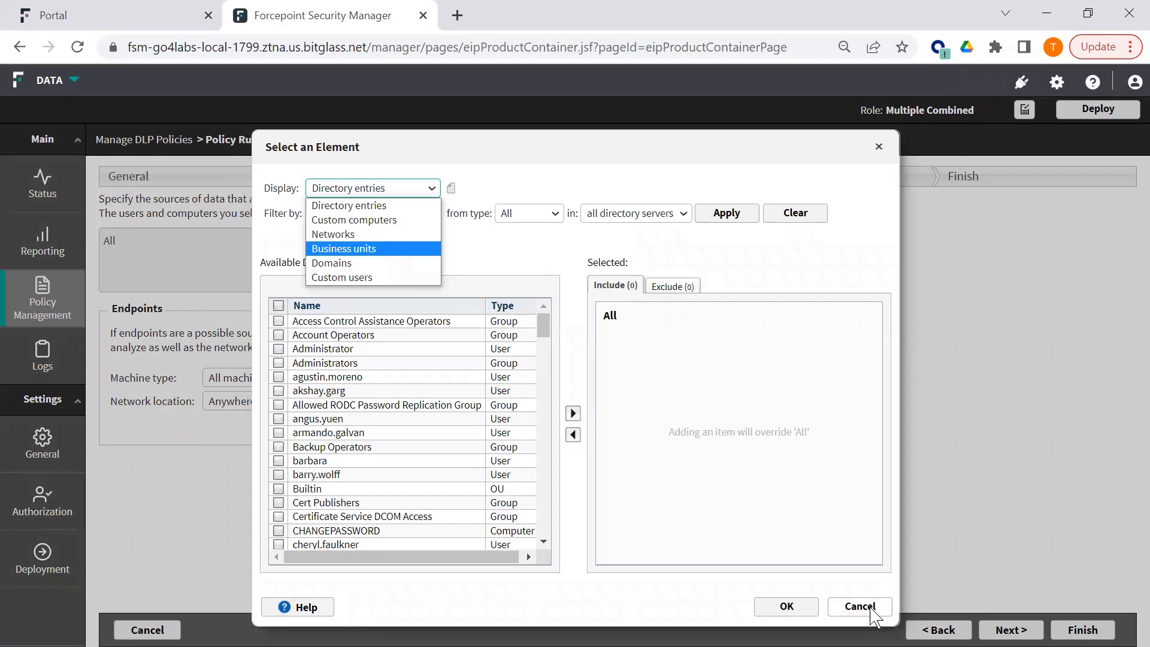
click(858, 607)
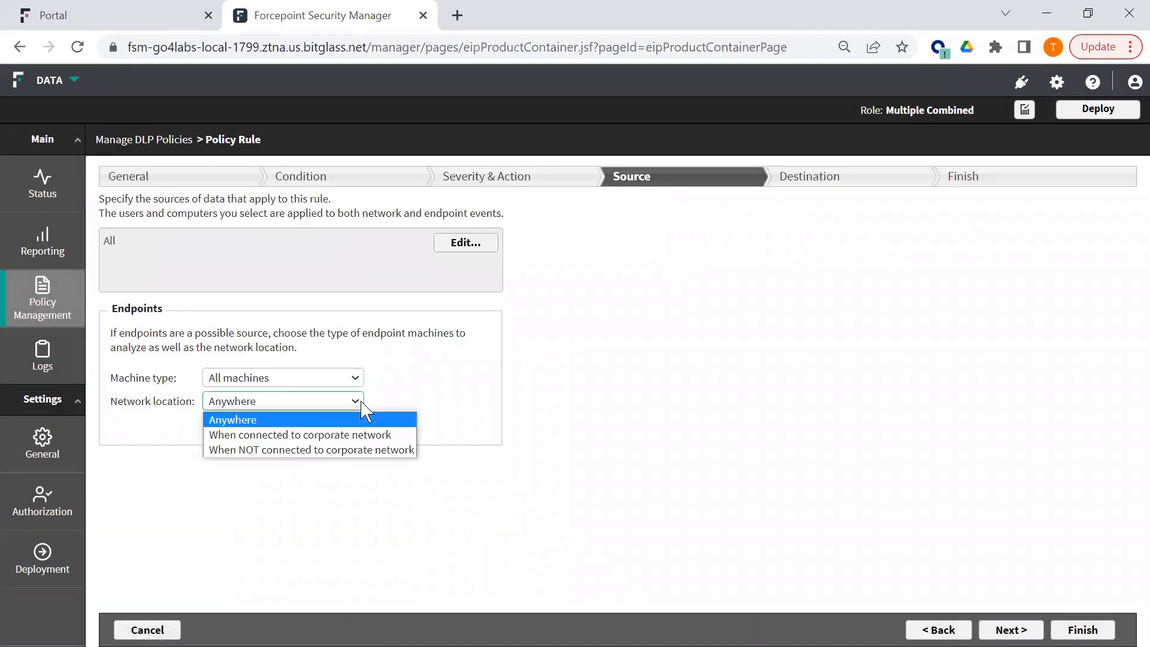
mouse_move(374, 448)
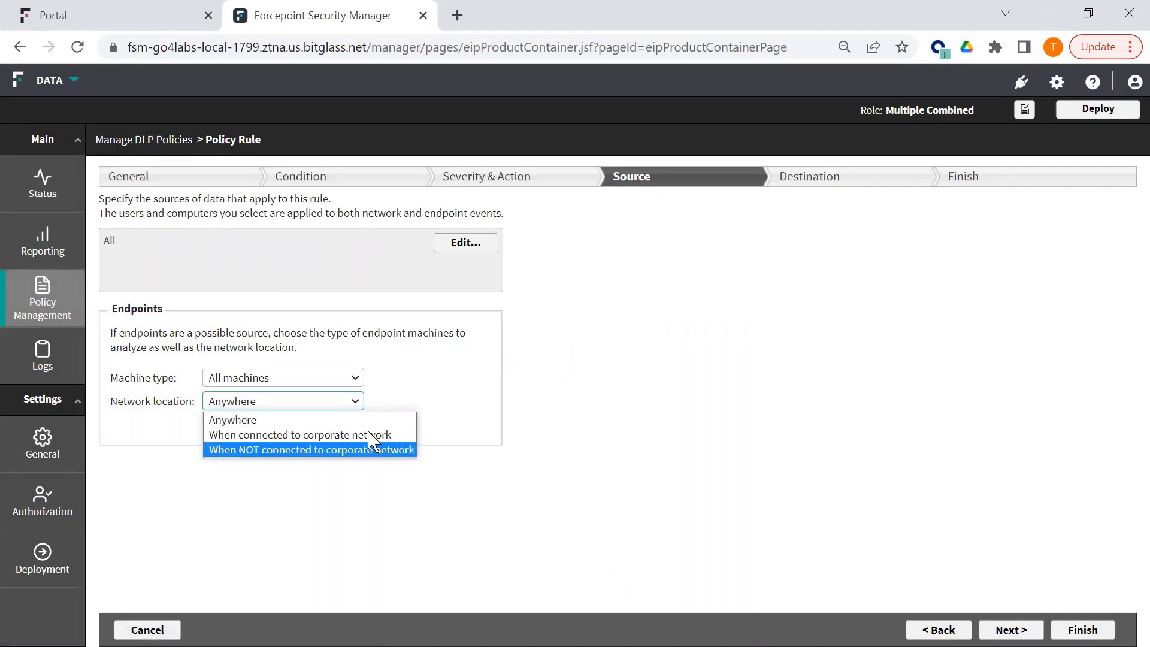
click(232, 419)
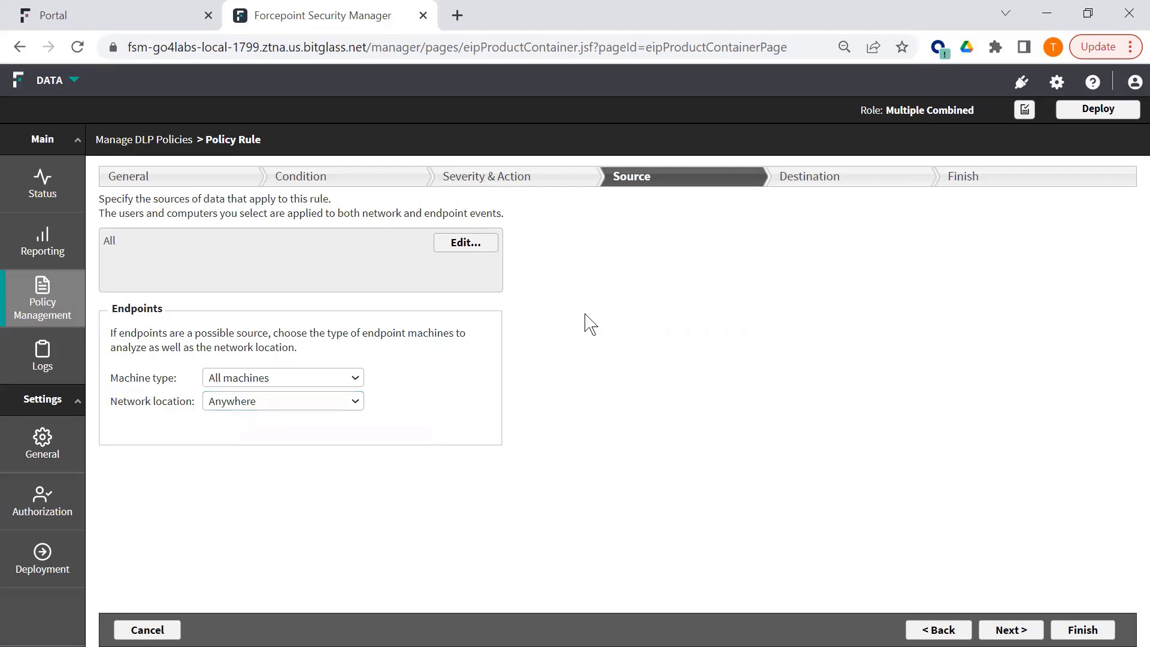
mouse_move(765, 451)
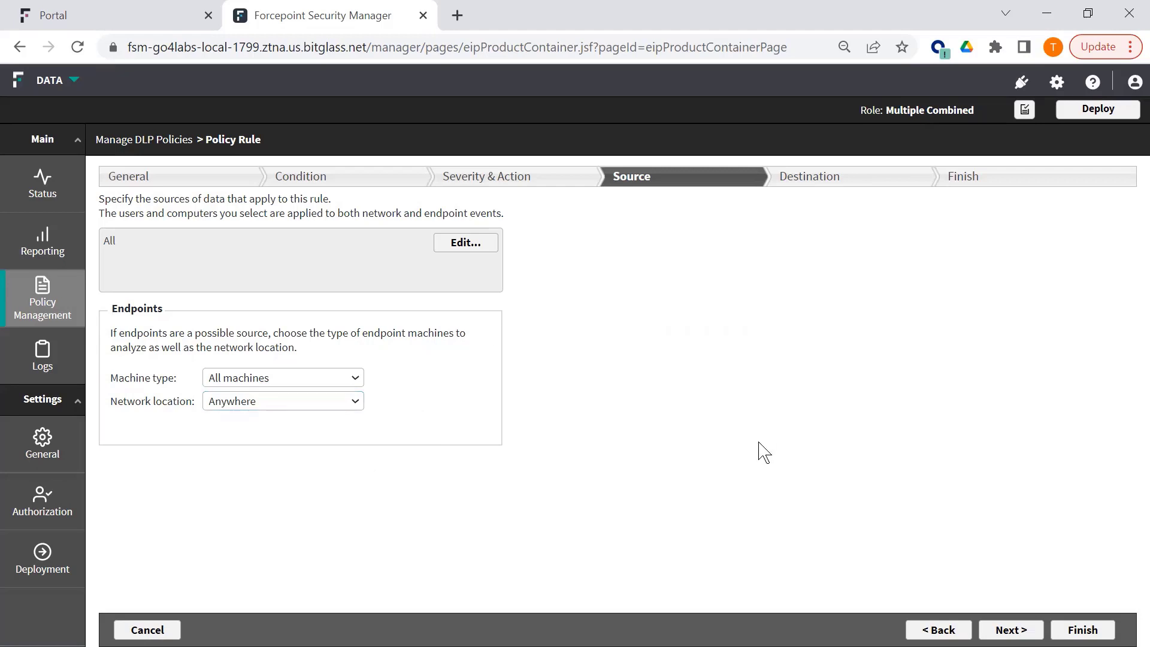
click(1010, 629)
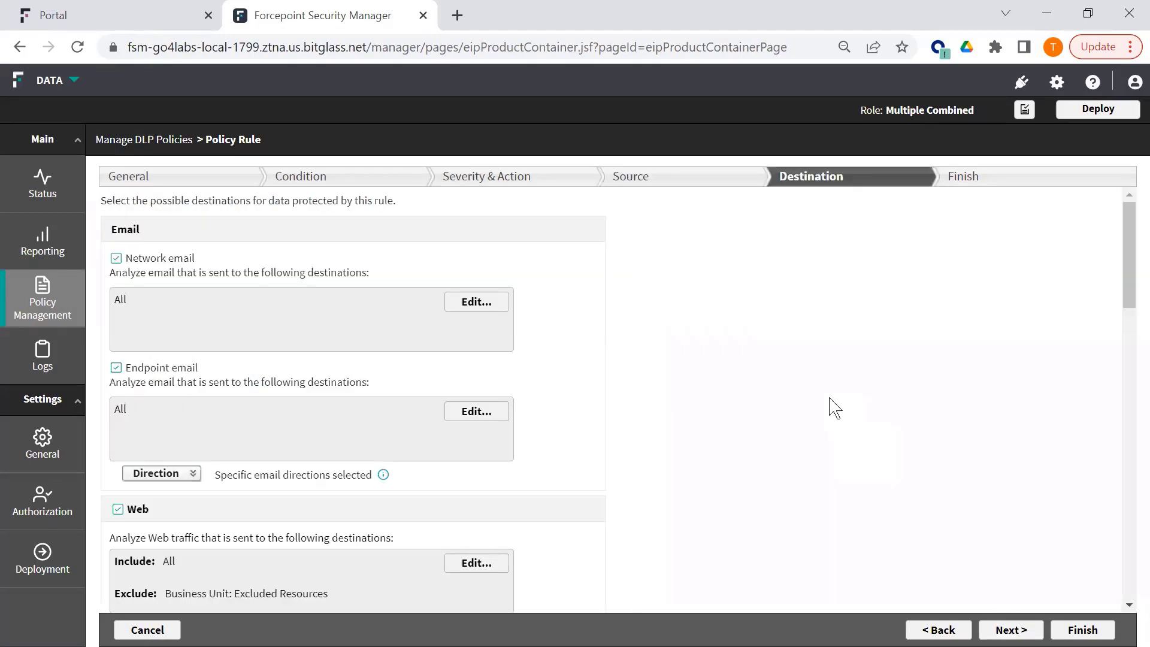
mouse_move(205, 301)
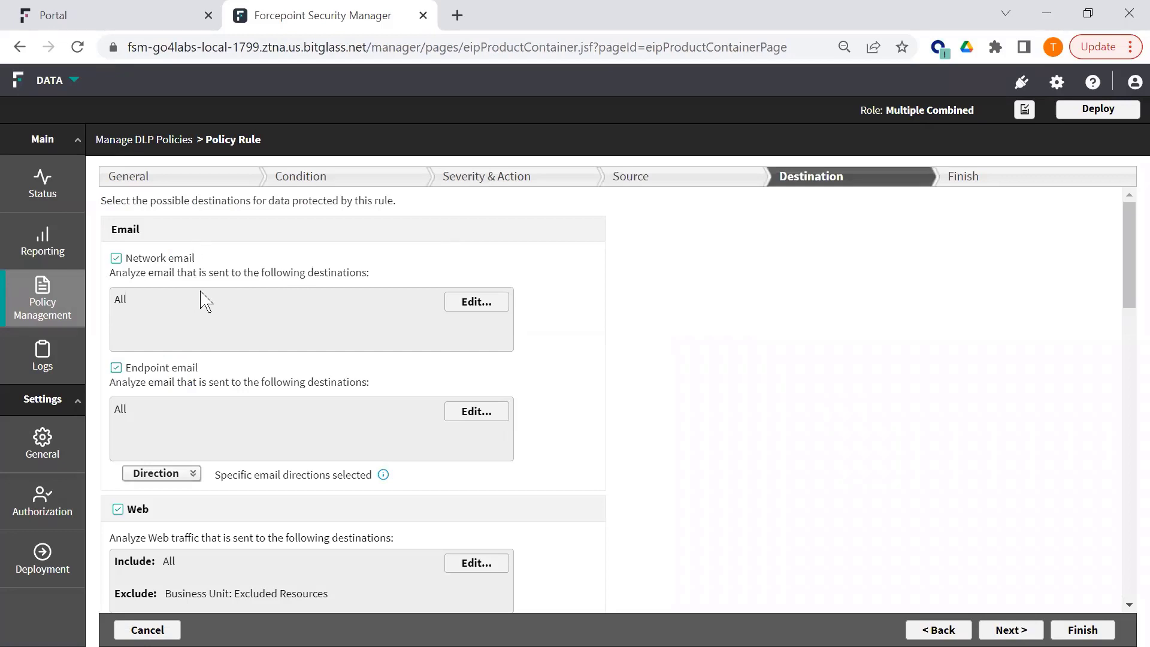
mouse_move(273, 341)
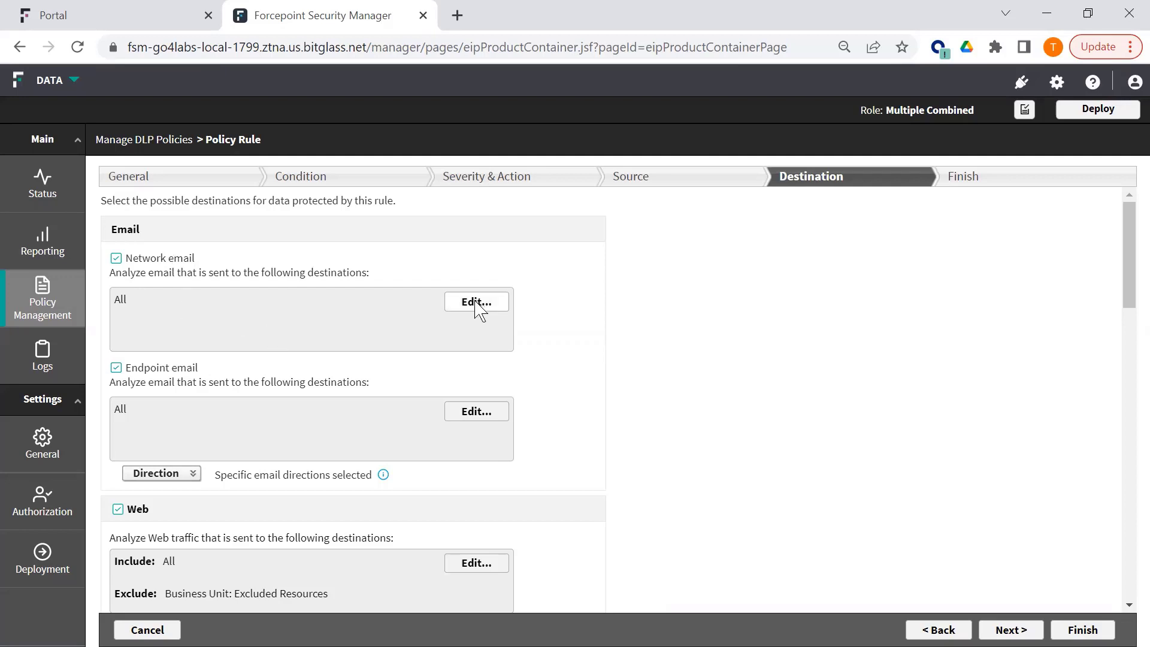
- Keep network email domains as All, view the Outbound direction, and expand Web channels
click(476, 301)
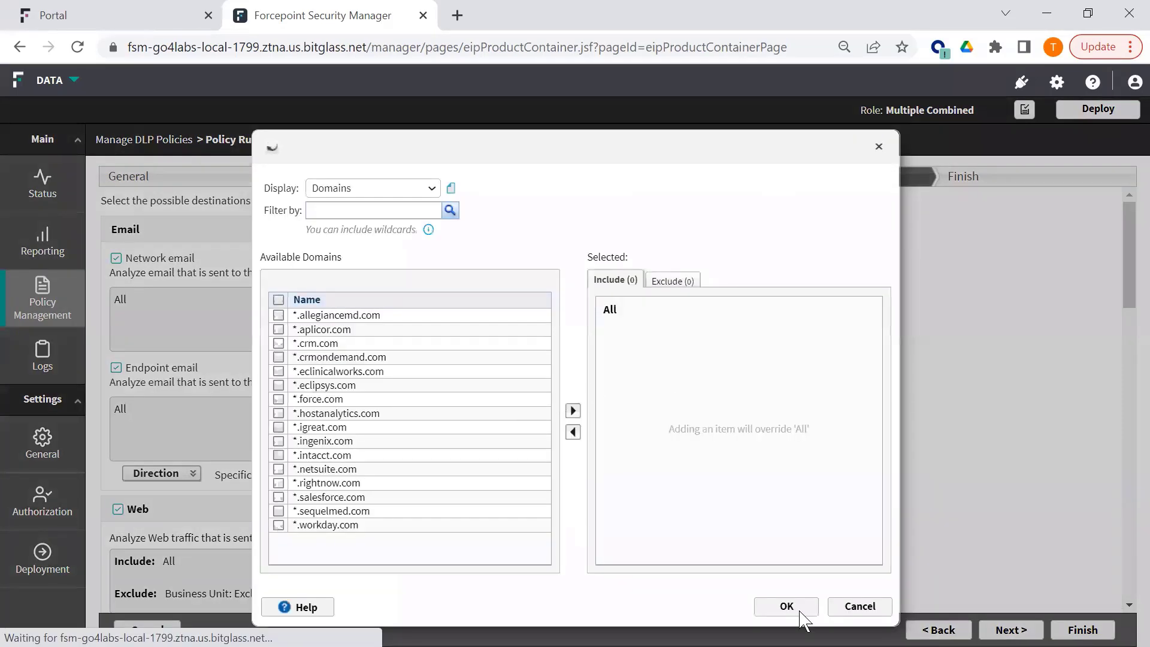
click(785, 606)
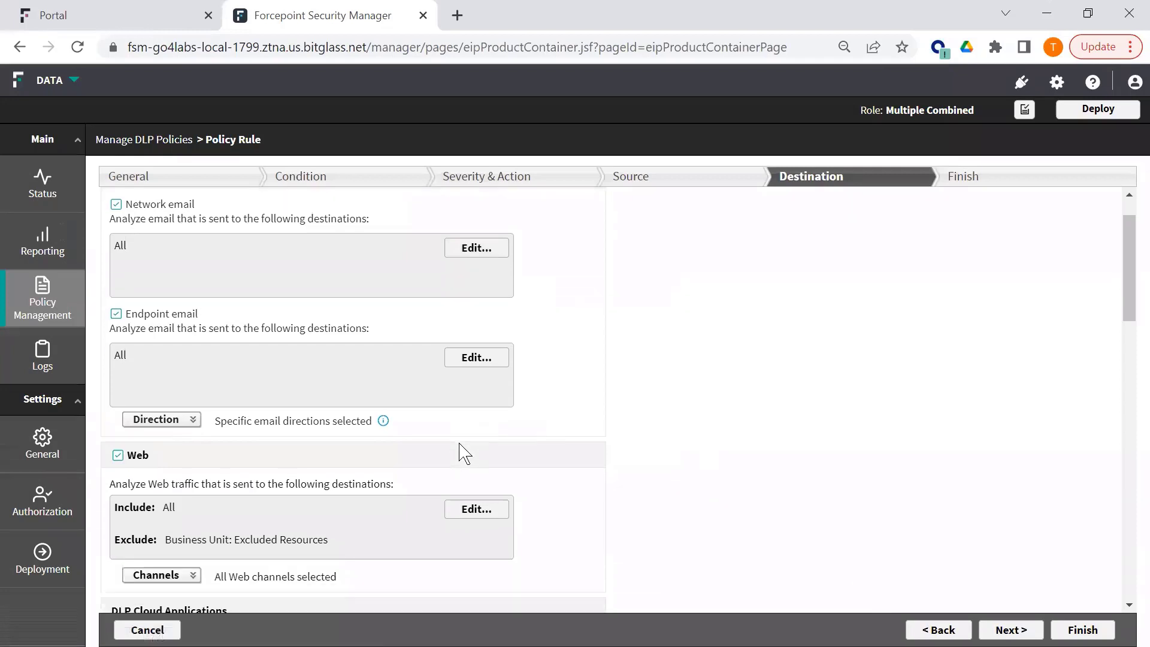
scroll(down, 3)
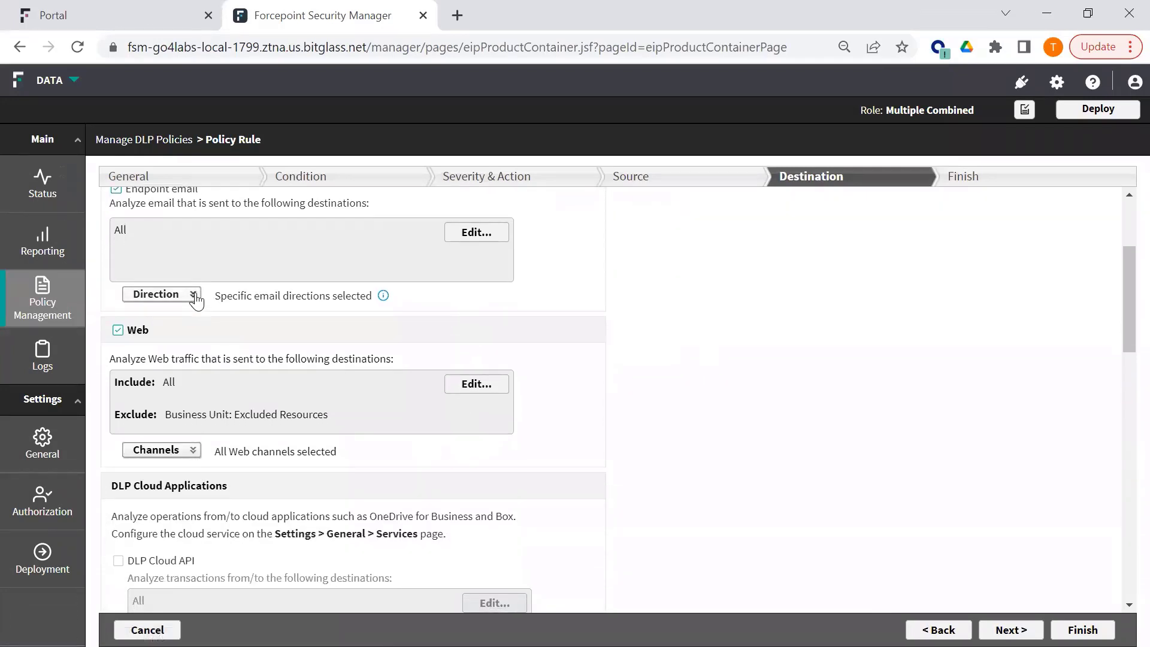
click(160, 294)
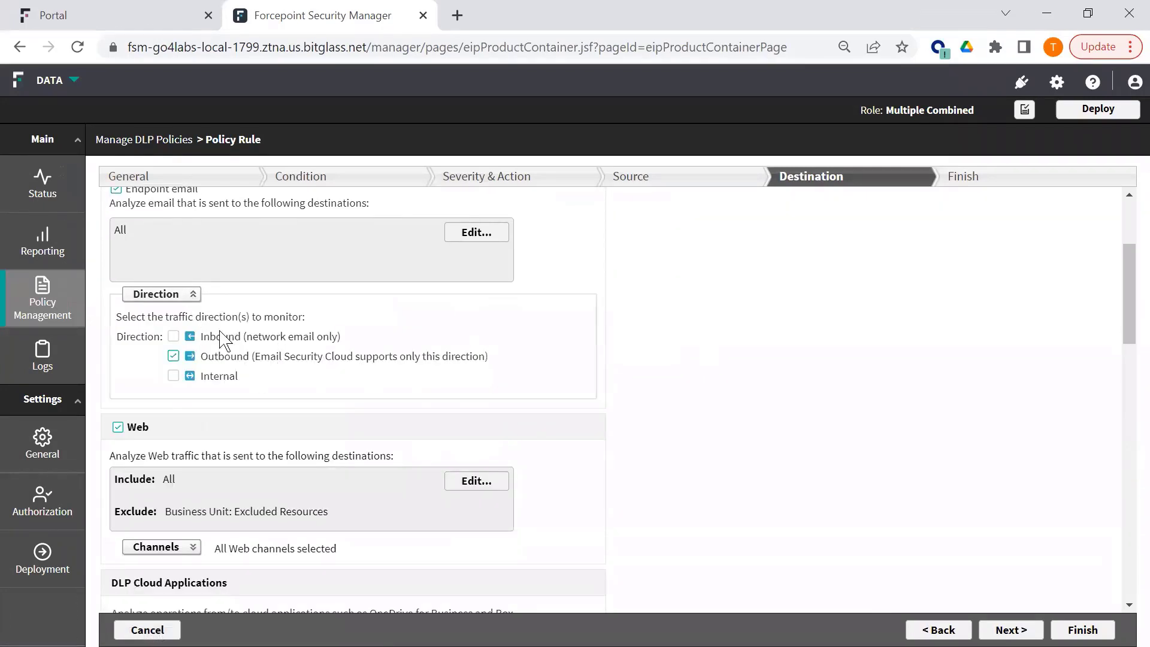
click(161, 294)
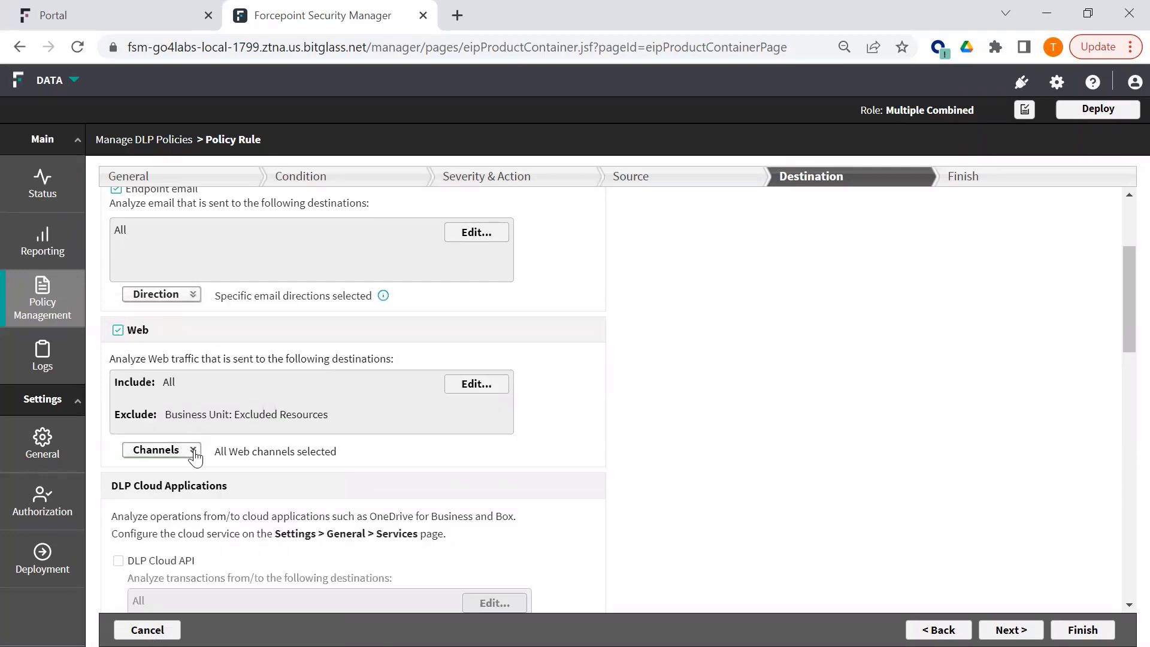
click(161, 450)
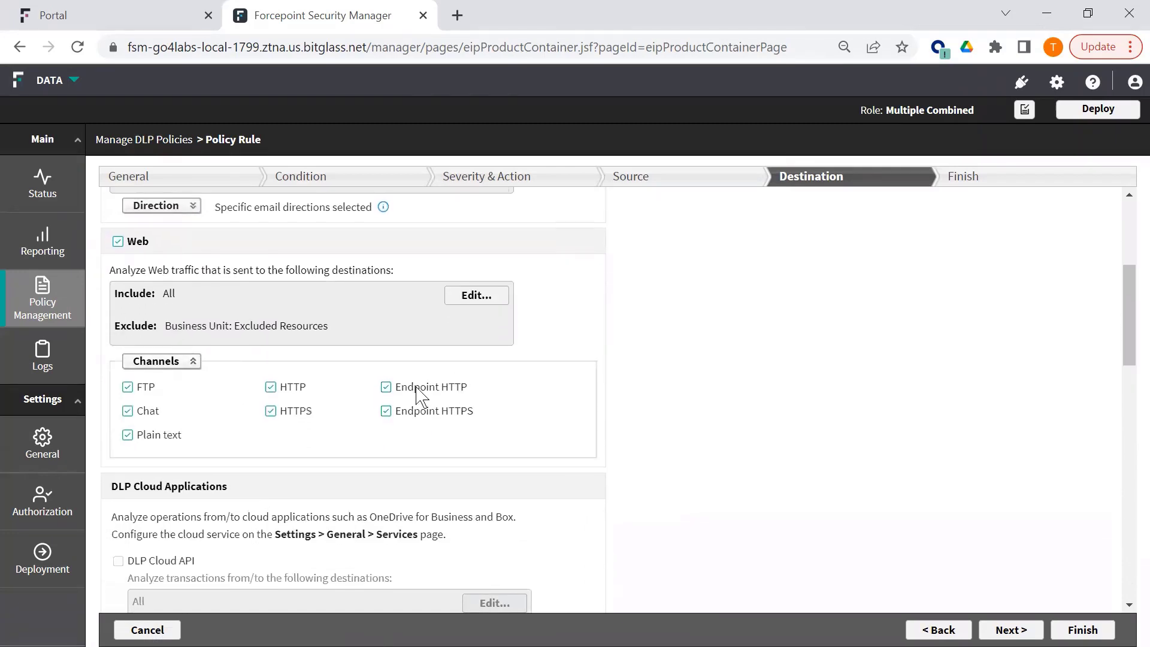
scroll(down, 3)
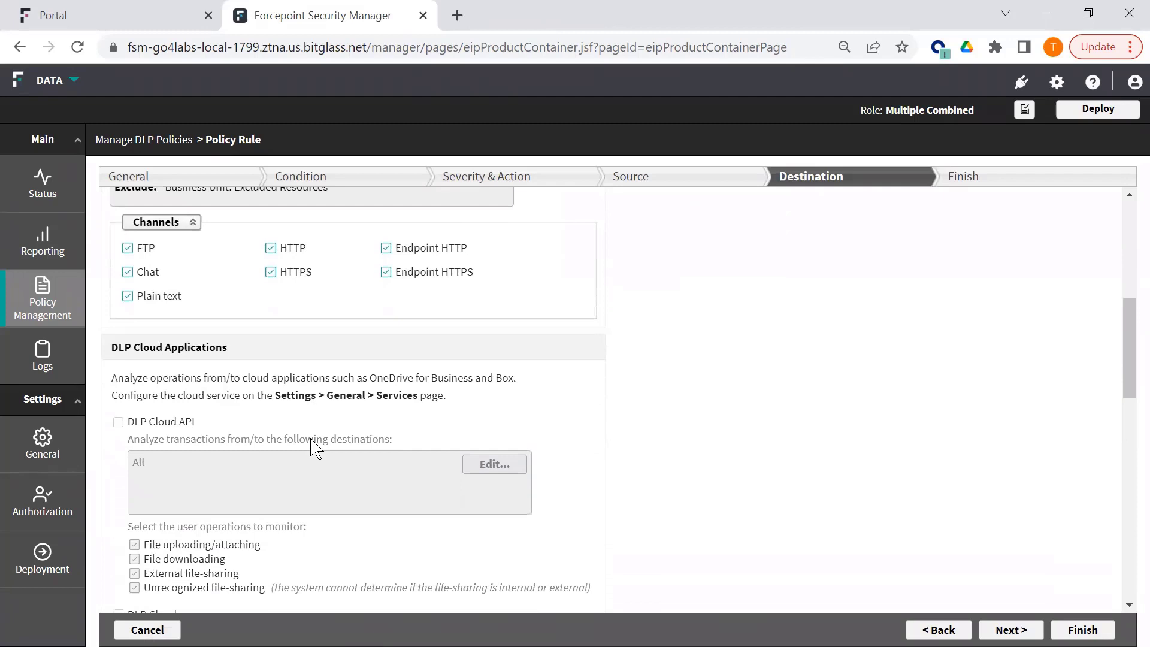
scroll(down, 3)
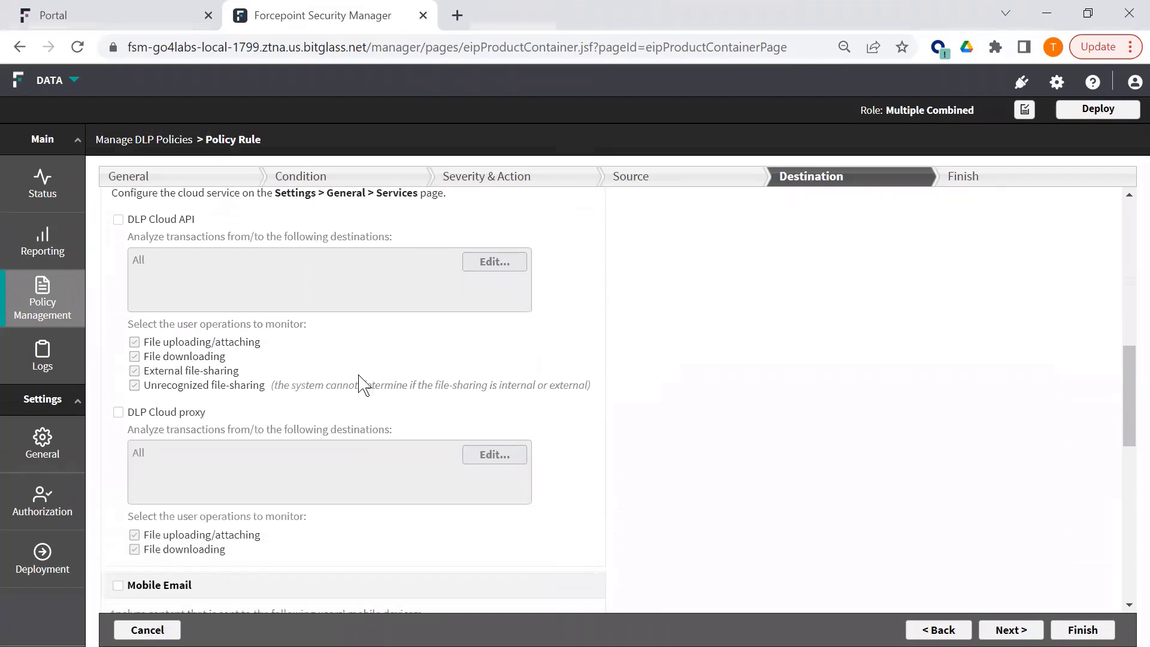
scroll(up, 3)
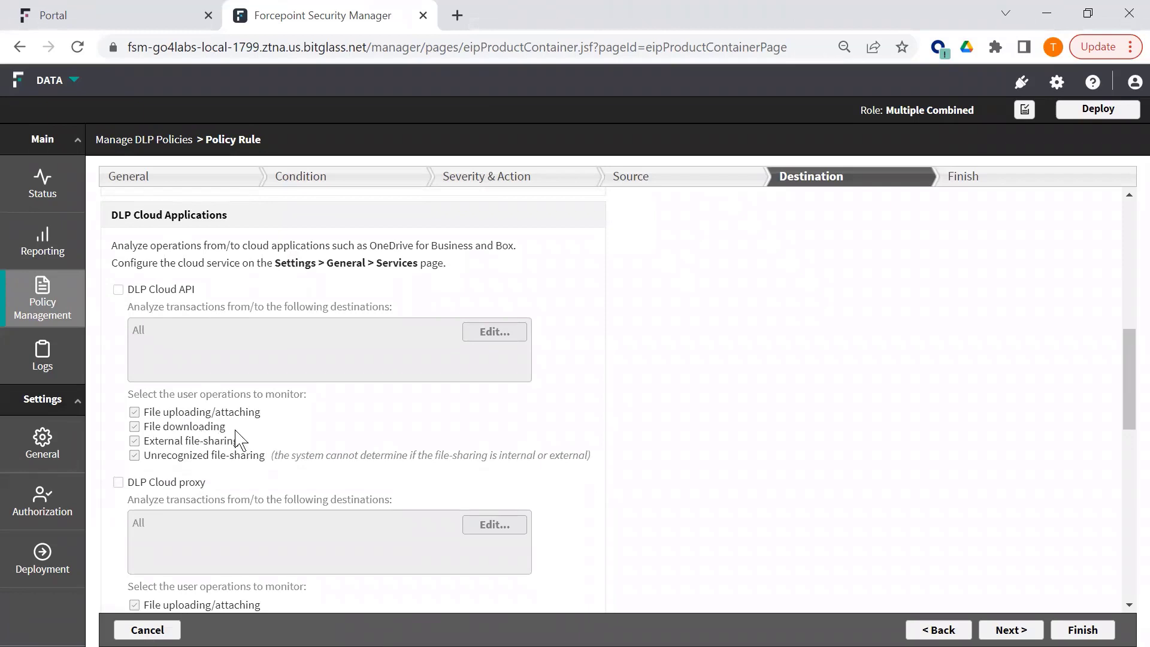
mouse_move(229, 459)
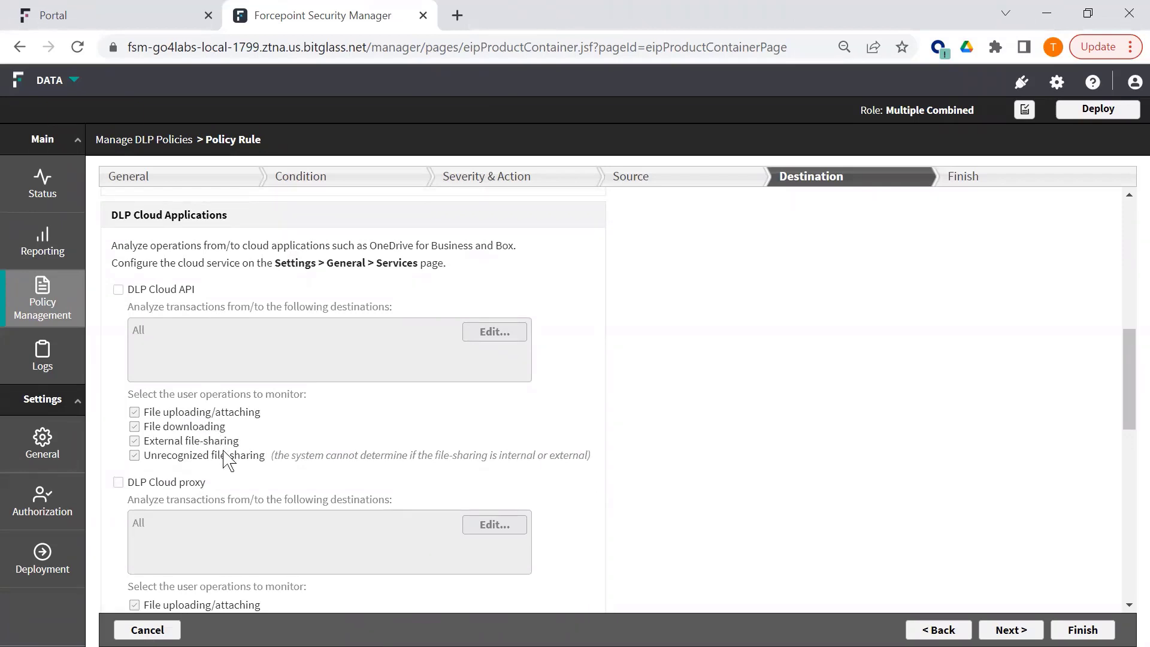
scroll(down, 3)
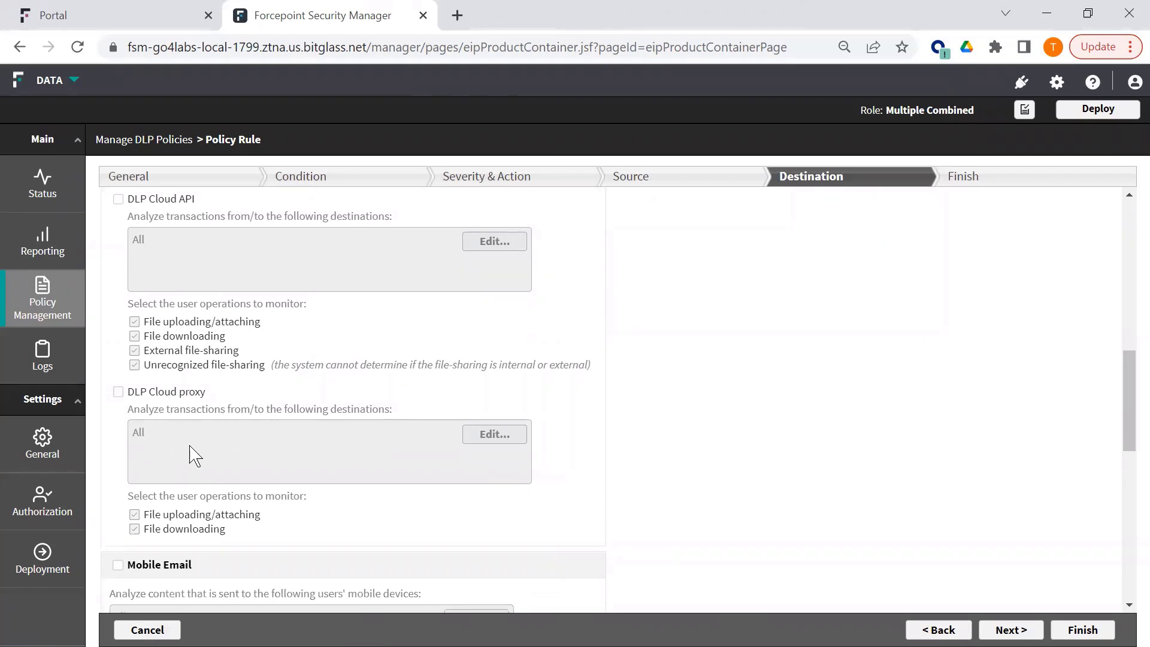
scroll(down, 3)
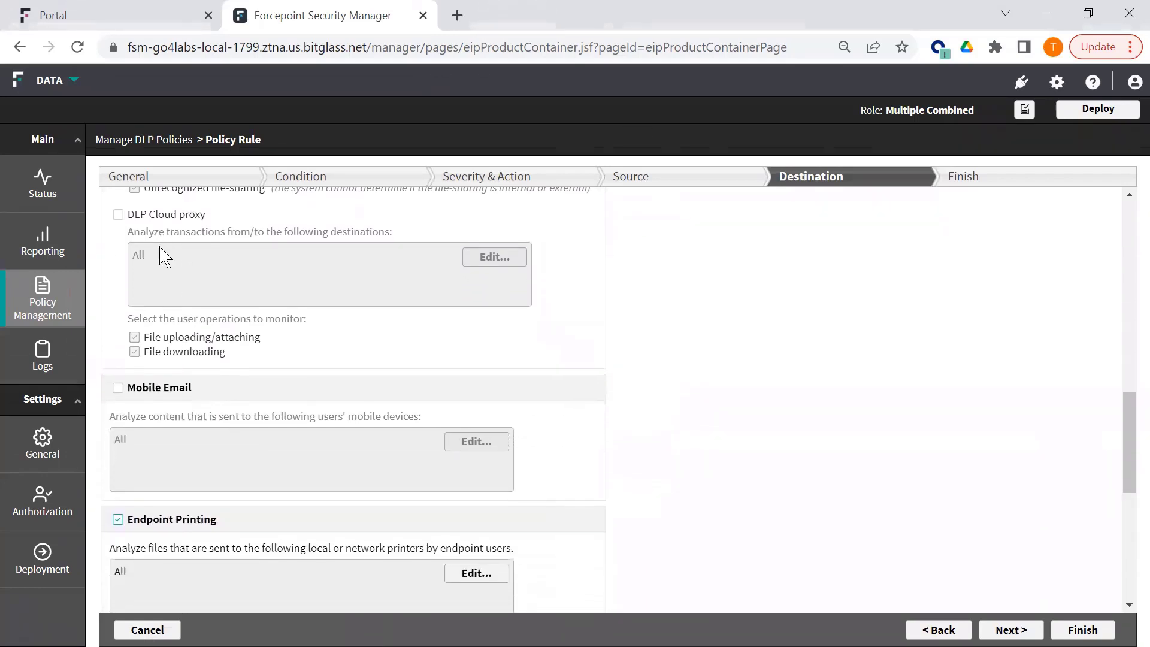
mouse_move(222, 359)
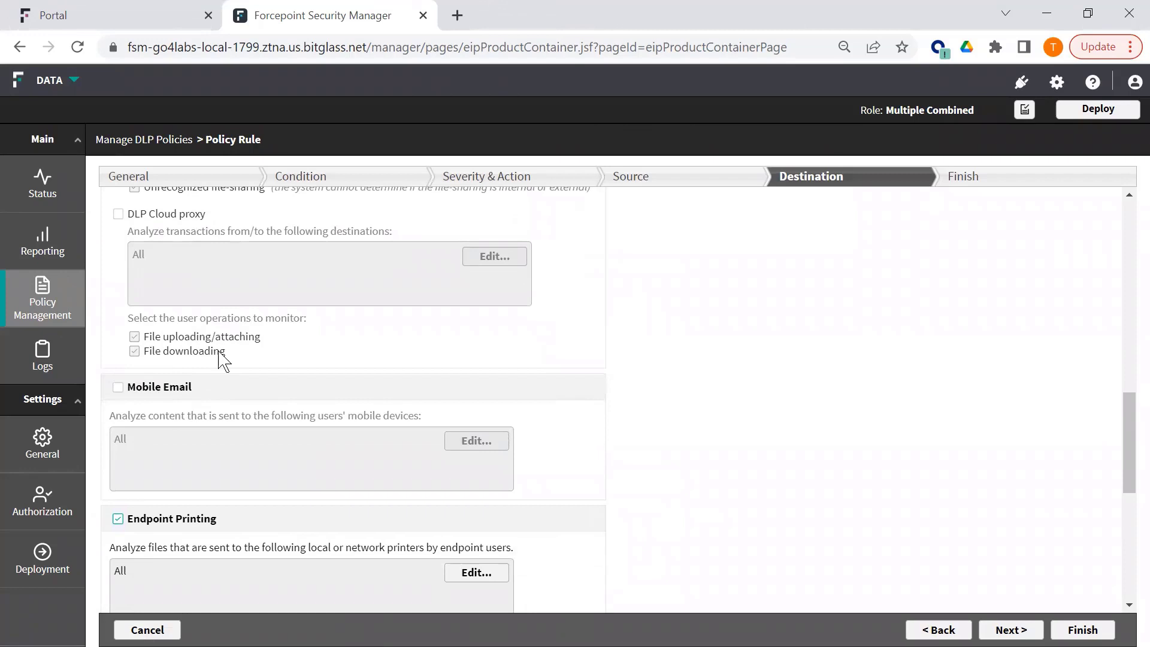
scroll(down, 3)
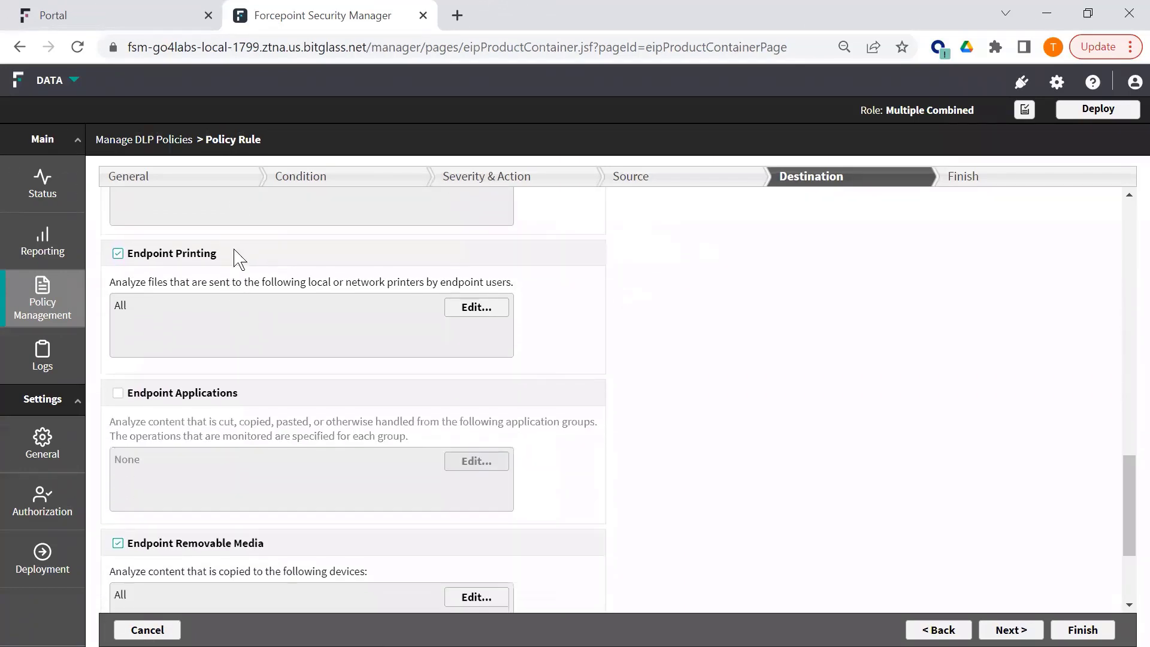
scroll(down, 3)
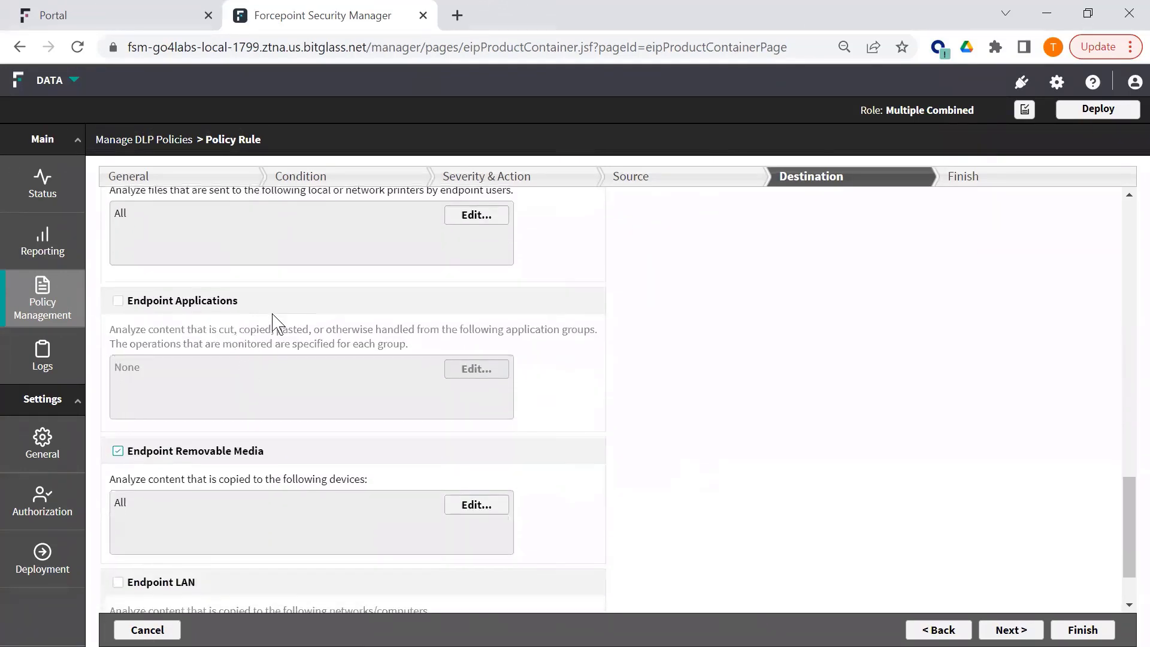
click(117, 300)
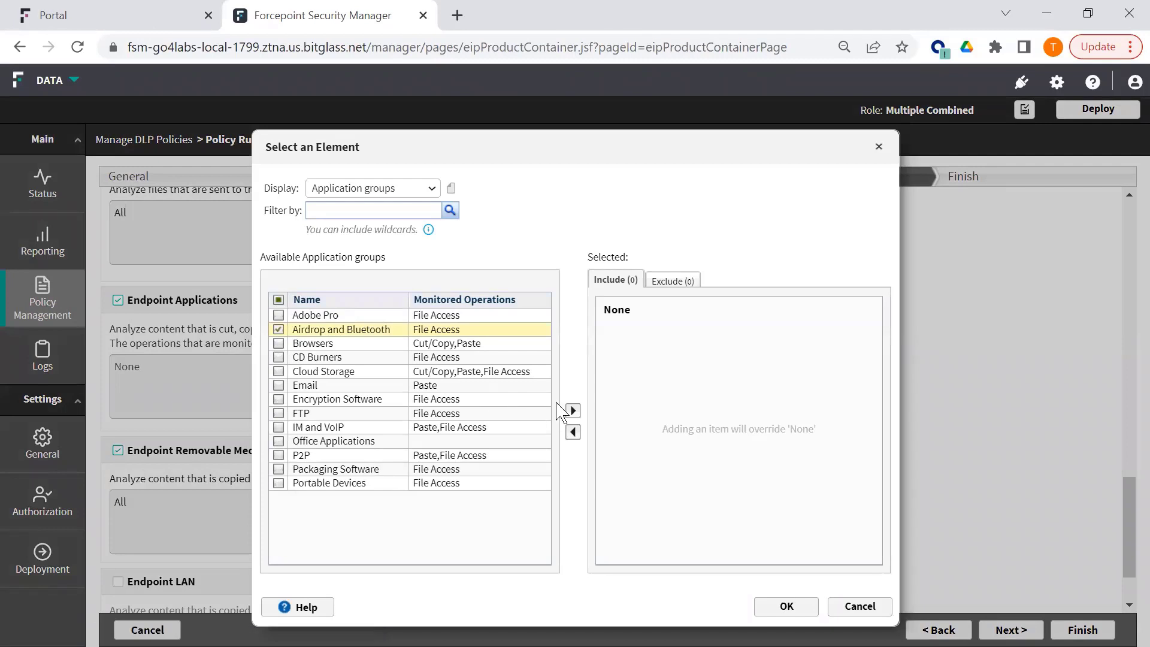
- Select the Airdrop and Bluetooth application group and confirm it
click(572, 409)
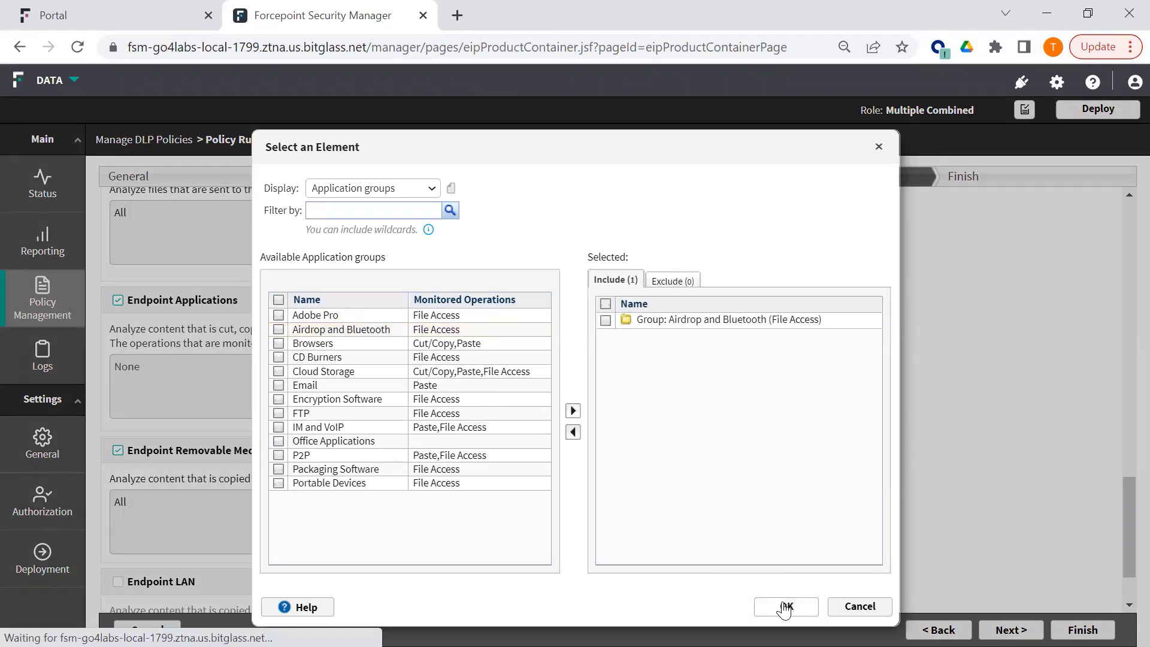
click(785, 606)
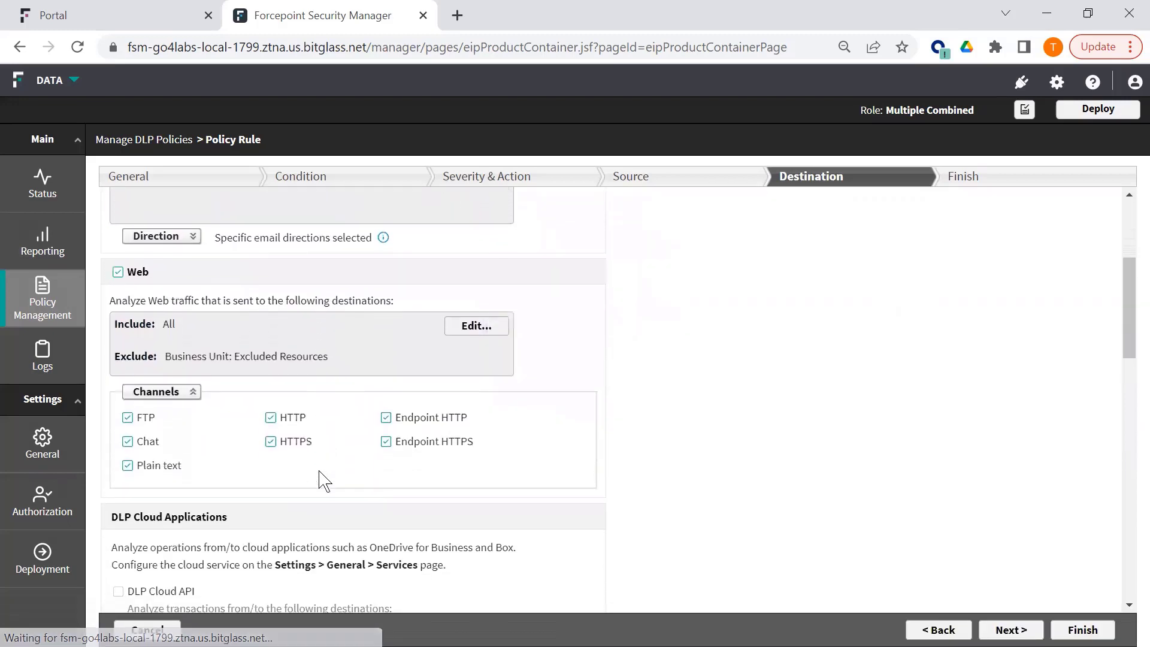
- Scroll down the Destination step while the Data Loss Prevention report catalog appears
scroll(down, 3)
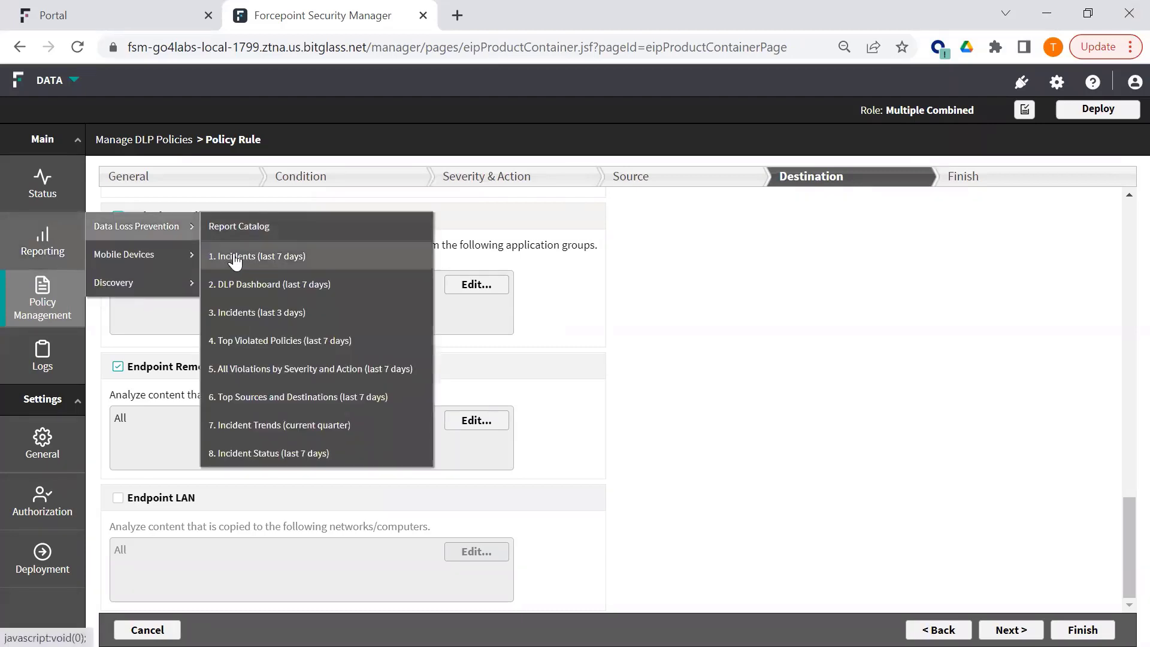
click(261, 256)
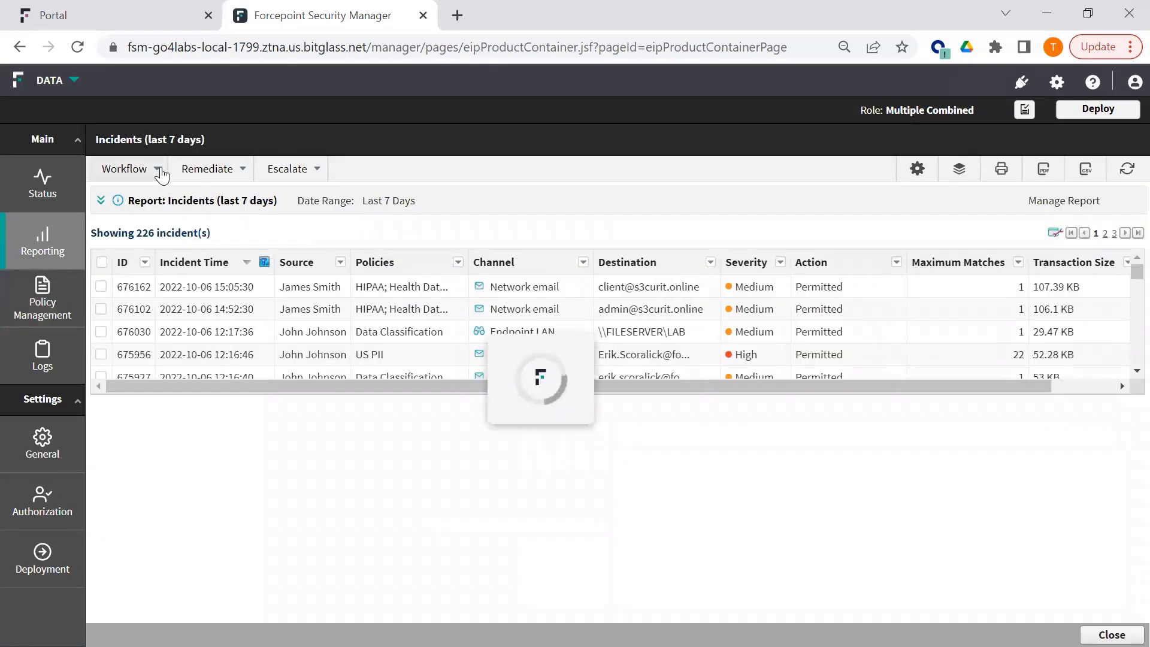
click(125, 169)
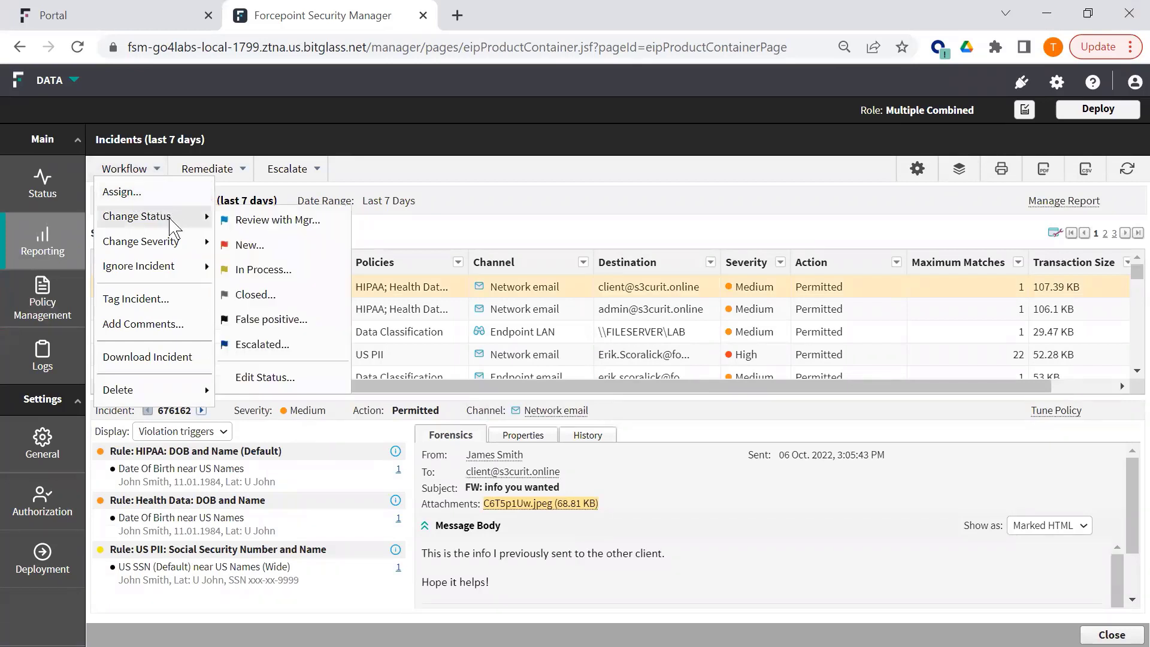
mouse_move(254, 294)
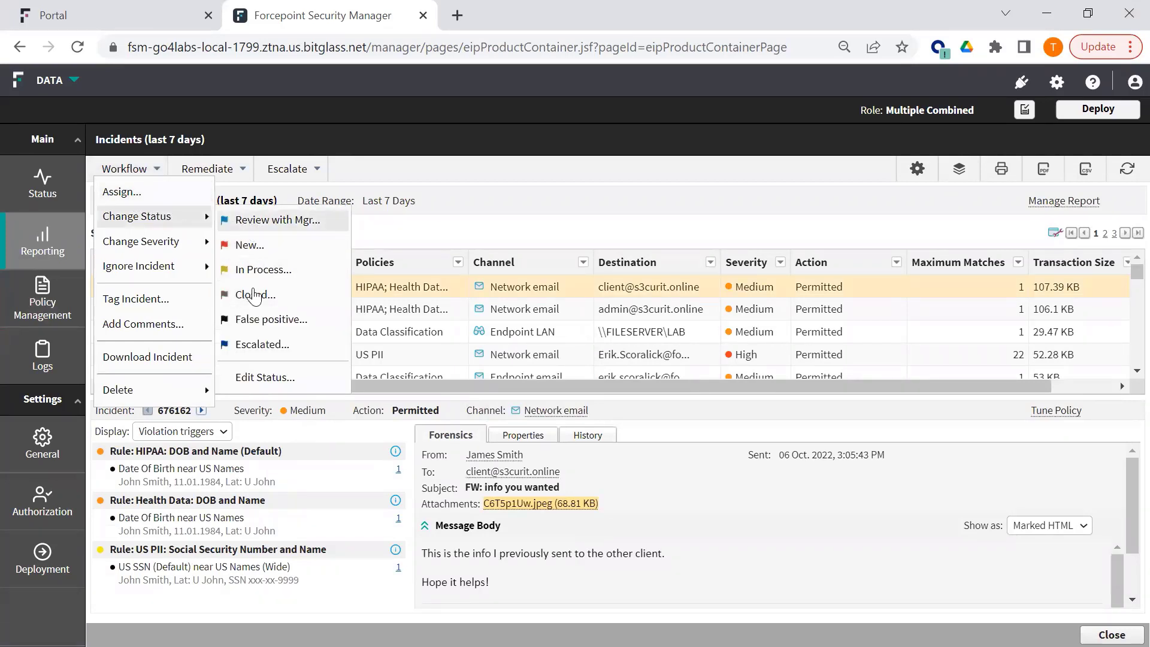
click(141, 242)
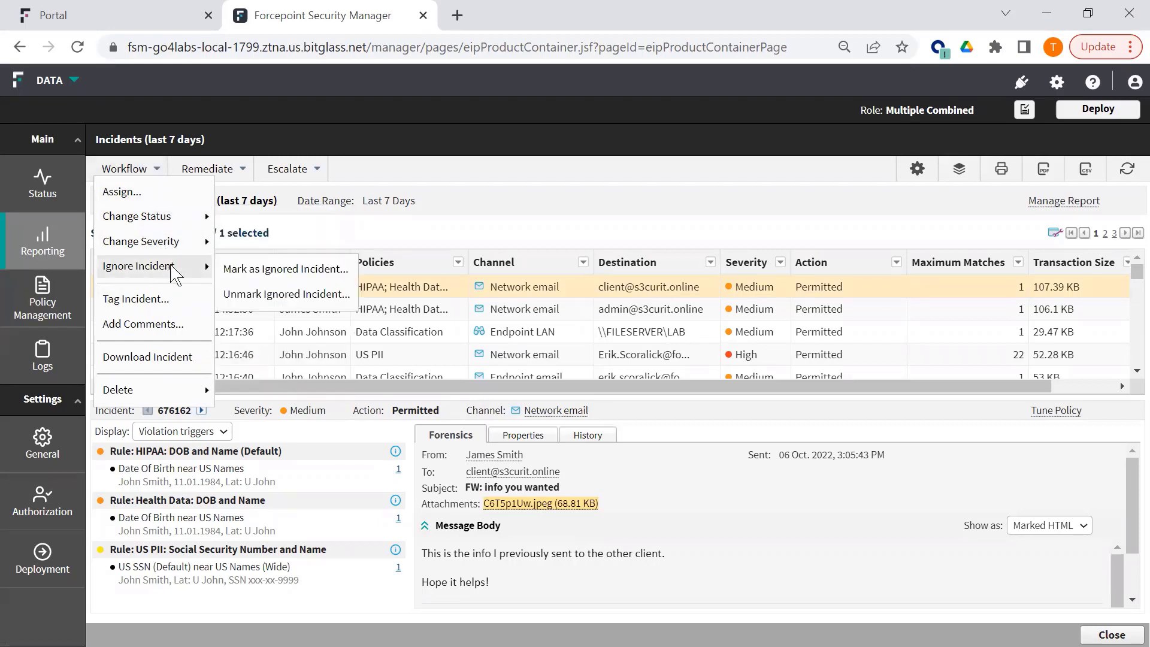
mouse_move(143, 323)
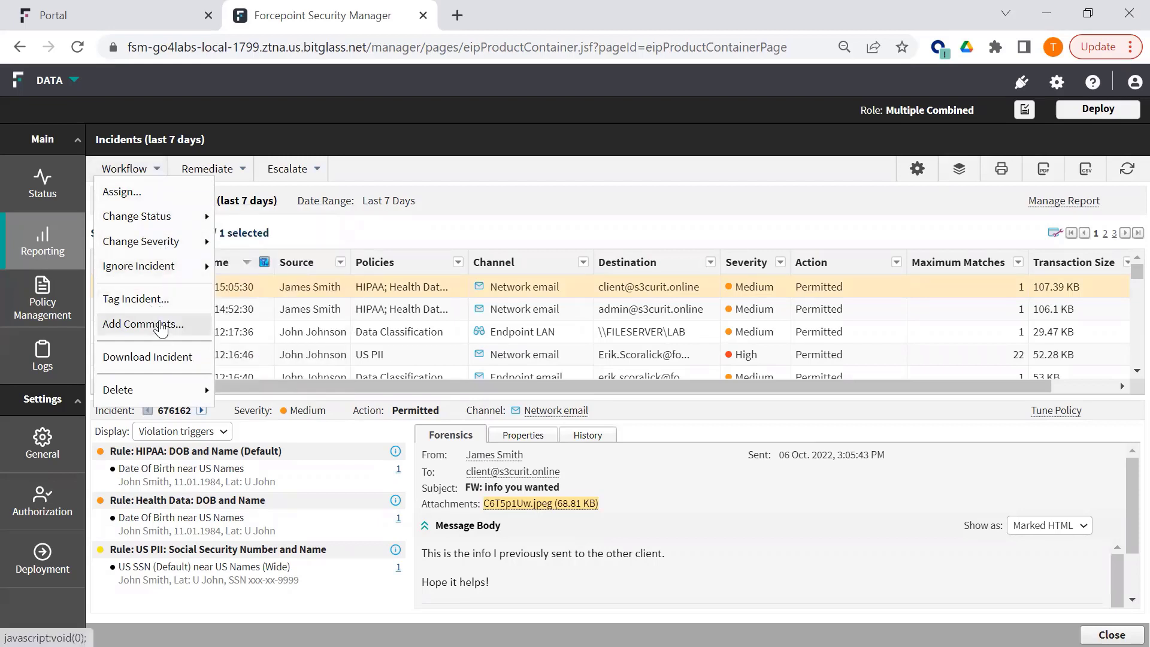
mouse_move(176, 345)
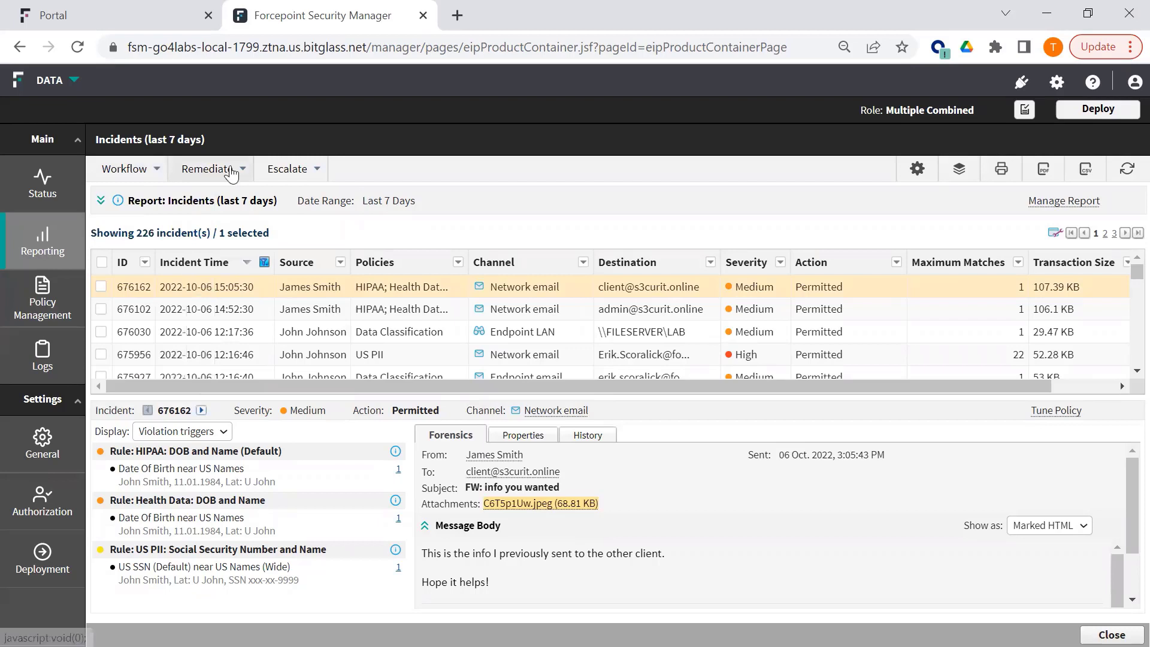
click(211, 169)
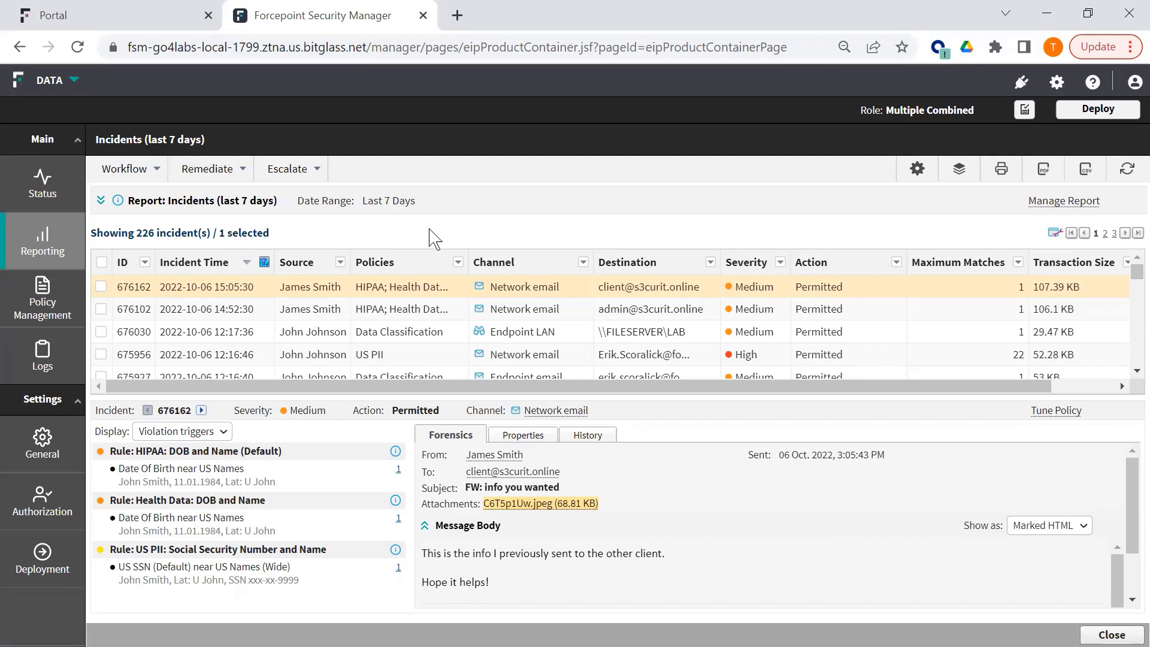
mouse_move(253, 193)
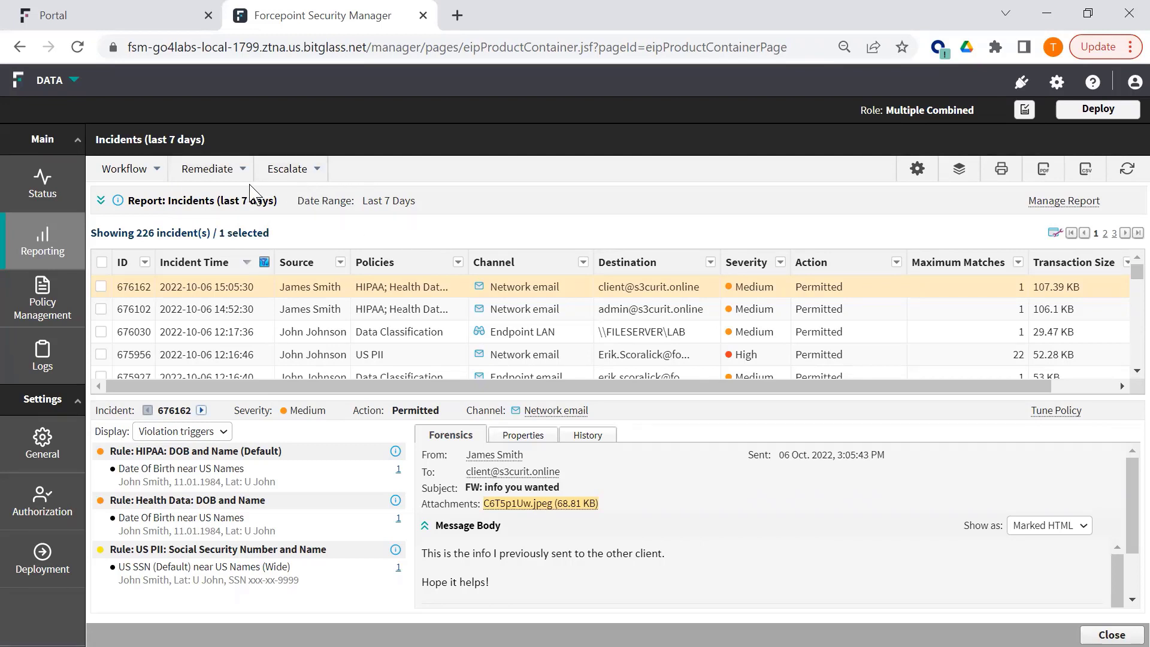
click(287, 168)
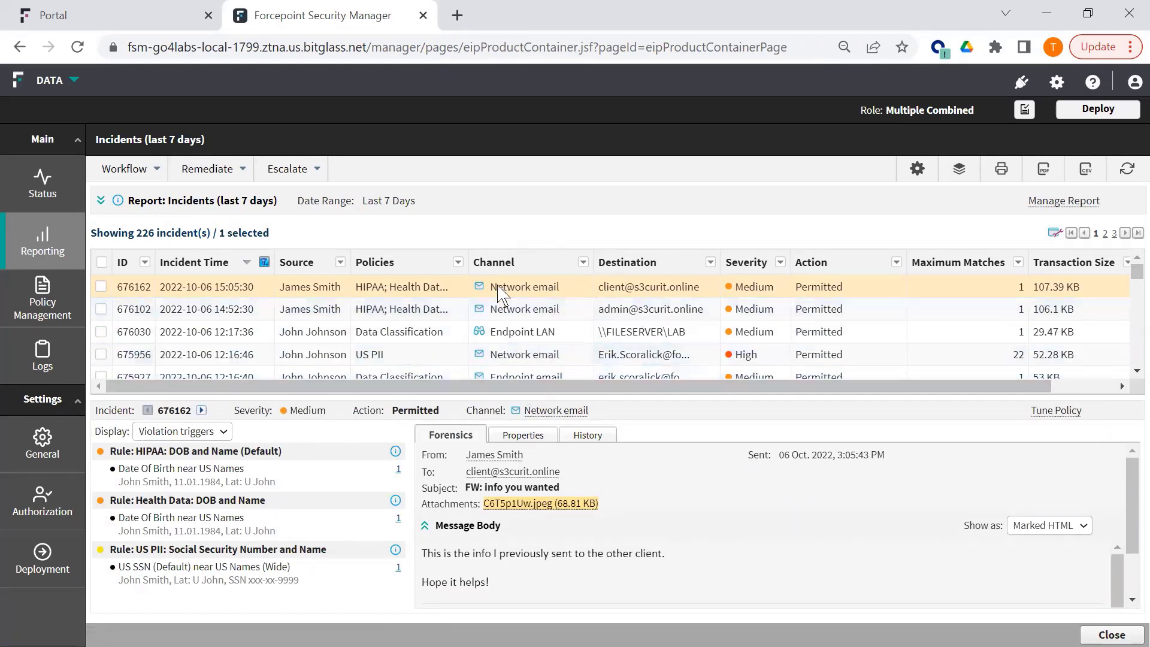
mouse_move(167, 551)
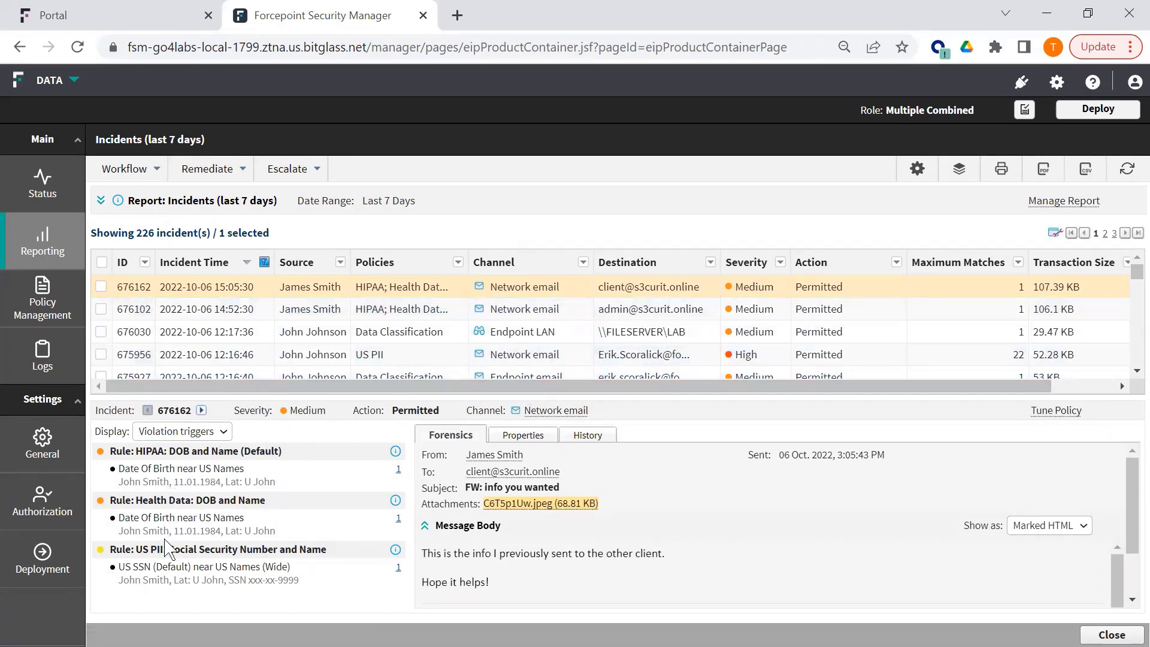
mouse_move(185, 510)
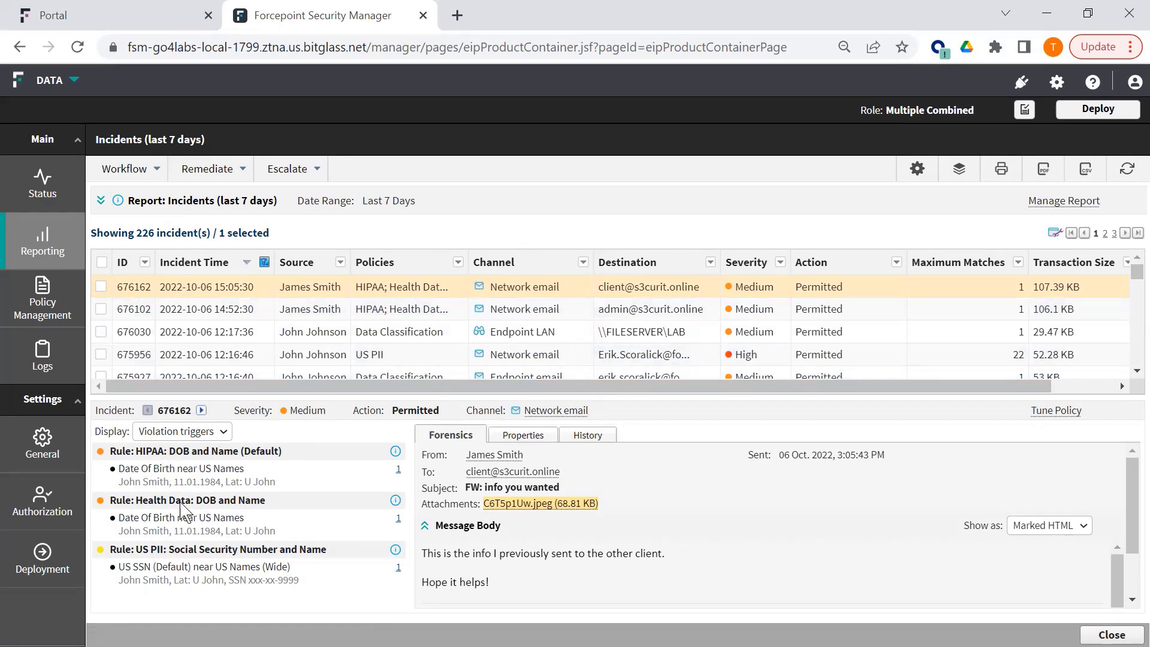
mouse_move(300, 591)
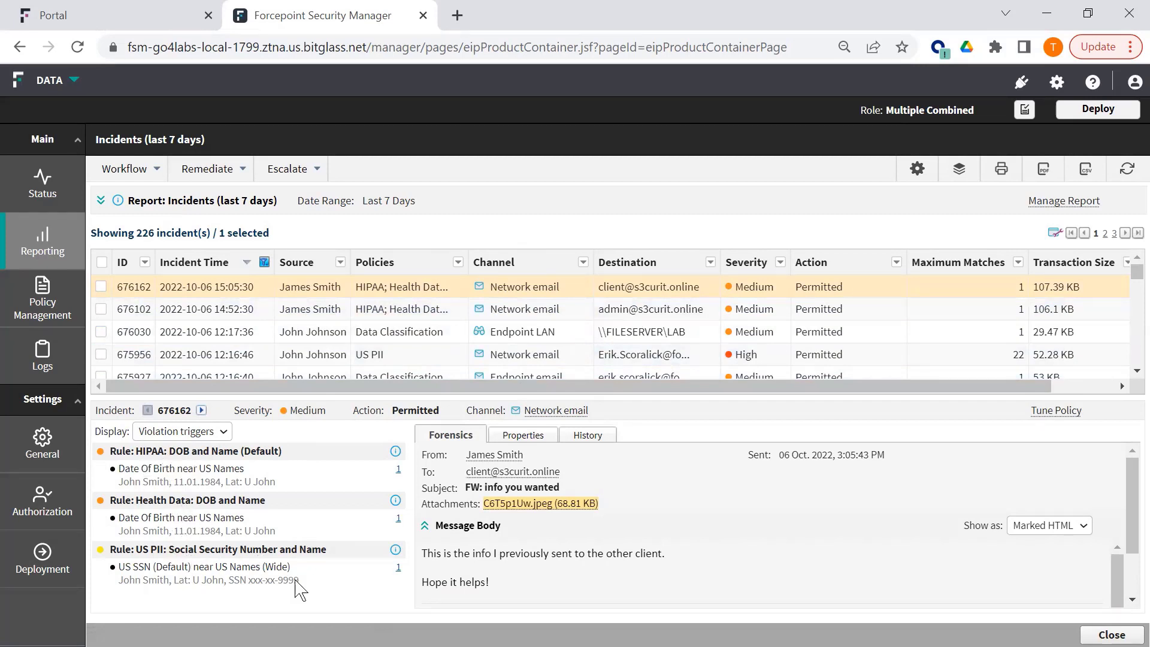
click(539, 503)
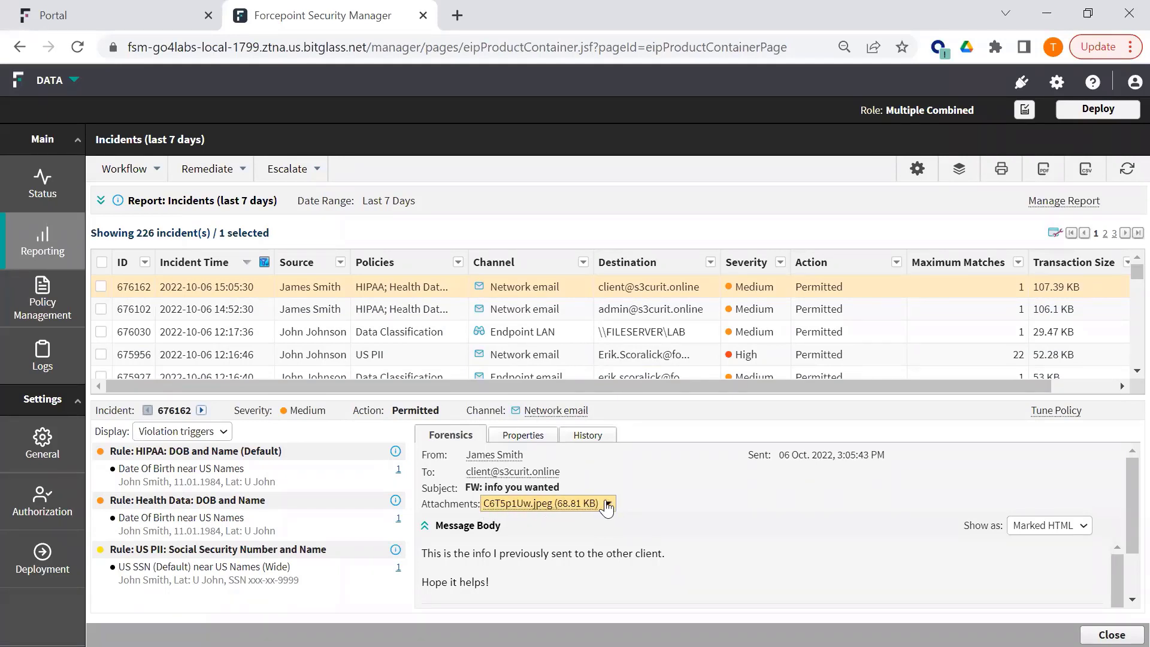
- Download the incident email's attached chest X-ray JPEG and view it in IrfanView
click(607, 503)
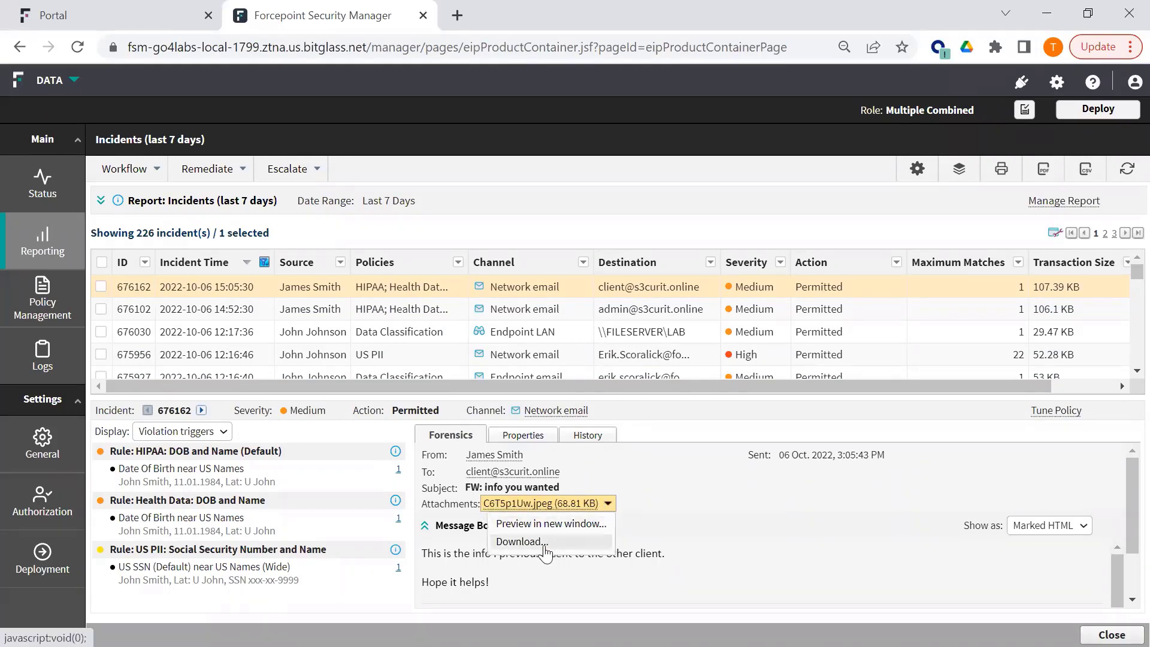
click(520, 541)
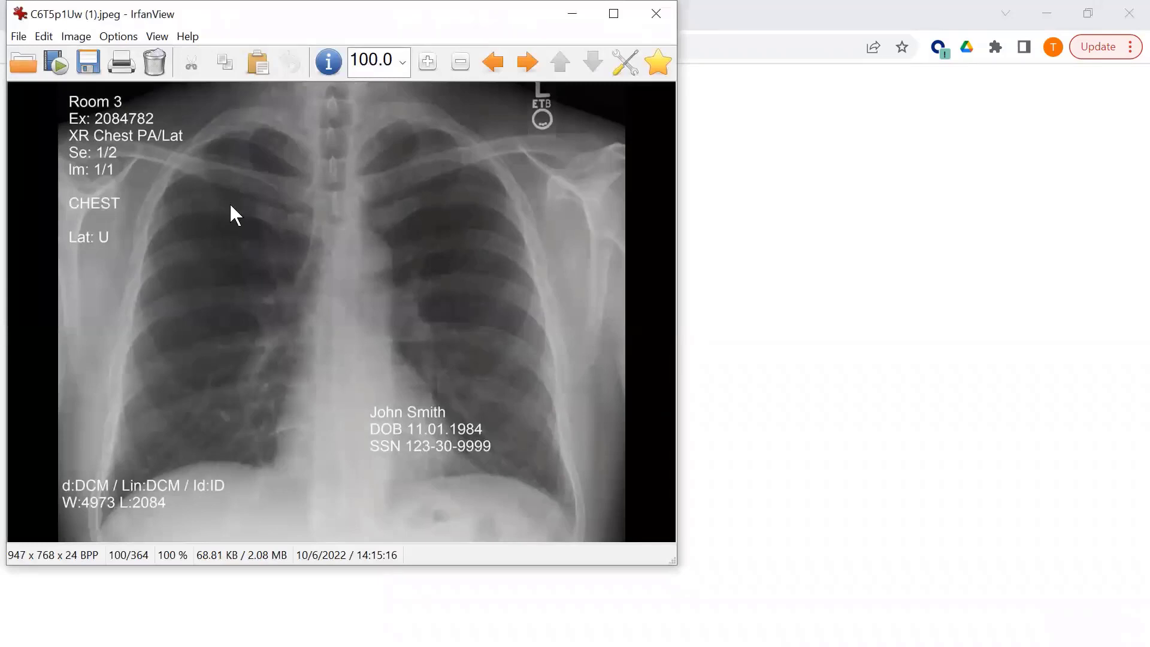
mouse_move(448, 455)
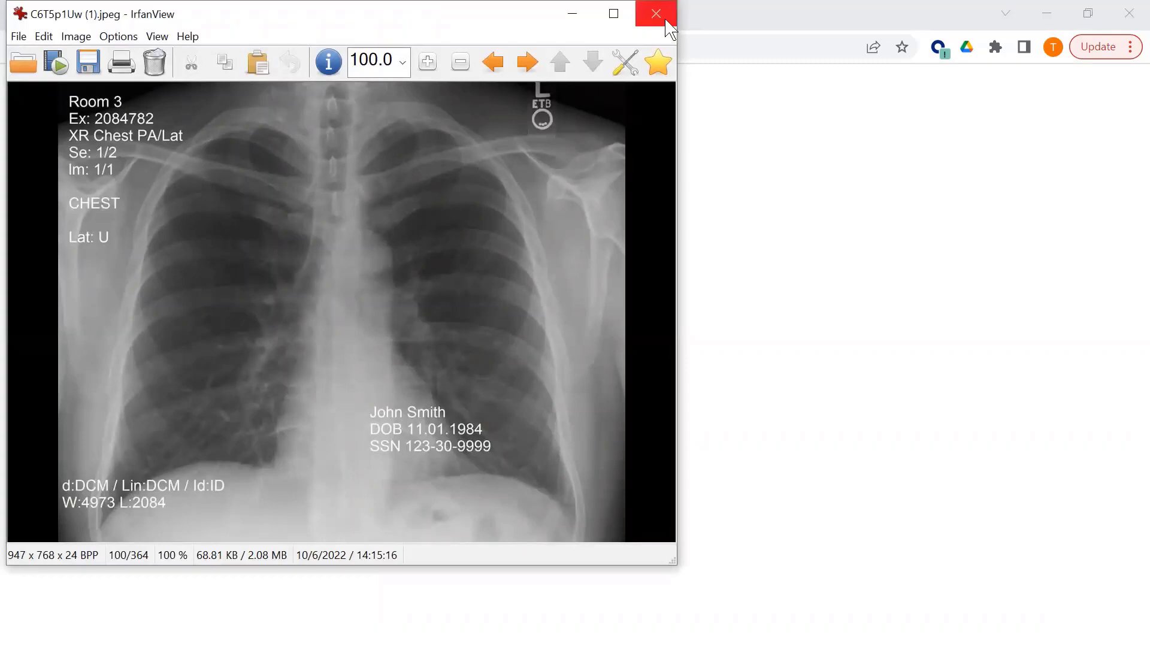
- Close IrfanView and scroll through incident 676162's Properties: details, source, destination, attachments
click(653, 14)
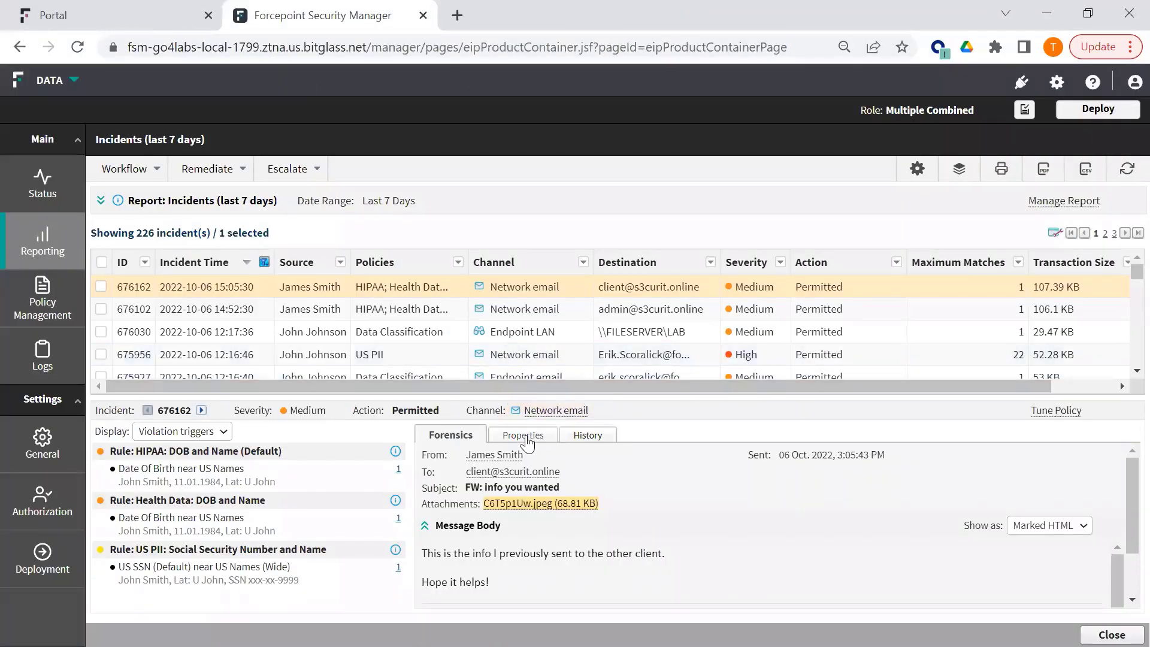
click(522, 434)
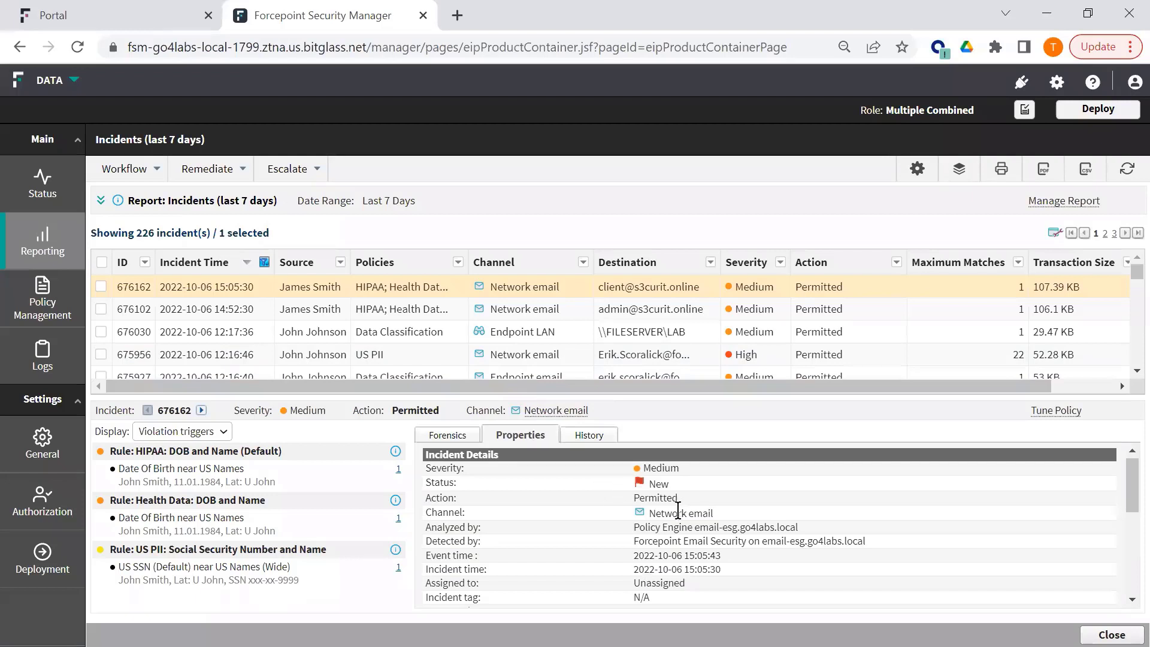
scroll(down, 3)
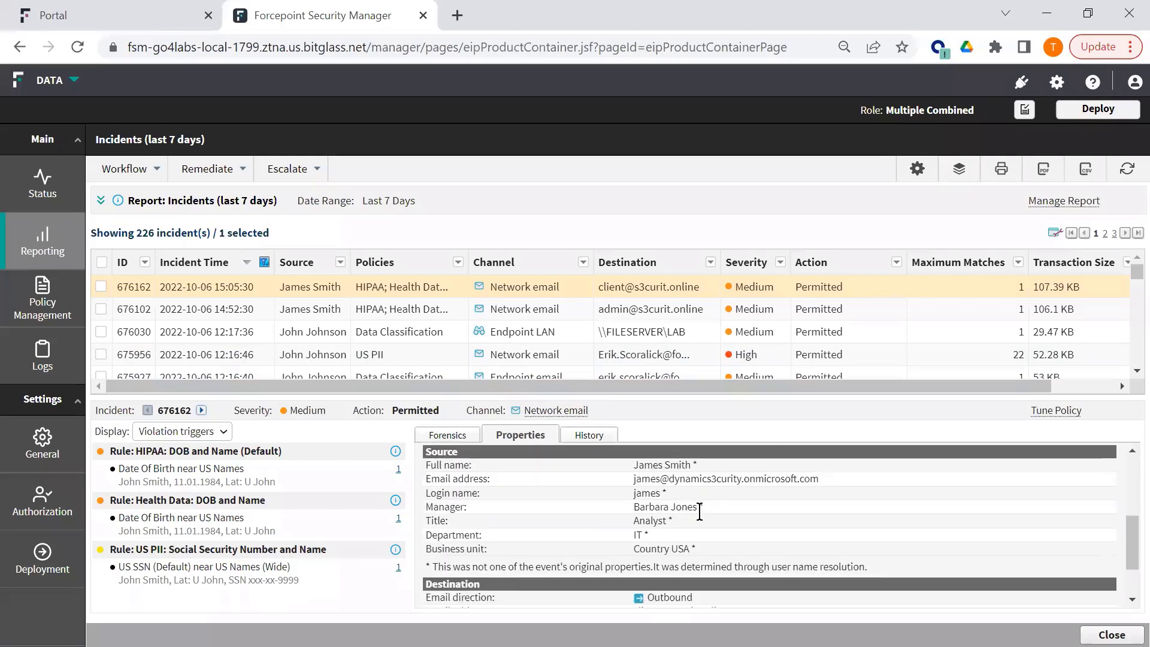
scroll(down, 3)
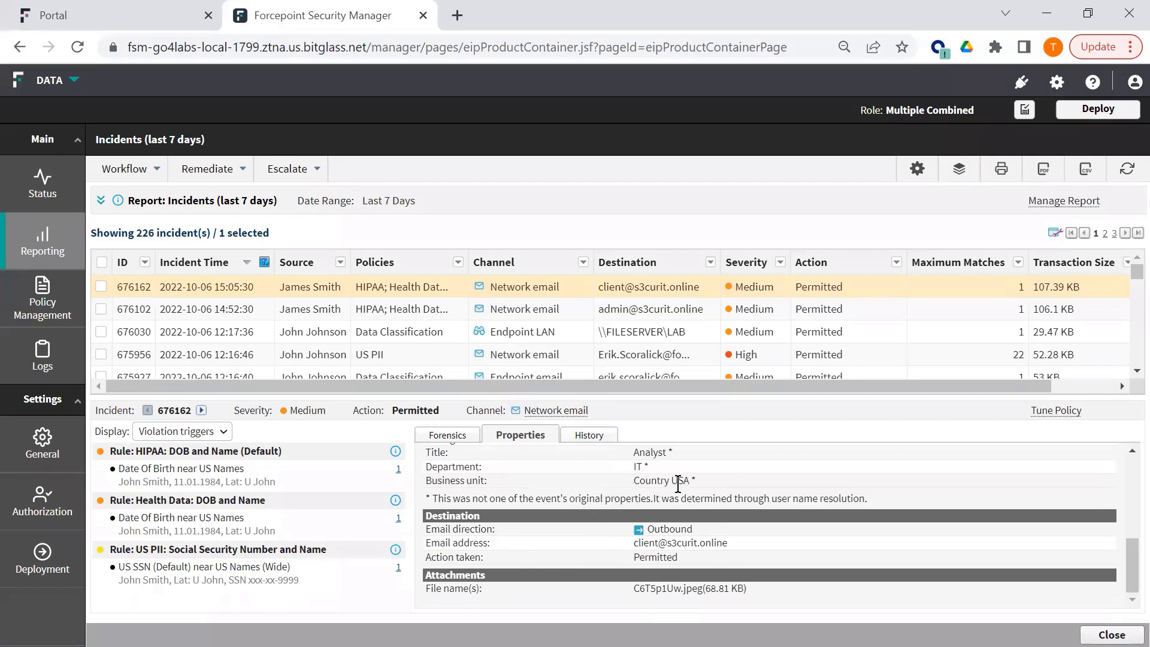
mouse_move(634, 480)
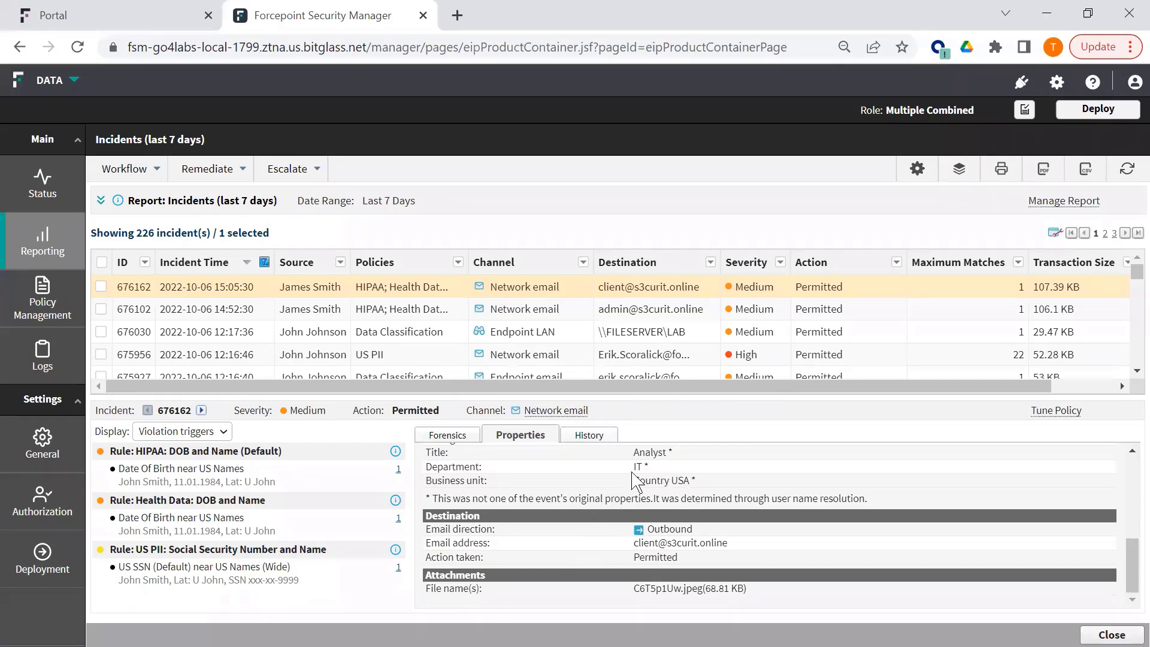
- Show incident 676162's History, then browse and cancel the Channel column's filter dialog
click(584, 434)
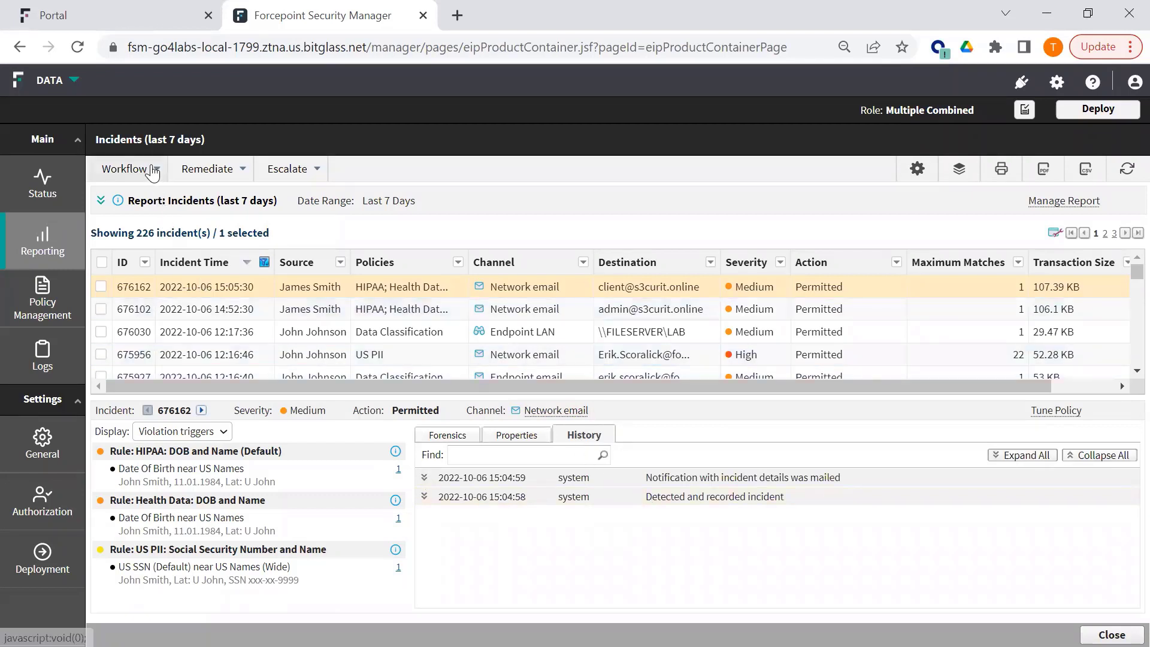
mouse_move(623, 563)
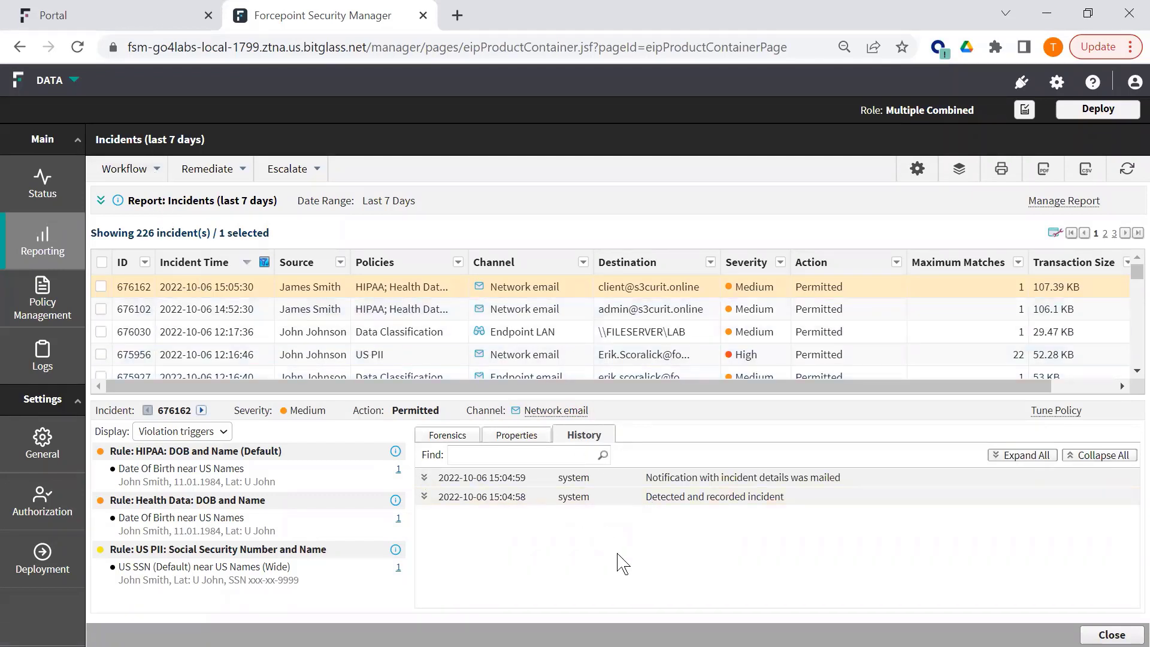
click(741, 477)
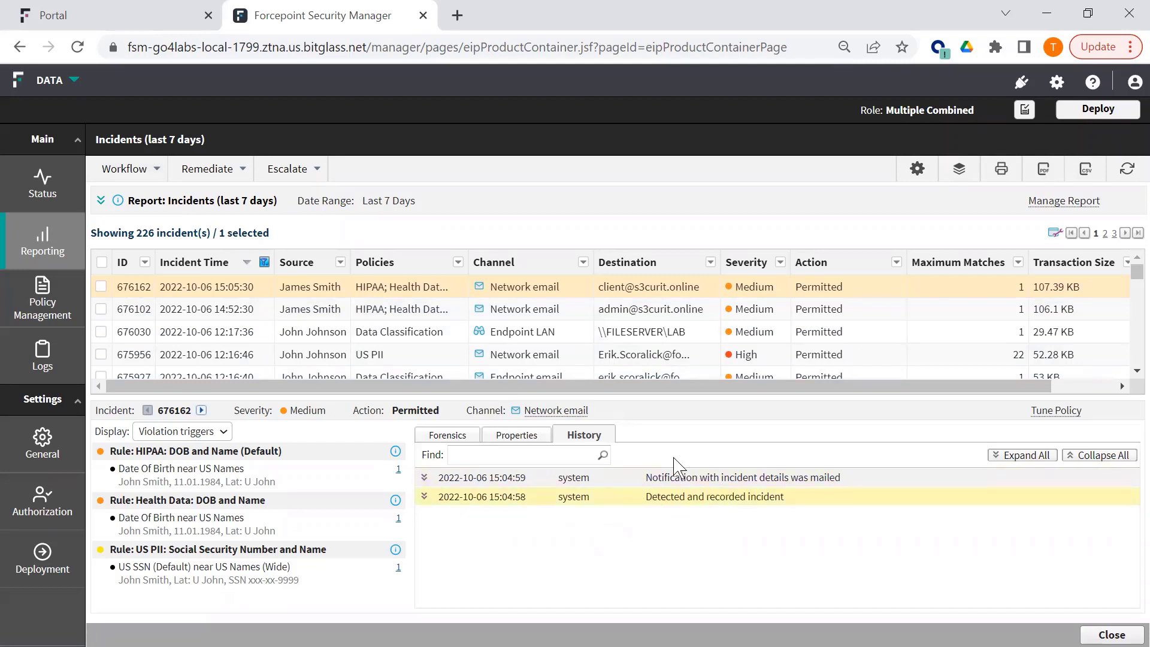
click(584, 261)
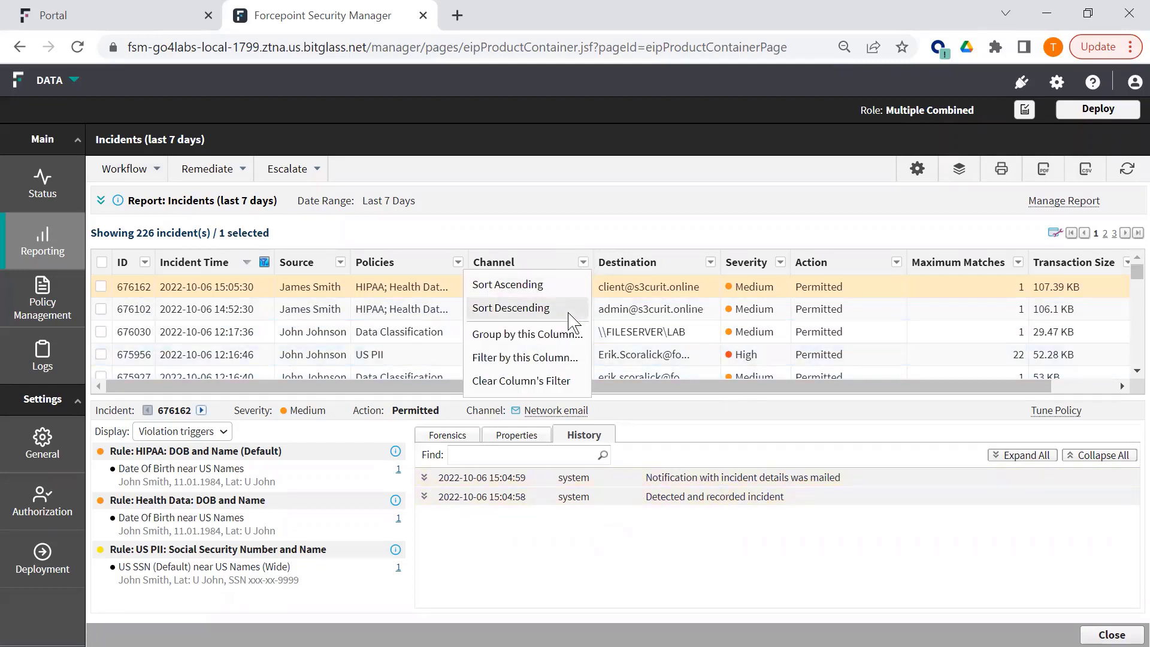
click(525, 357)
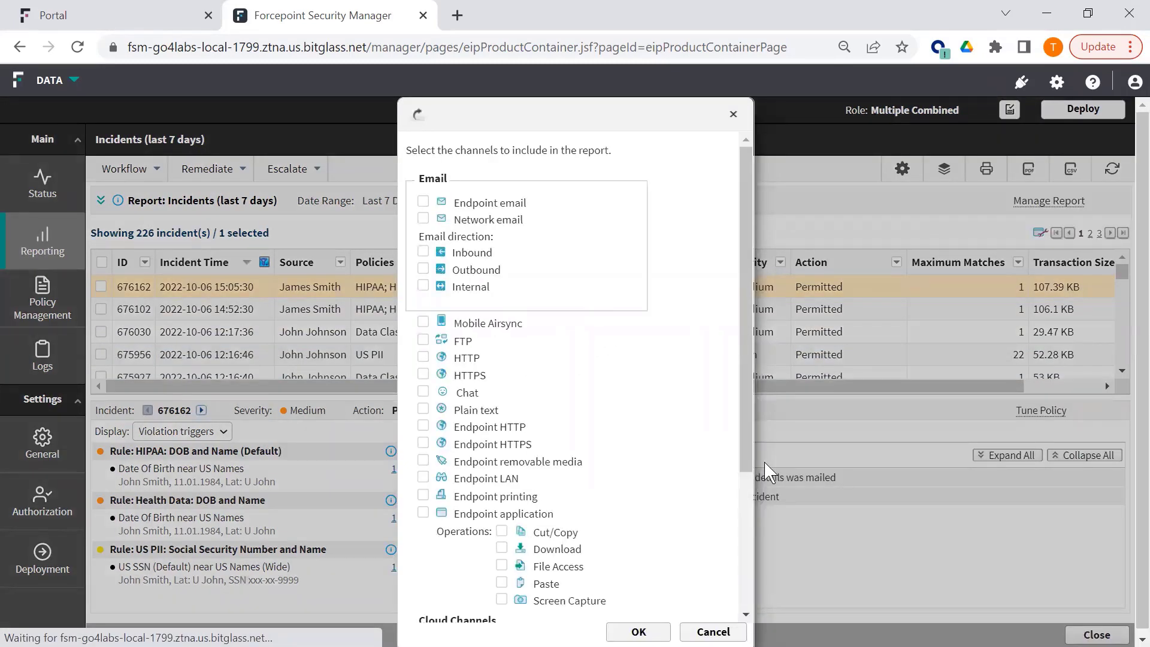
scroll(down, 3)
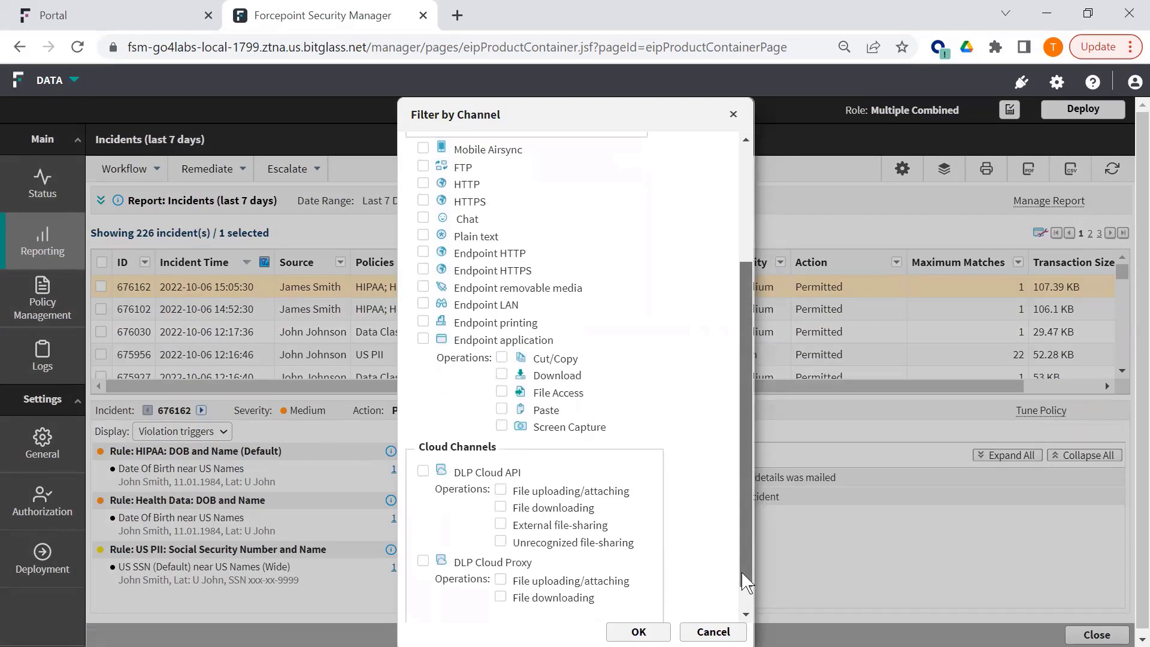
scroll(up, 3)
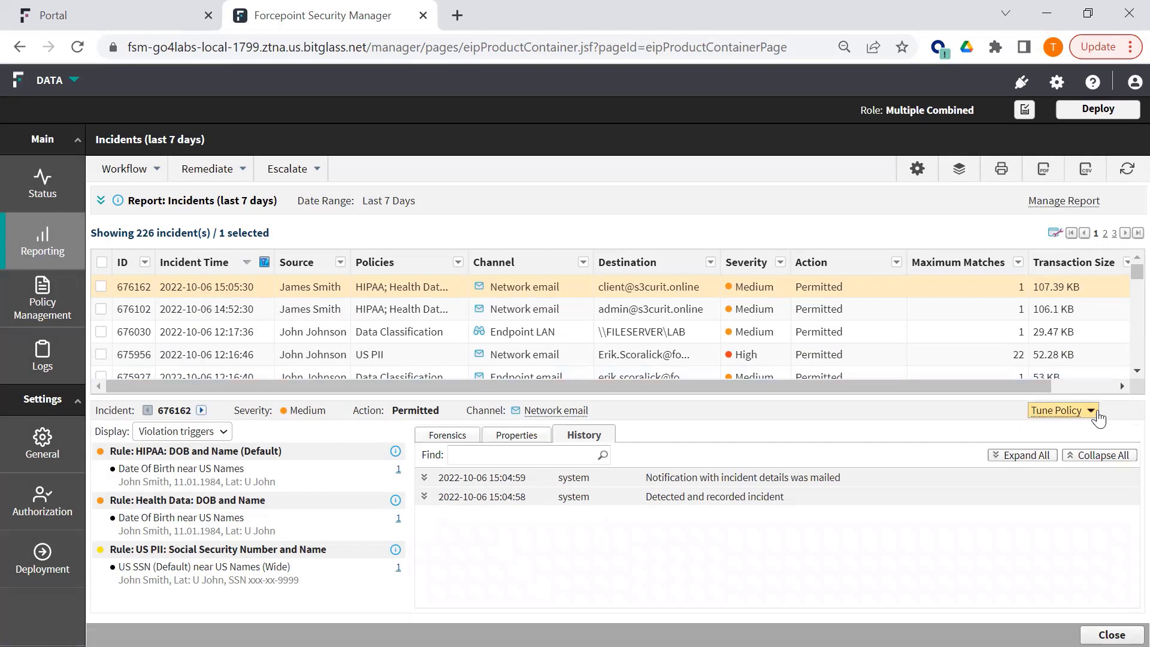
click(1058, 410)
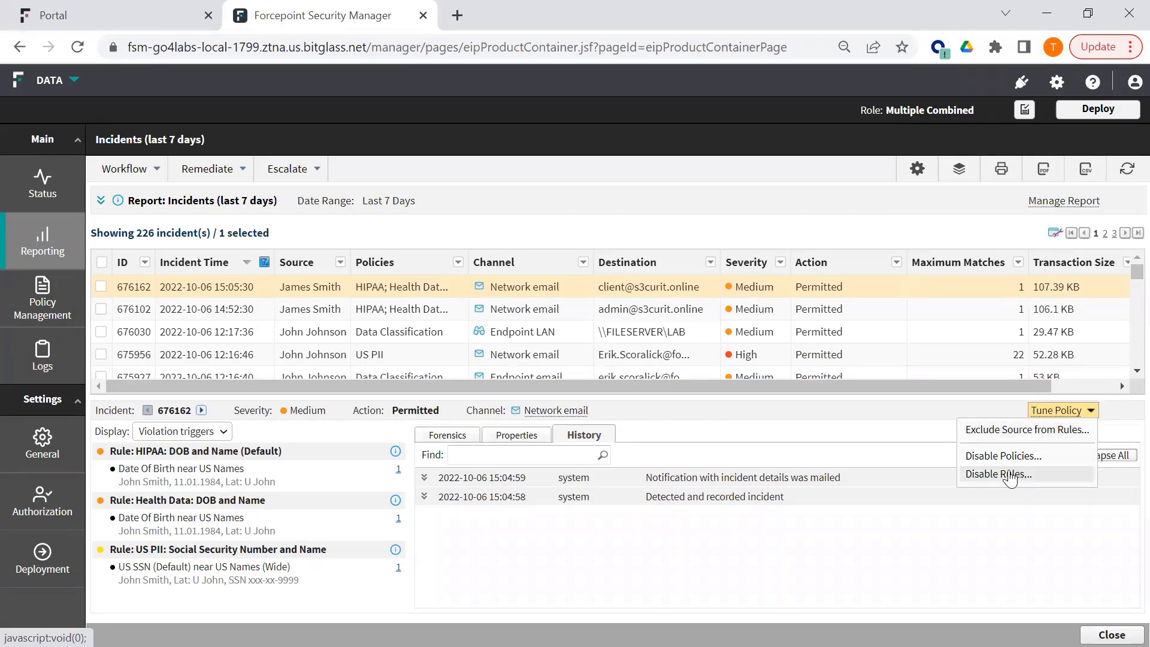
mouse_move(1000, 456)
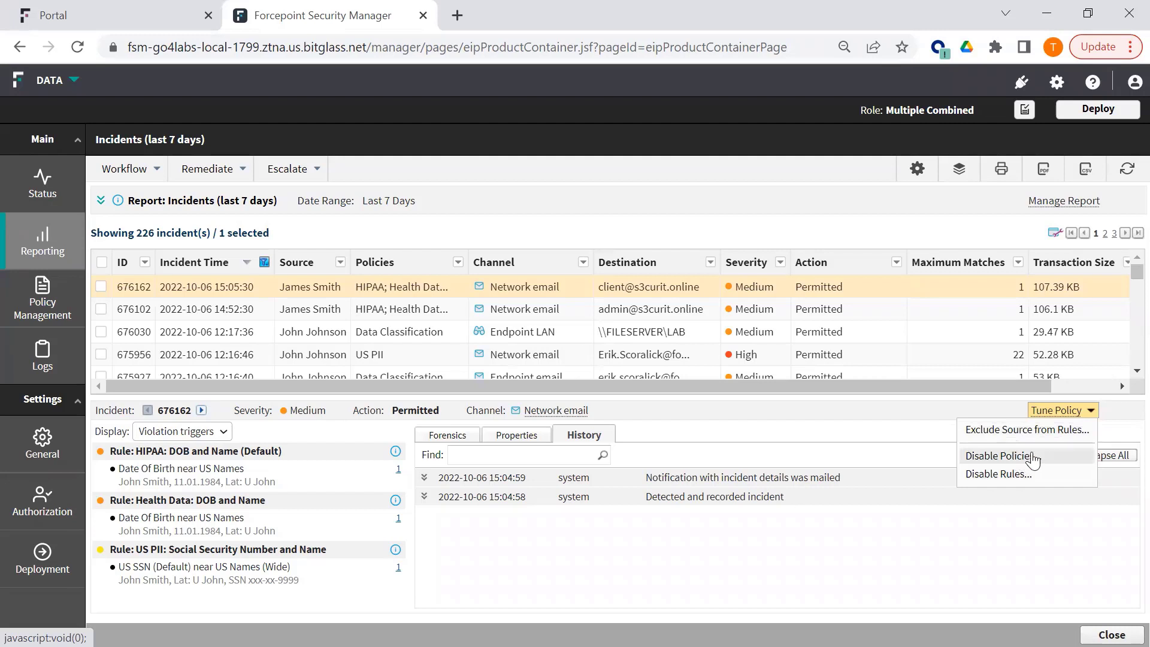
mouse_move(1057, 429)
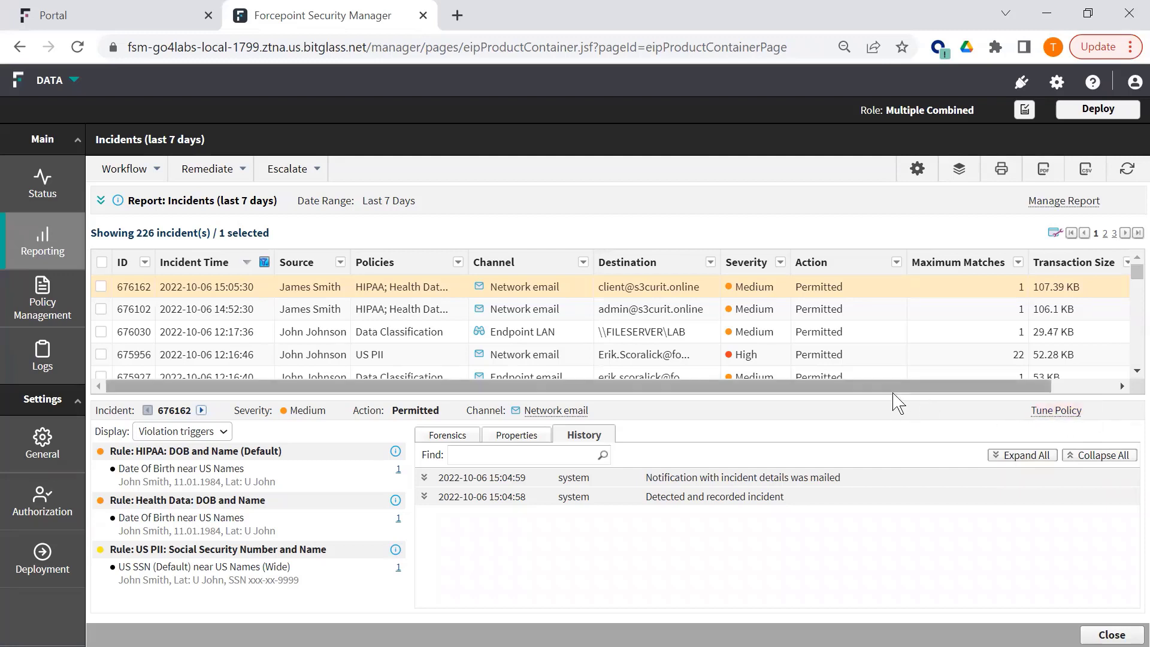
mouse_move(601, 392)
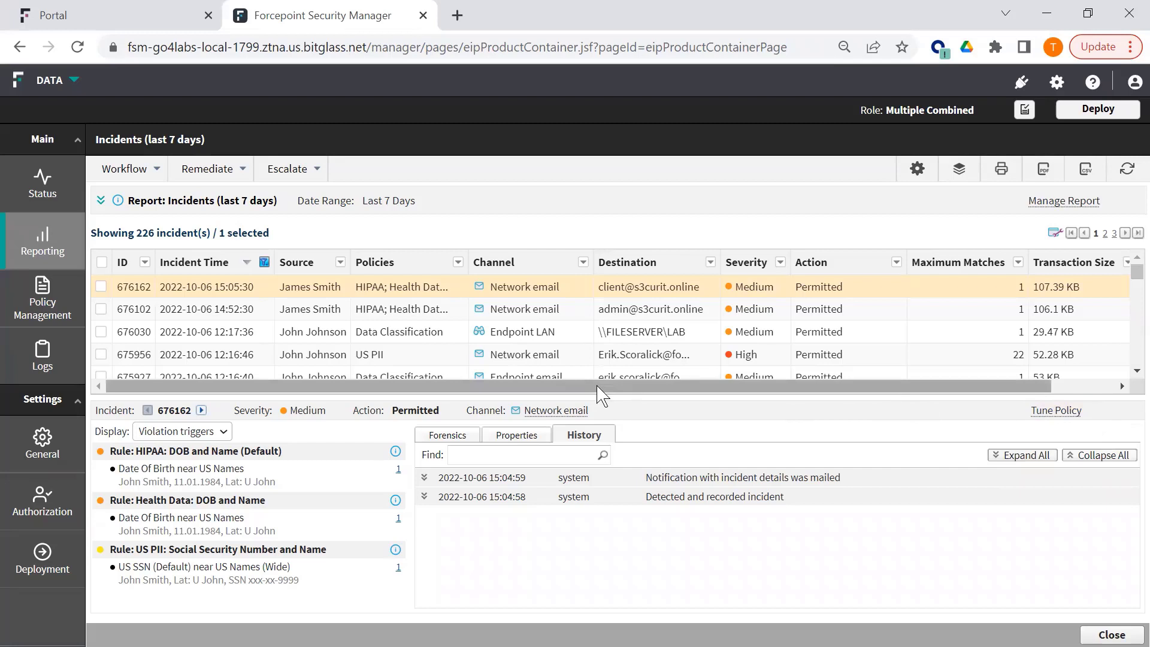
mouse_move(601, 400)
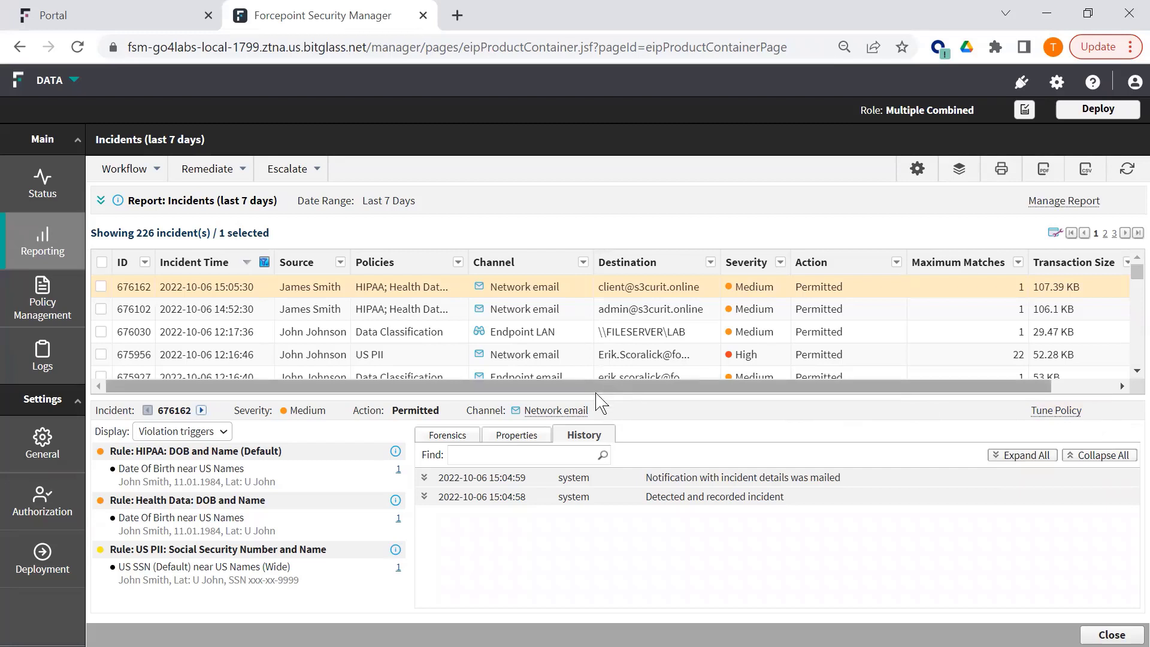